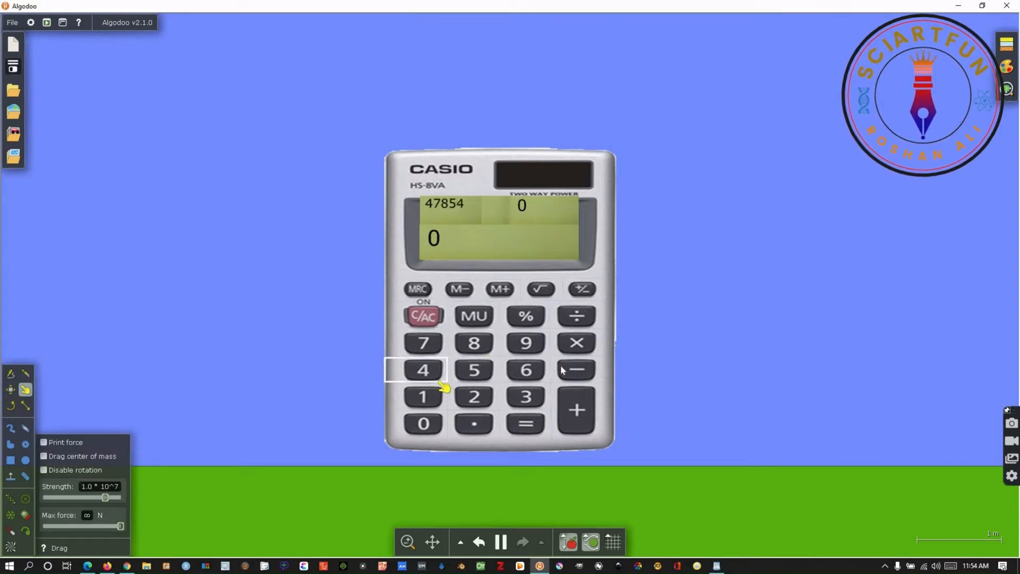
Step: Test an addition on the calculator by entering two numbers with the plus key
left_click(474, 397)
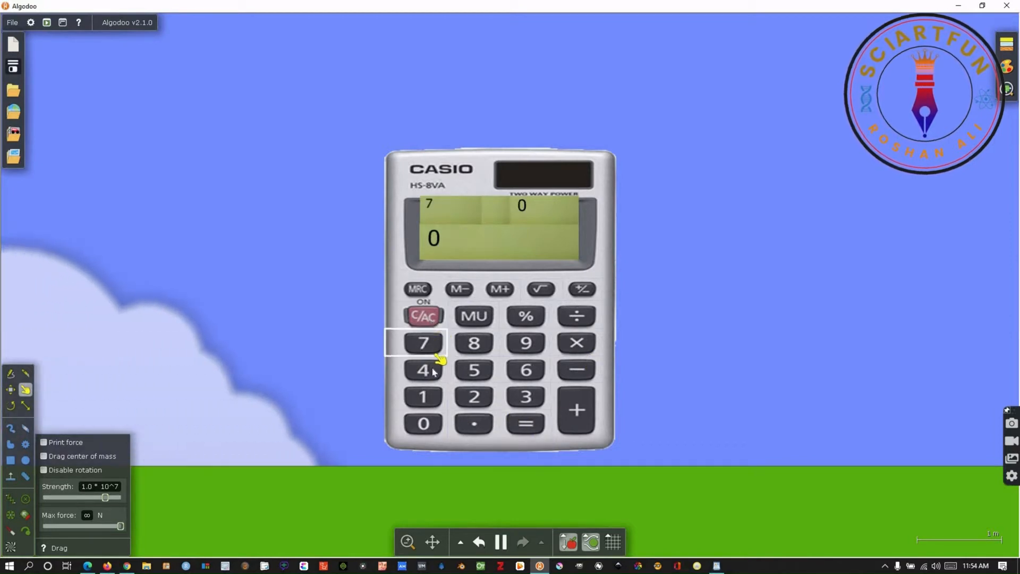
left_click(575, 409)
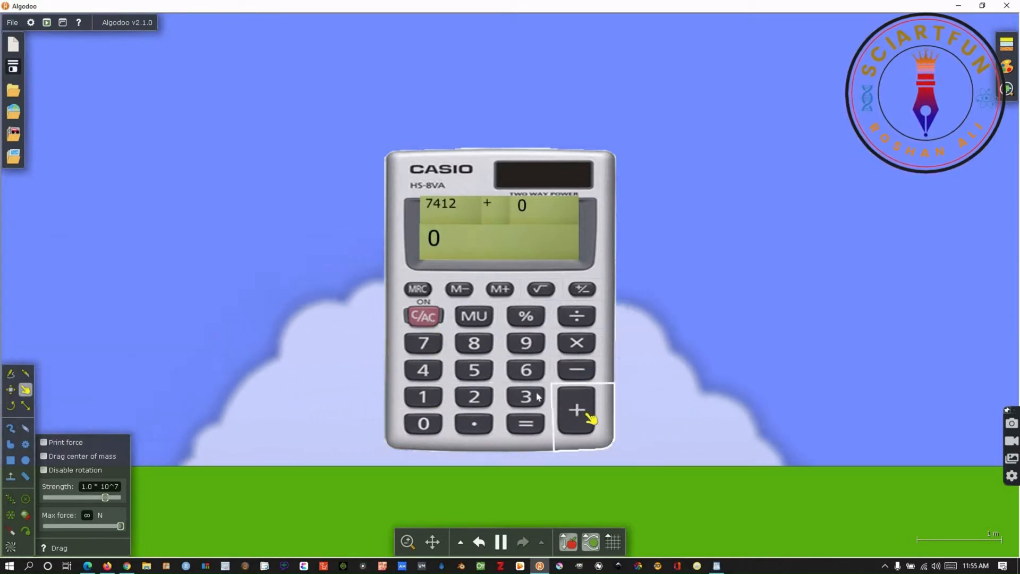
left_click(524, 343)
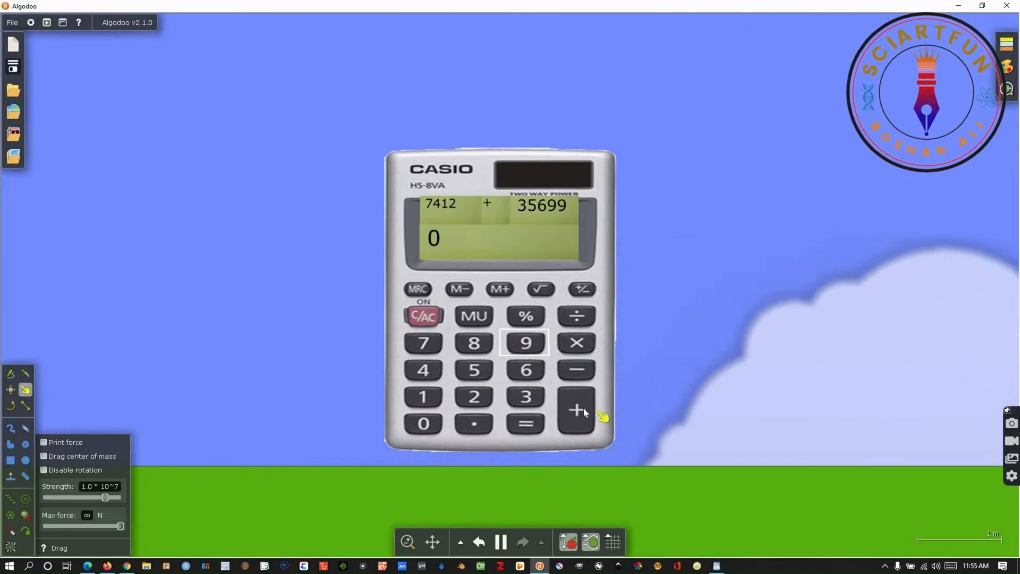
left_click(525, 424)
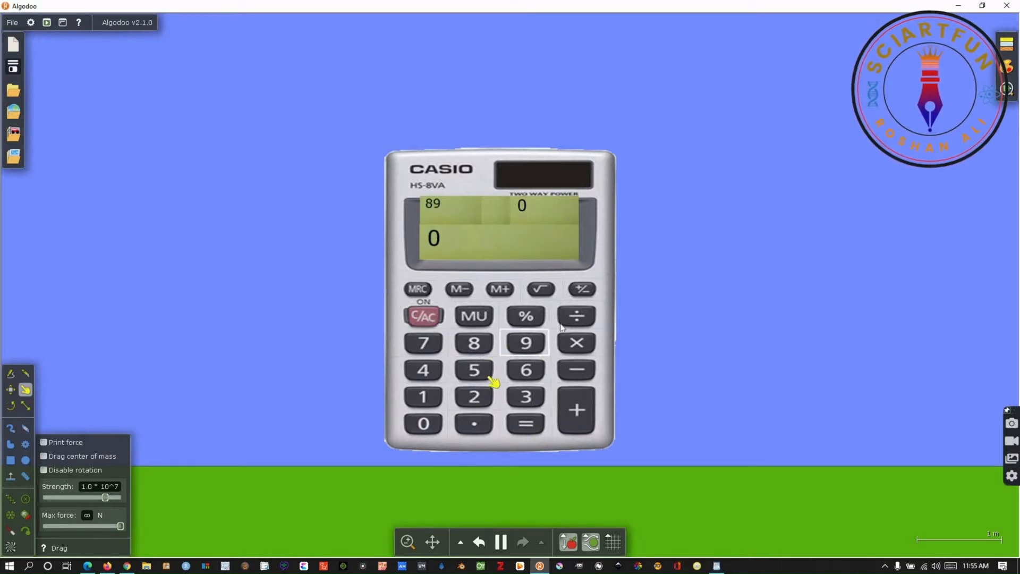
Step: Test a division by entering the dividend and divisor digits
left_click(423, 396)
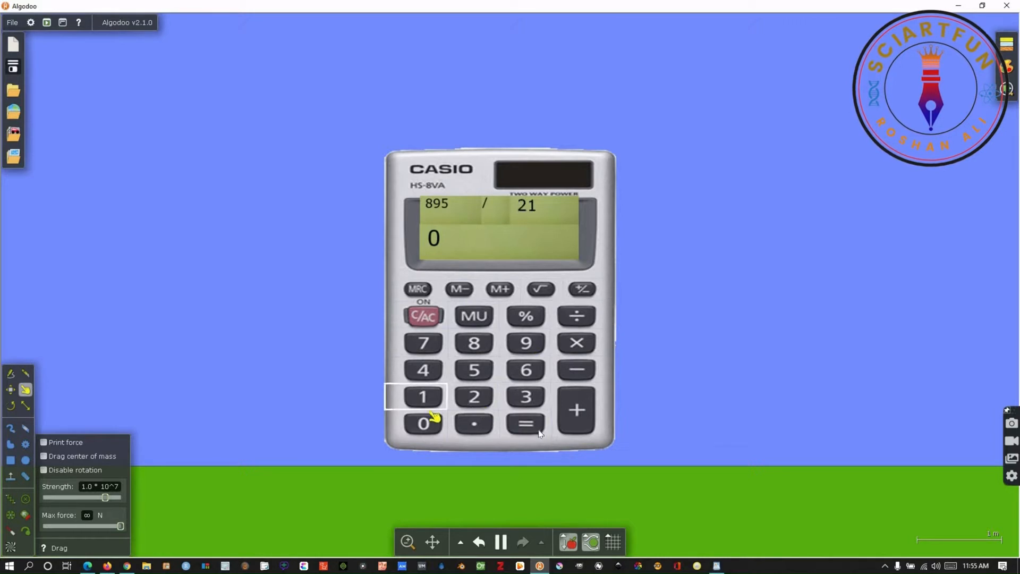
left_click(524, 423)
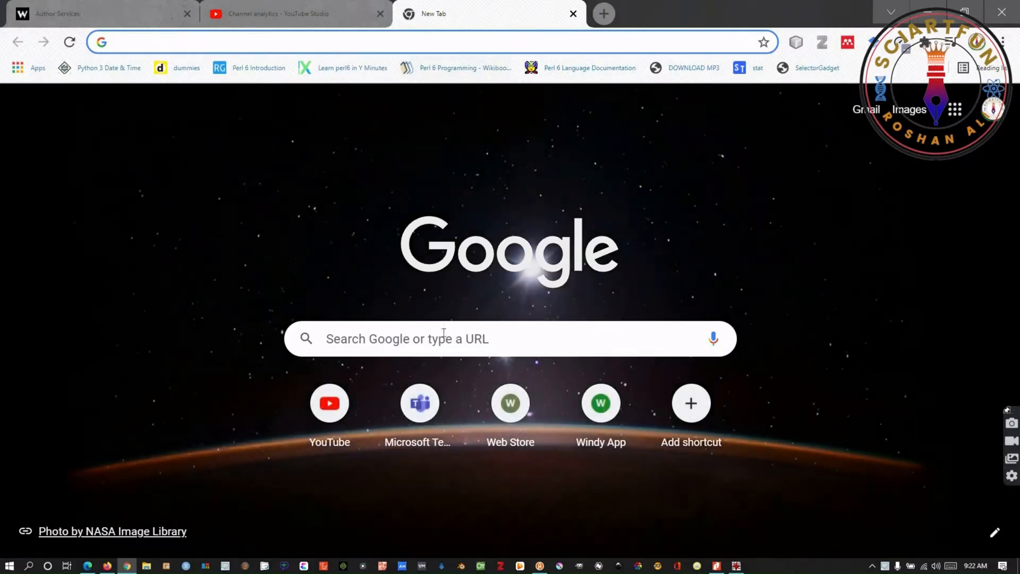
Step: Search Google Images for calculator and save the Casio calculator picture
type("calc")
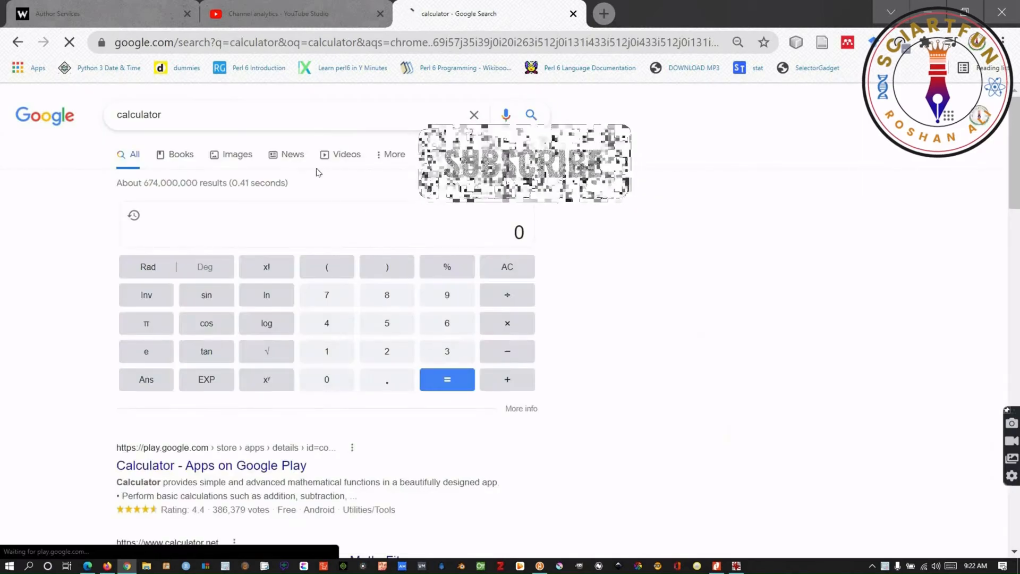
left_click(236, 154)
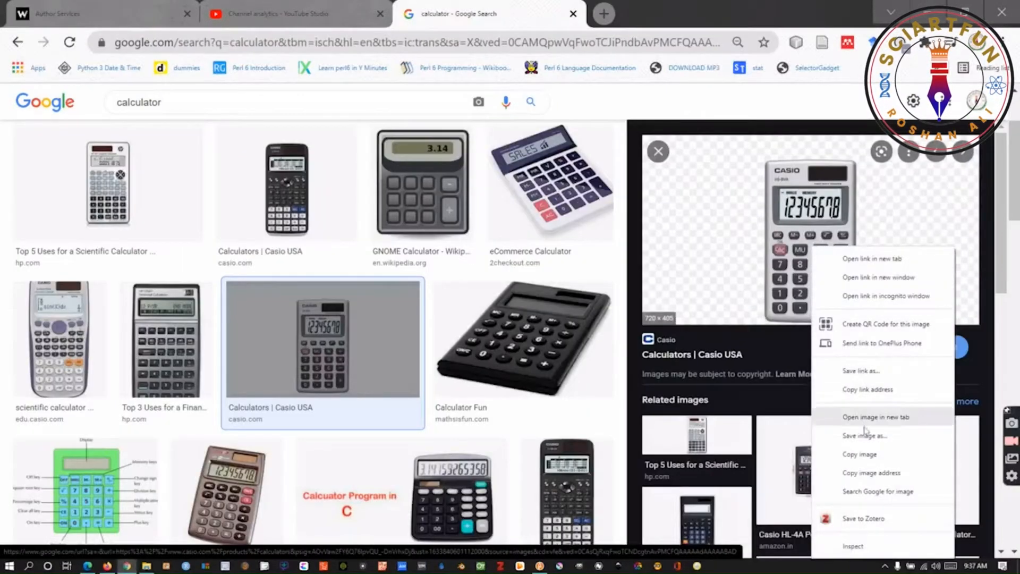
left_click(865, 436)
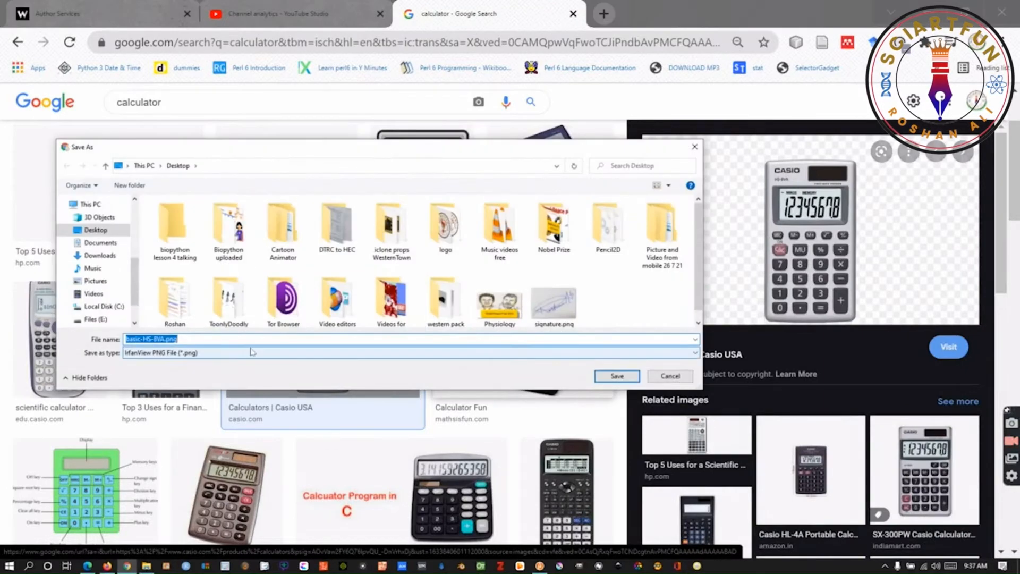
Step: Search for a blank calculator display image and save it as well
type("calculator image")
left_click(318, 102)
type(" display screen bla")
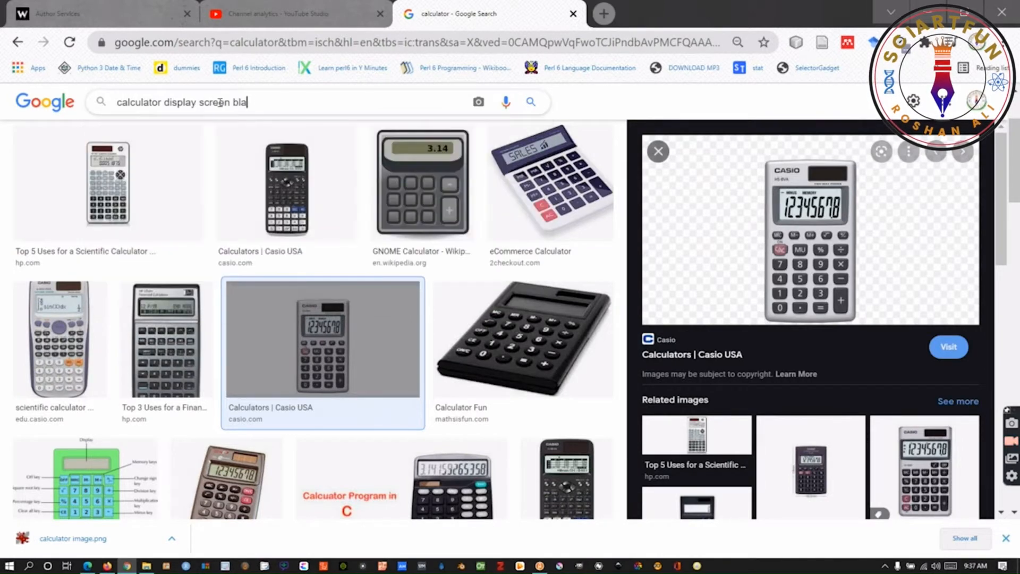
key("Enter")
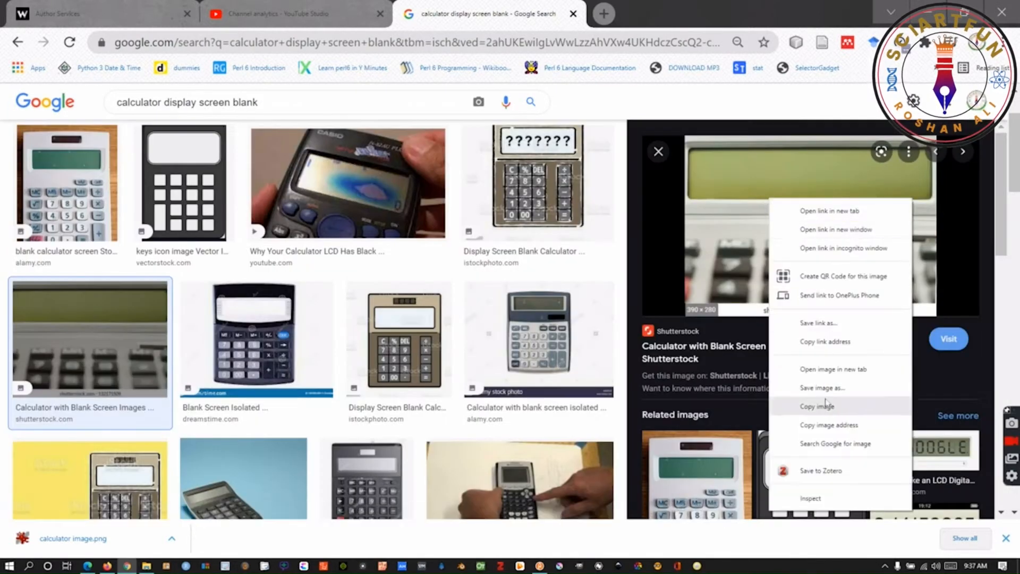
left_click(822, 388)
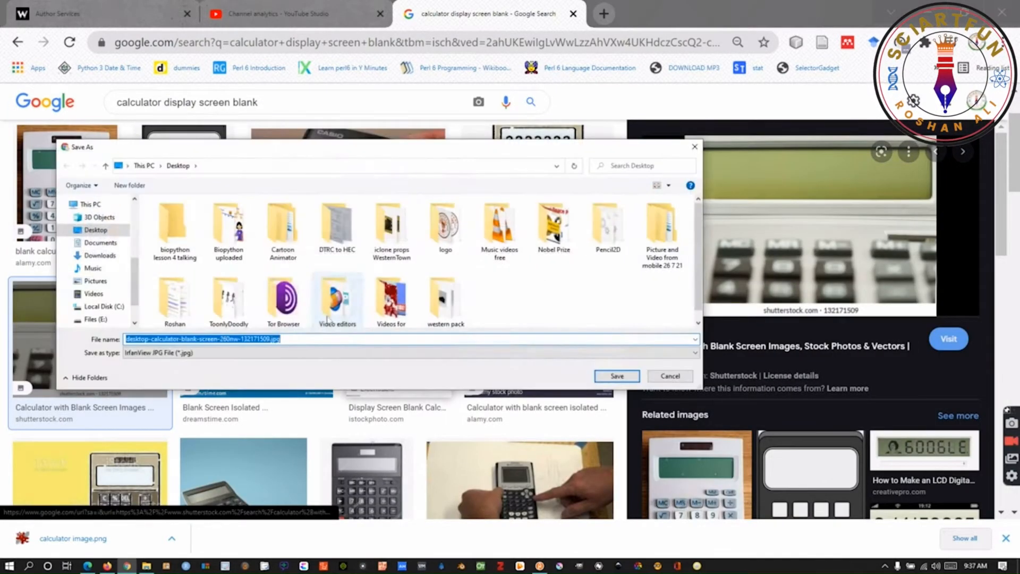
type("calculator display")
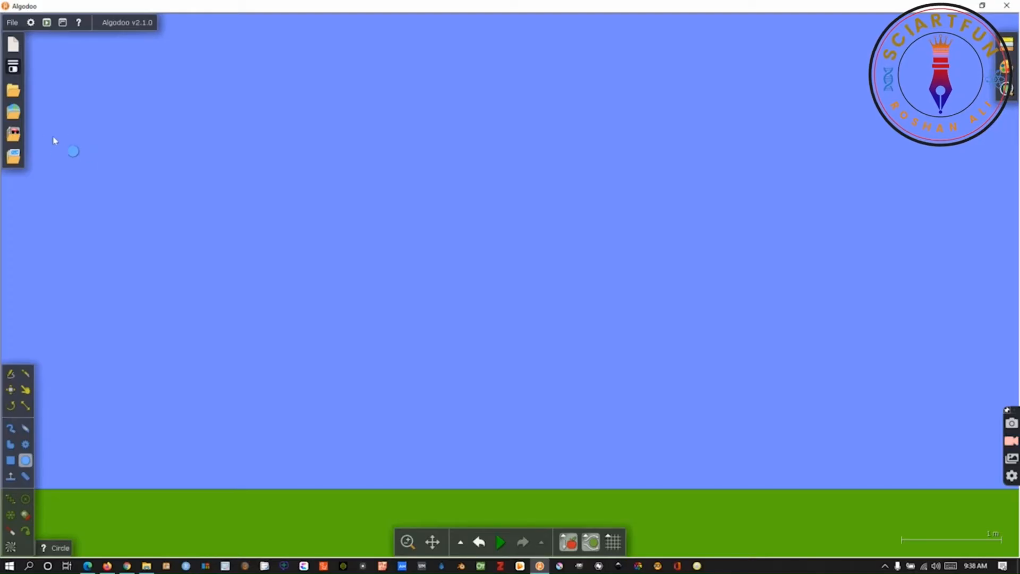
Step: Browse to C:/Users/DELL/Desktop in the import panel and add the calculator pictures to the scene
left_click(12, 134)
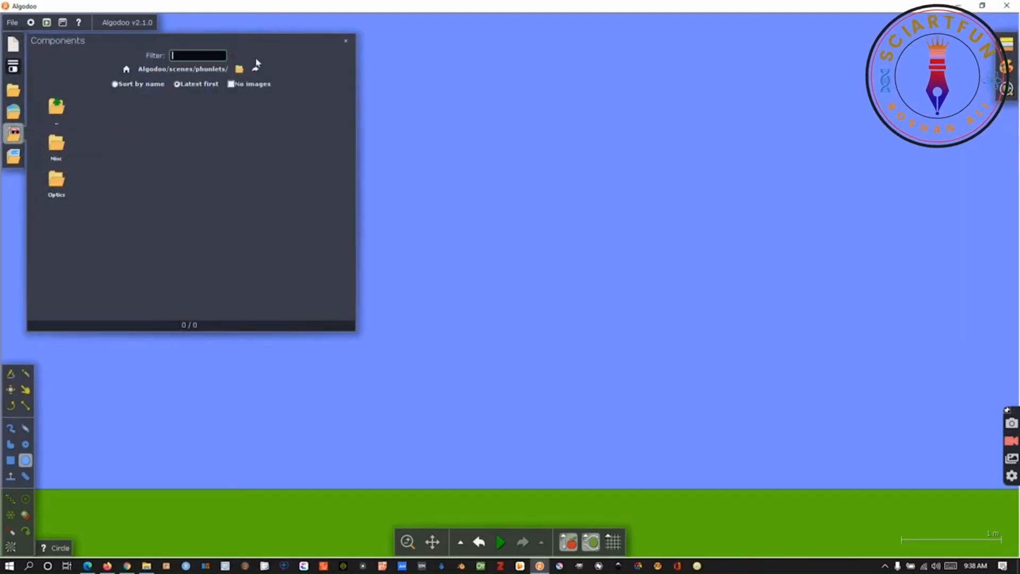
left_click(239, 68)
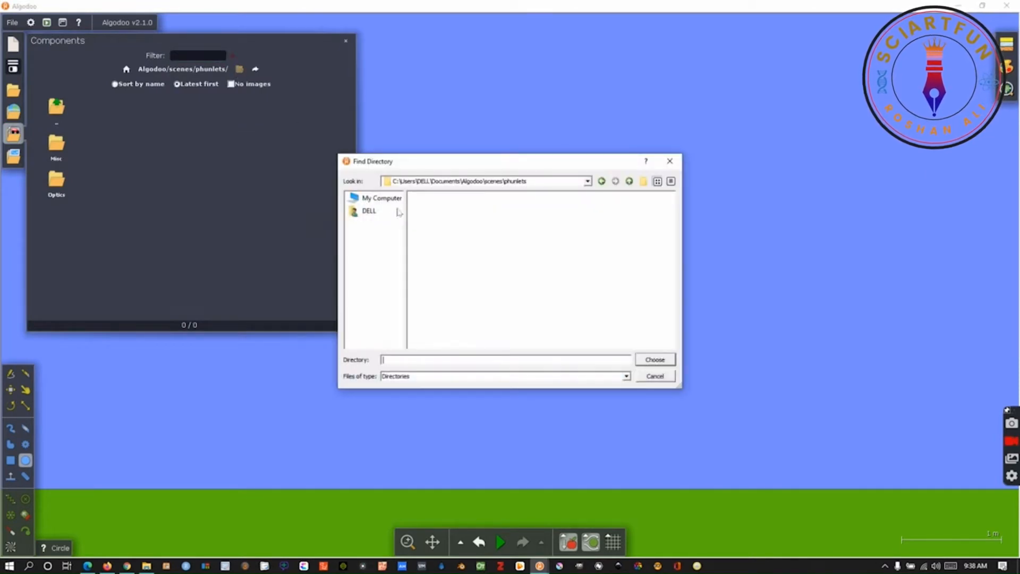
left_click(381, 197)
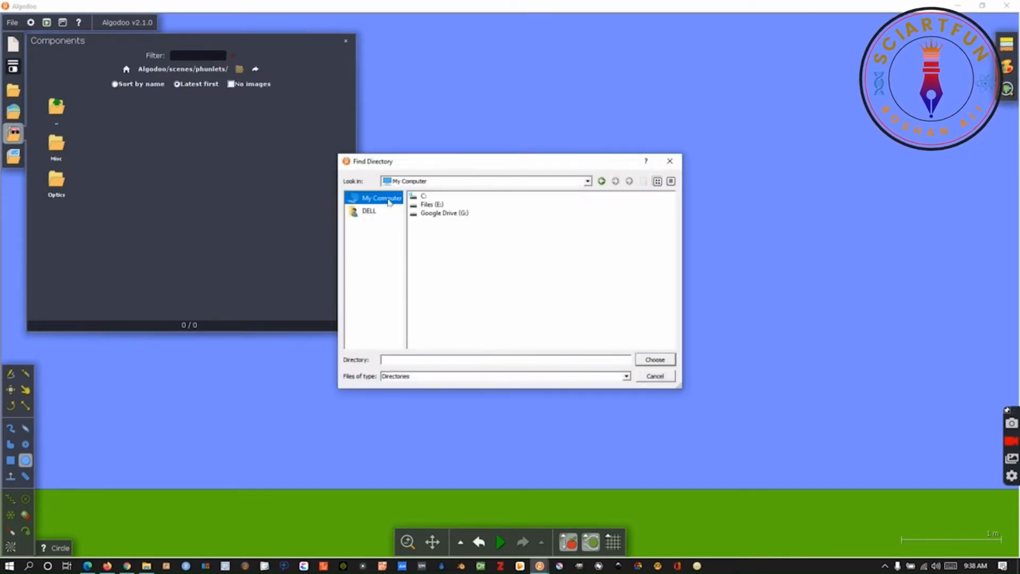
double_click(424, 195)
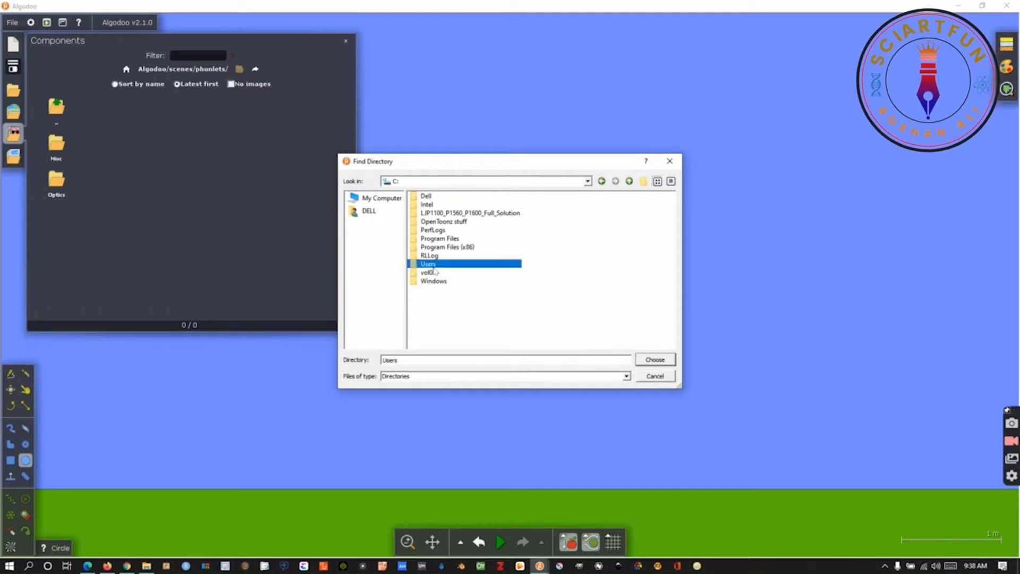
double_click(428, 264)
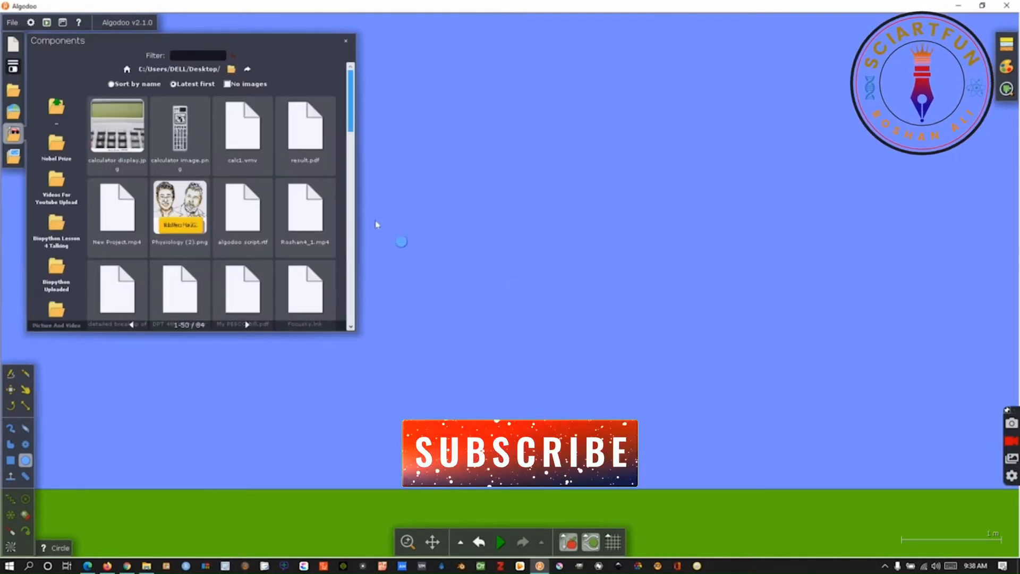
left_click(179, 127)
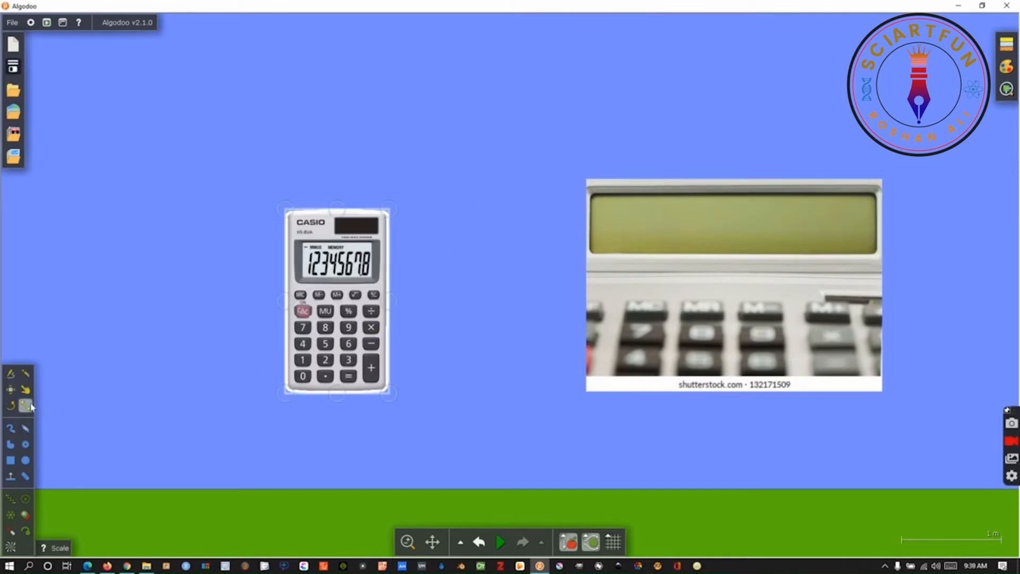
Step: Scale up the Casio calculator picture and knife-cut the blank display strip from the second image
left_click_drag(394, 396, 411, 432)
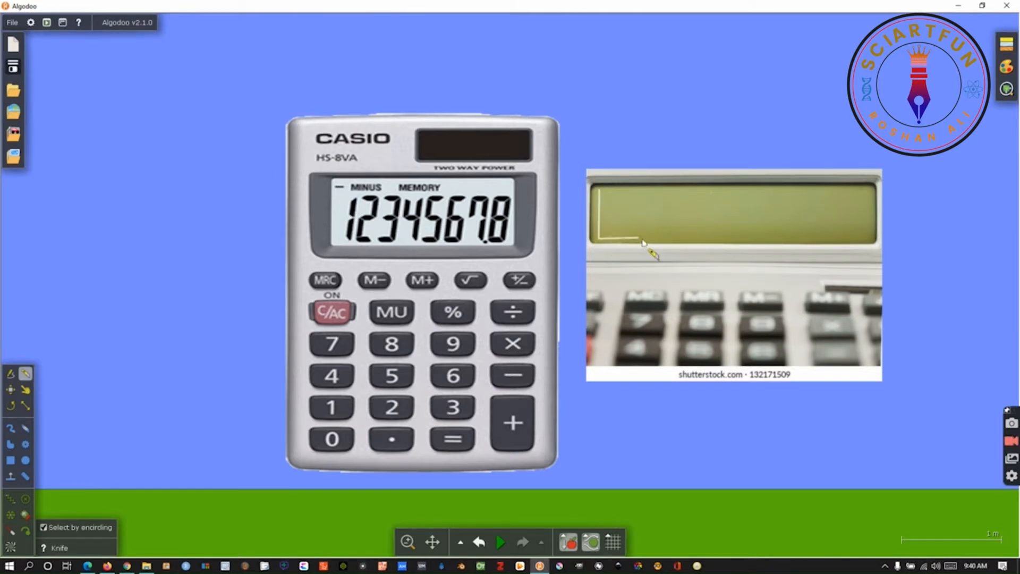
left_click_drag(644, 244, 878, 251)
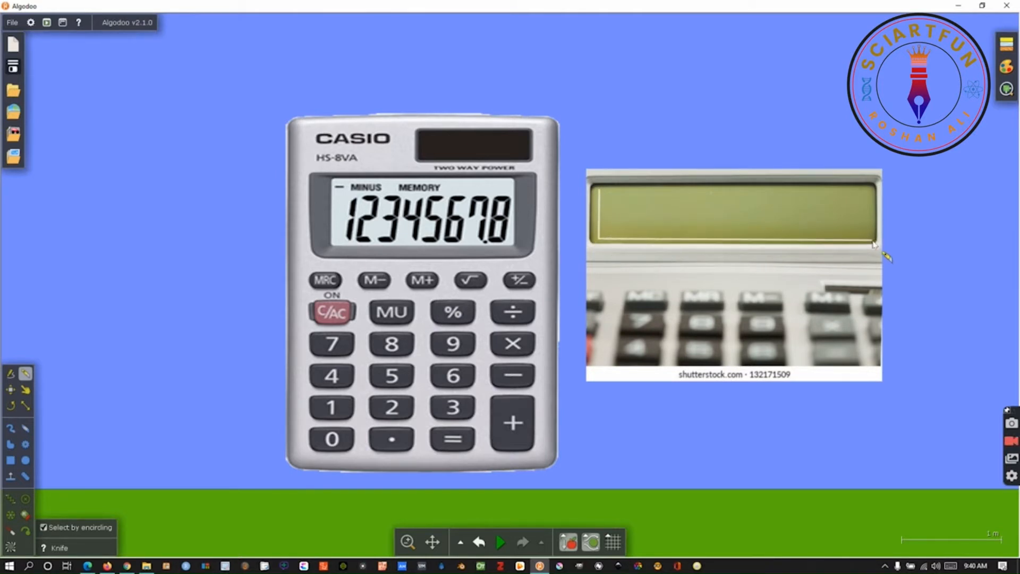
mouse_move(874, 192)
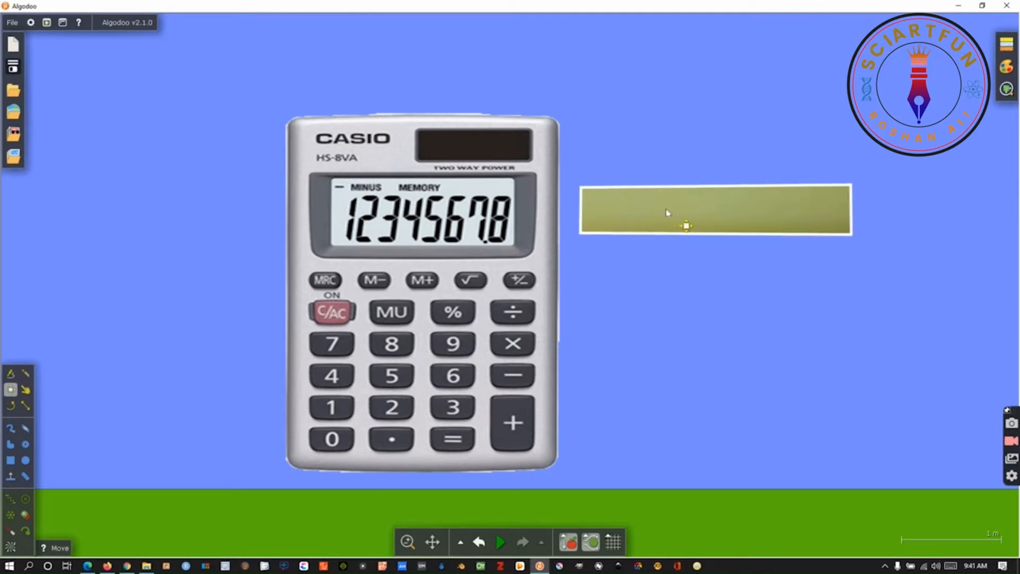
Step: Move the display strip onto the calculator screen with the grid on and slice it into sections
left_click_drag(687, 226, 435, 220)
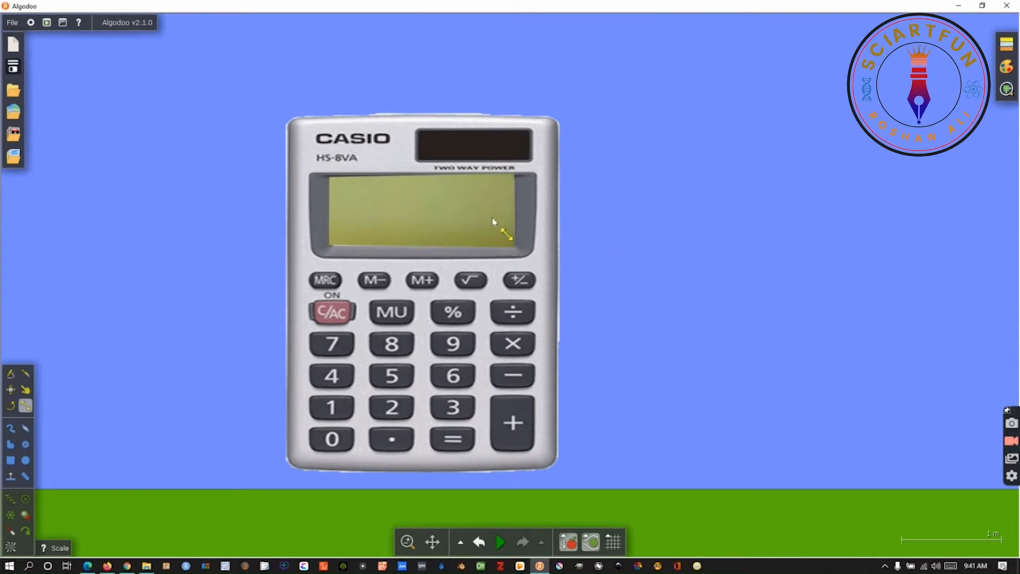
mouse_move(496, 224)
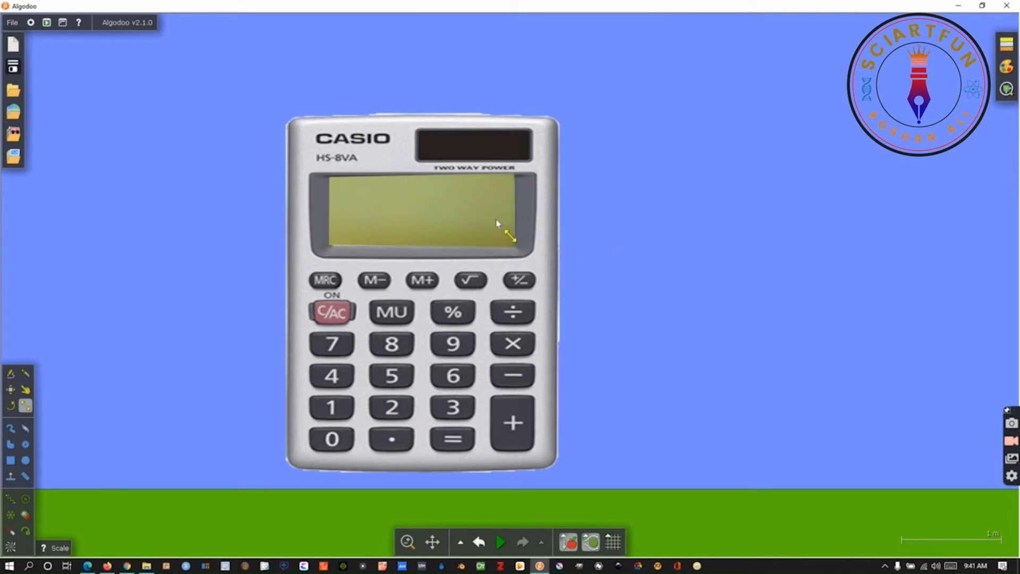
left_click(612, 540)
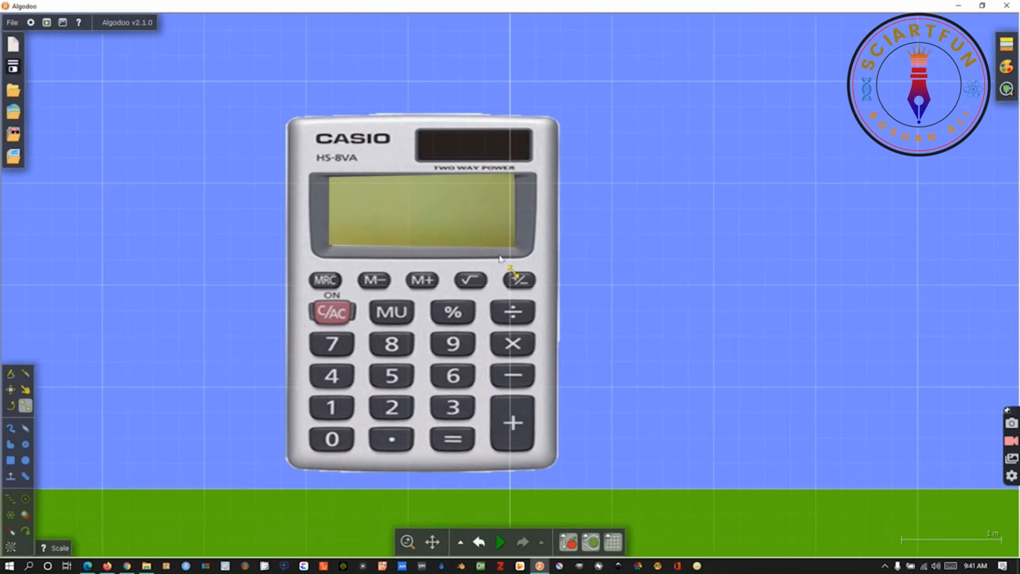
mouse_move(51, 396)
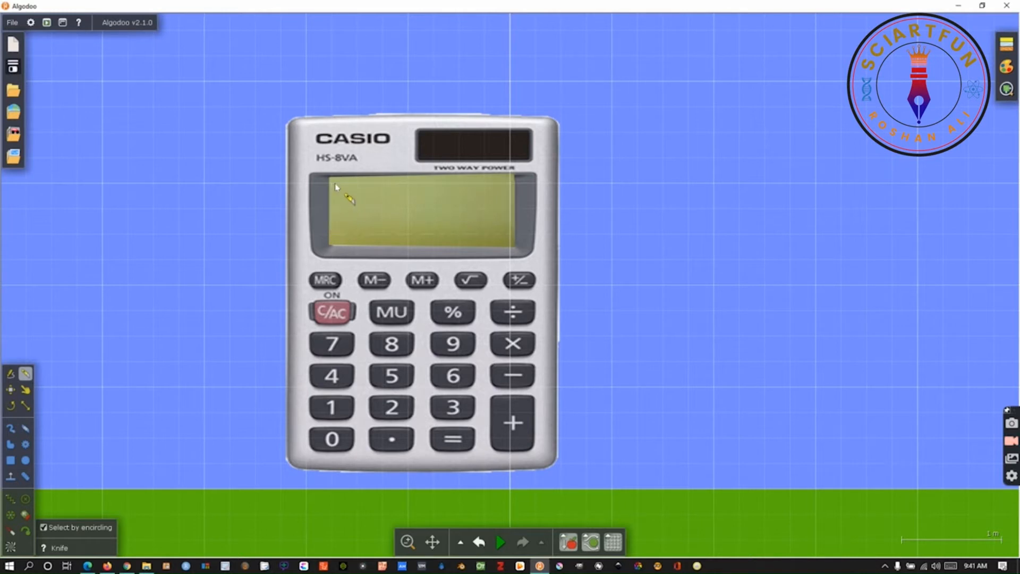
left_click_drag(336, 187, 447, 258)
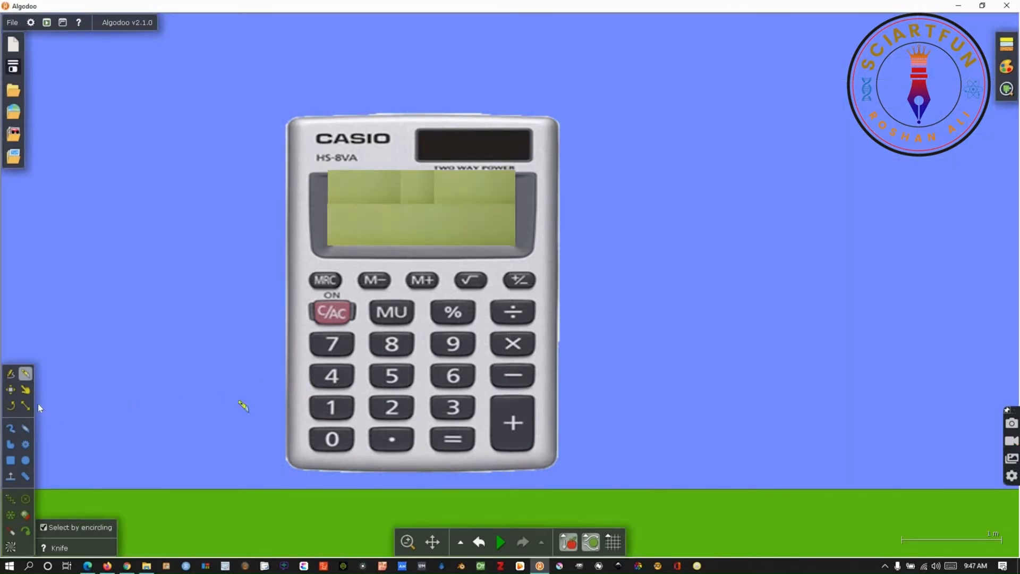
Step: Glue the six display polygons to the background
left_click(10, 389)
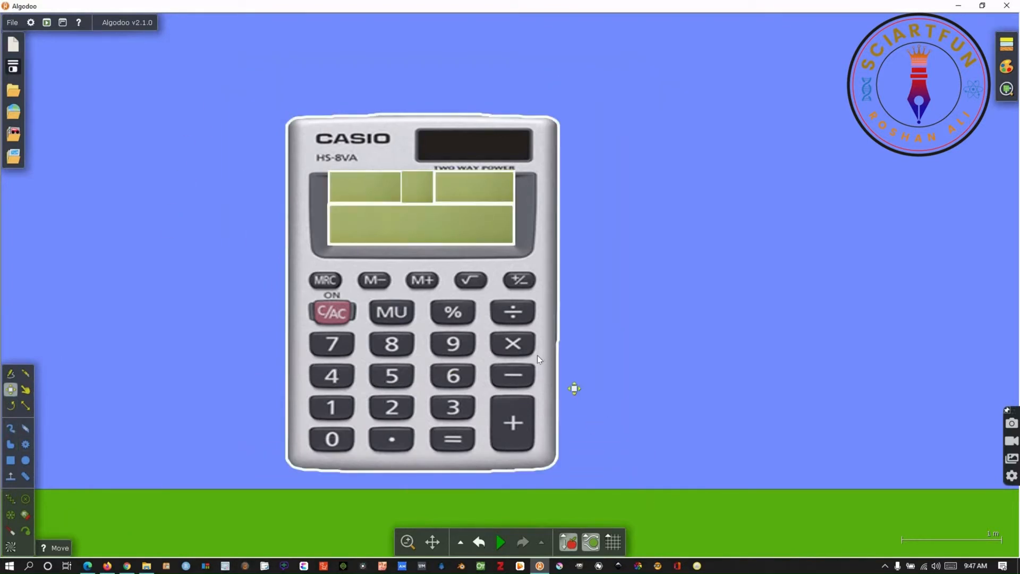
right_click(422, 338)
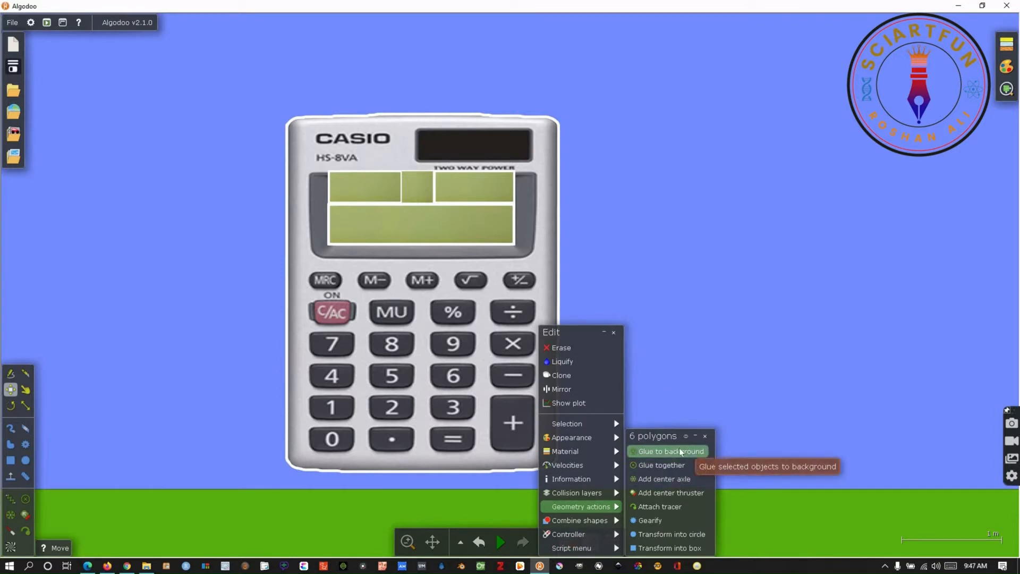
left_click(671, 450)
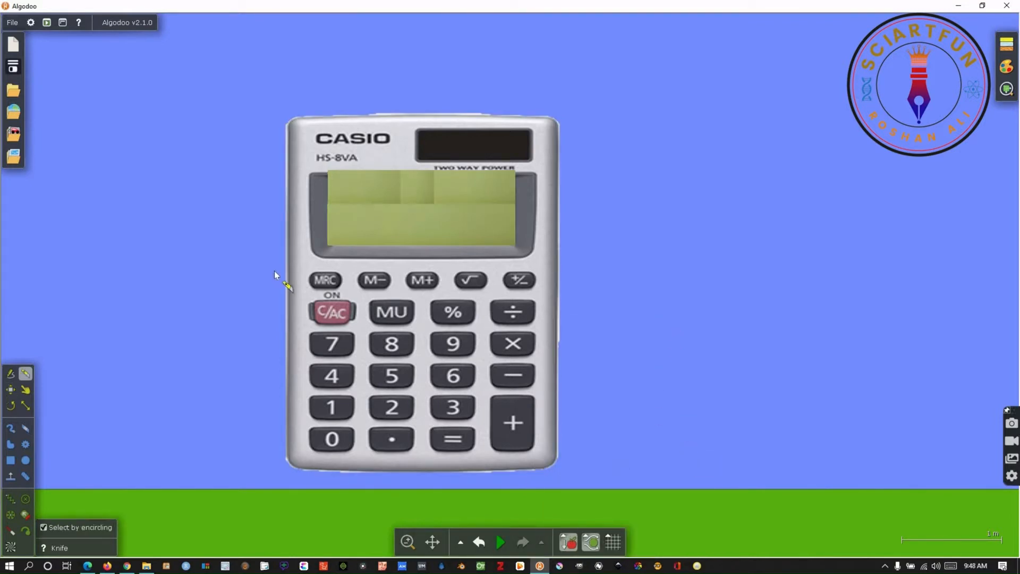
Step: Knife-cut horizontal lines across the calculator between each of its five key rows
left_click_drag(276, 272, 558, 266)
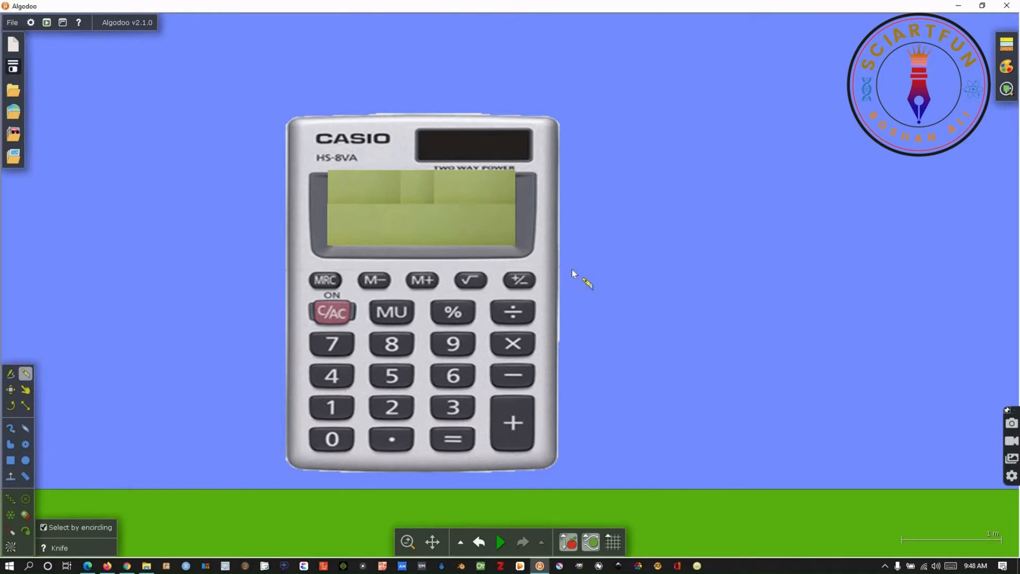
mouse_move(273, 300)
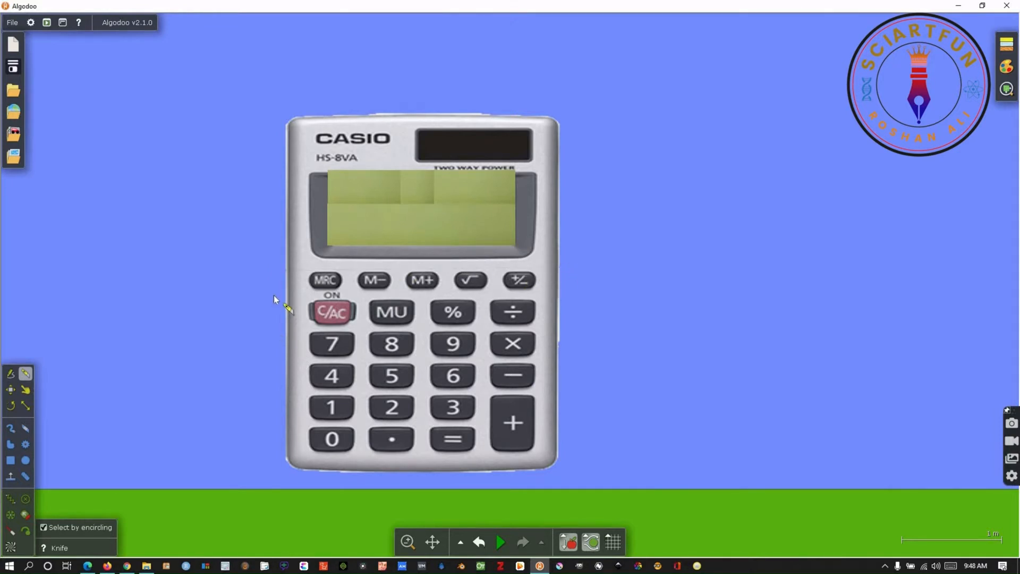
left_click_drag(274, 294, 579, 296)
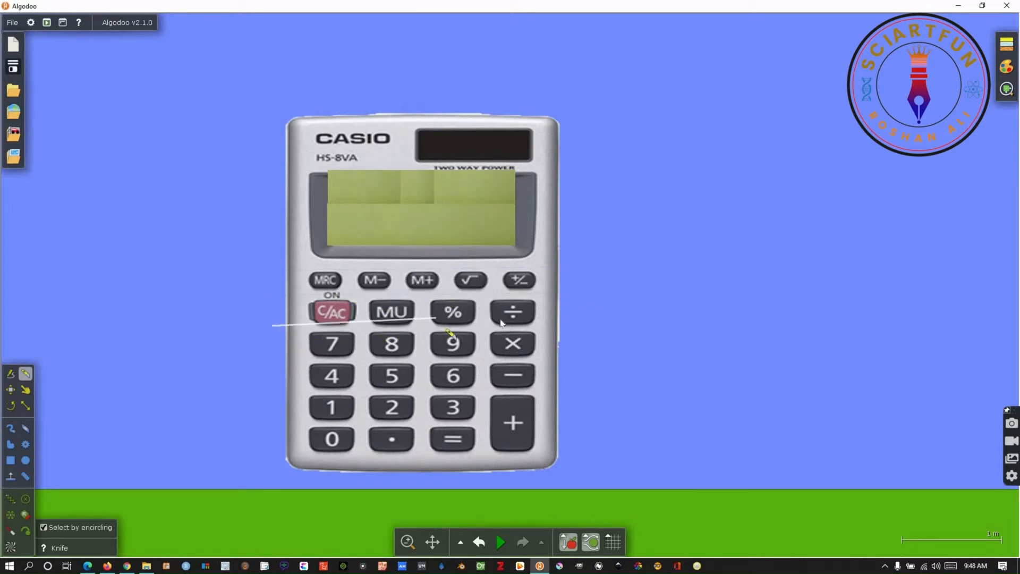
left_click_drag(448, 329, 589, 332)
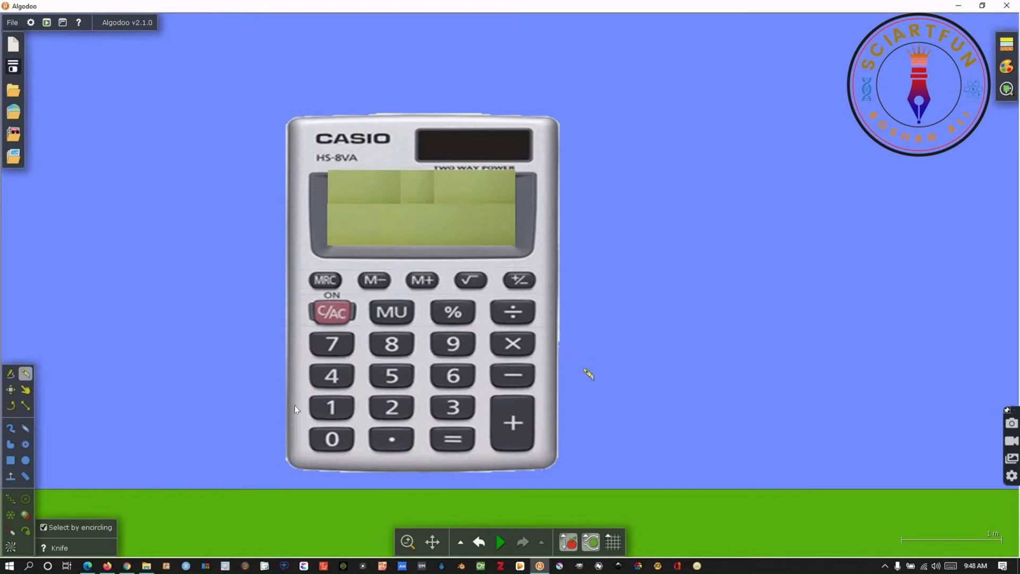
mouse_move(311, 396)
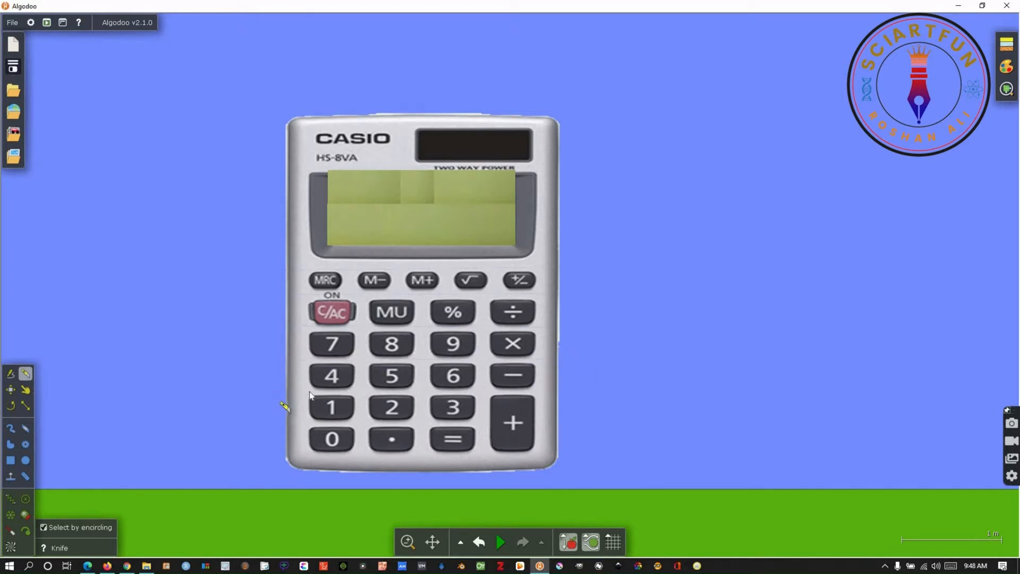
left_click_drag(279, 390, 576, 390)
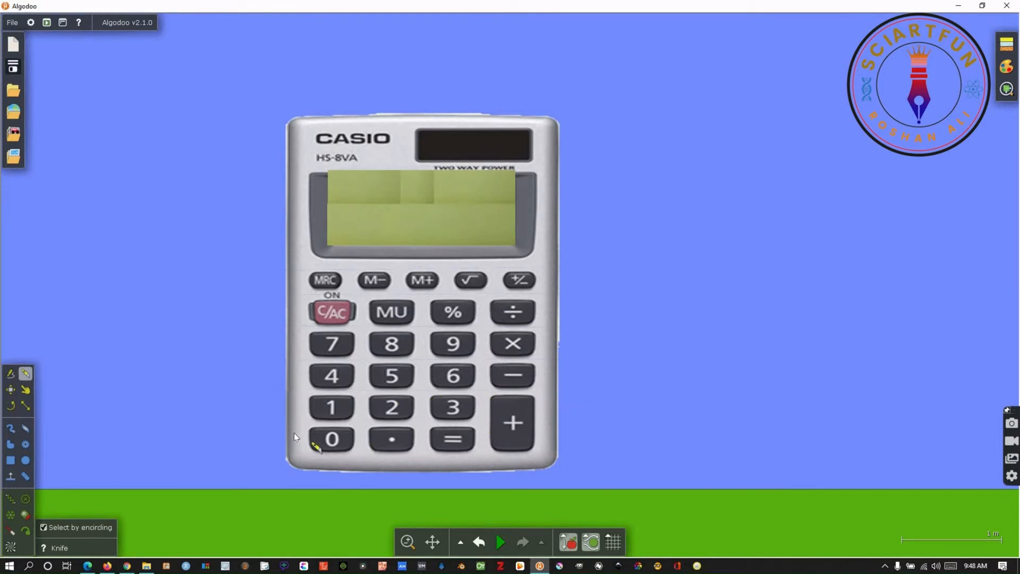
mouse_move(275, 429)
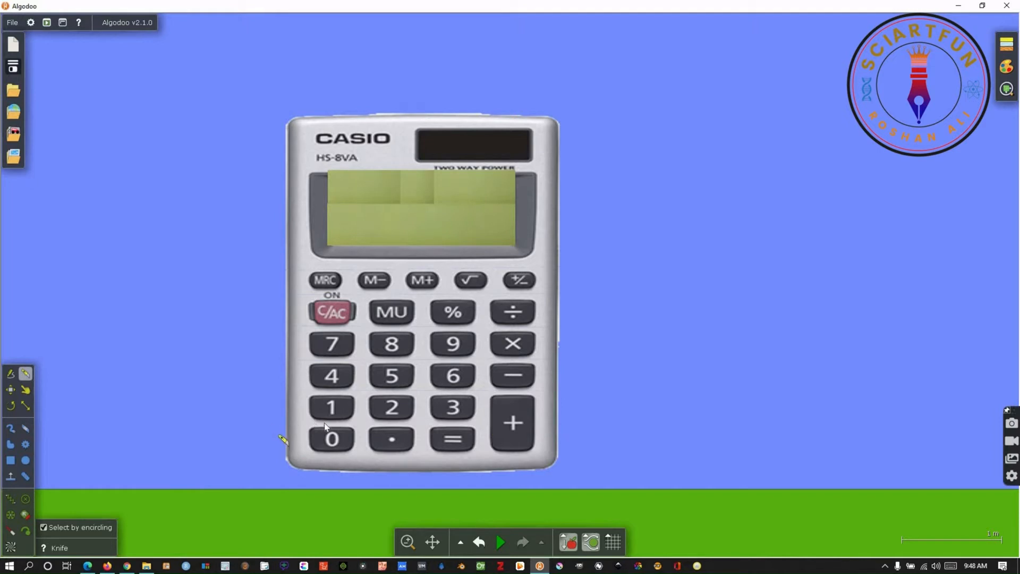
left_click_drag(269, 423, 485, 428)
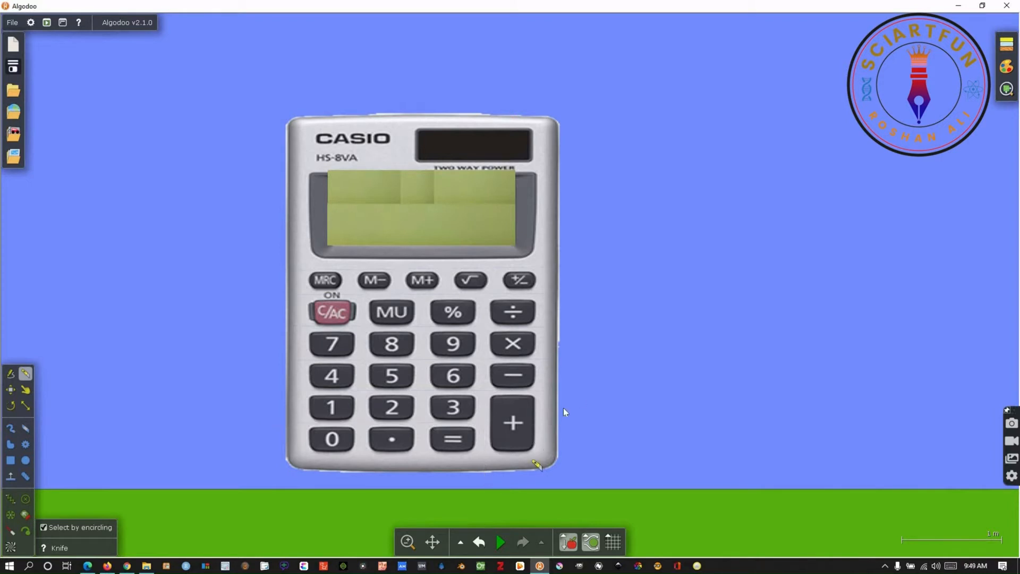
mouse_move(488, 485)
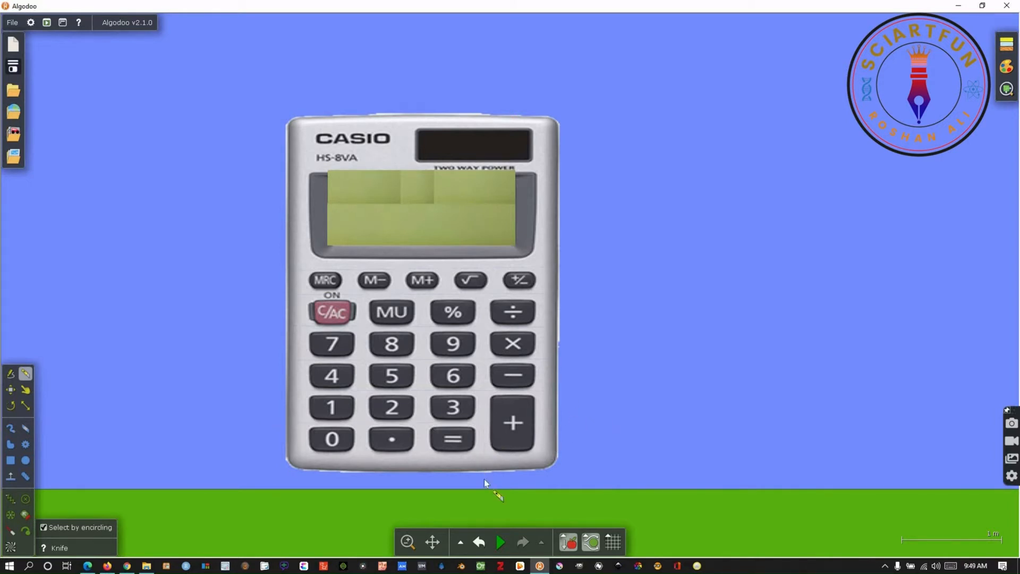
Step: Knife-cut two vertical lines up through the calculator between its key columns
left_click_drag(484, 303, 485, 479)
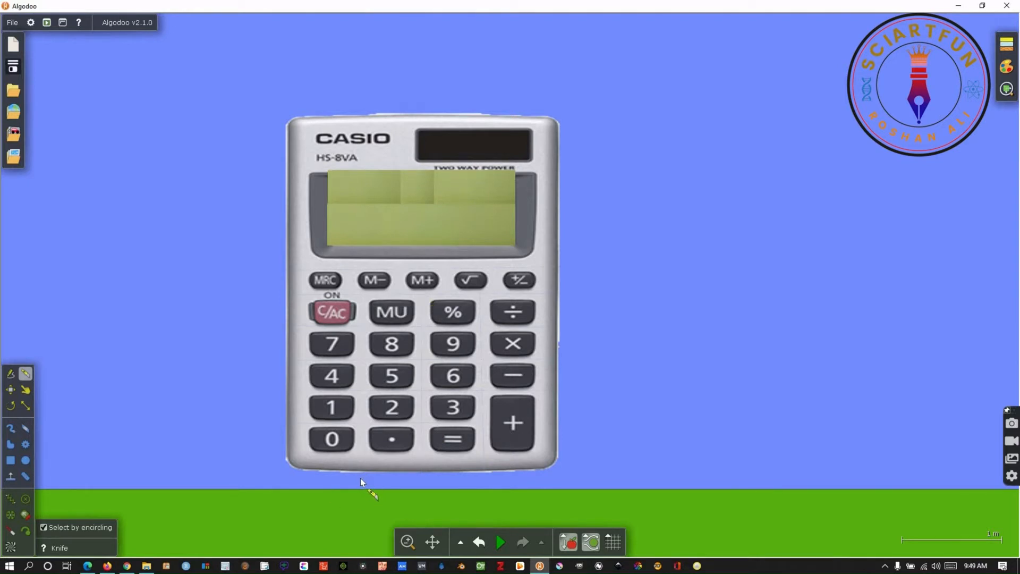
left_click_drag(361, 291, 362, 478)
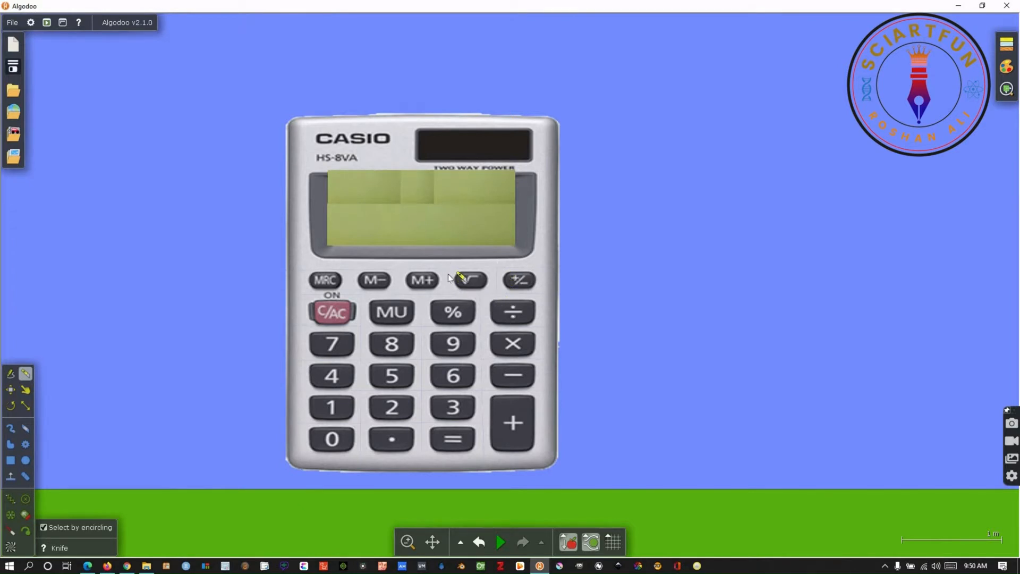
mouse_move(653, 287)
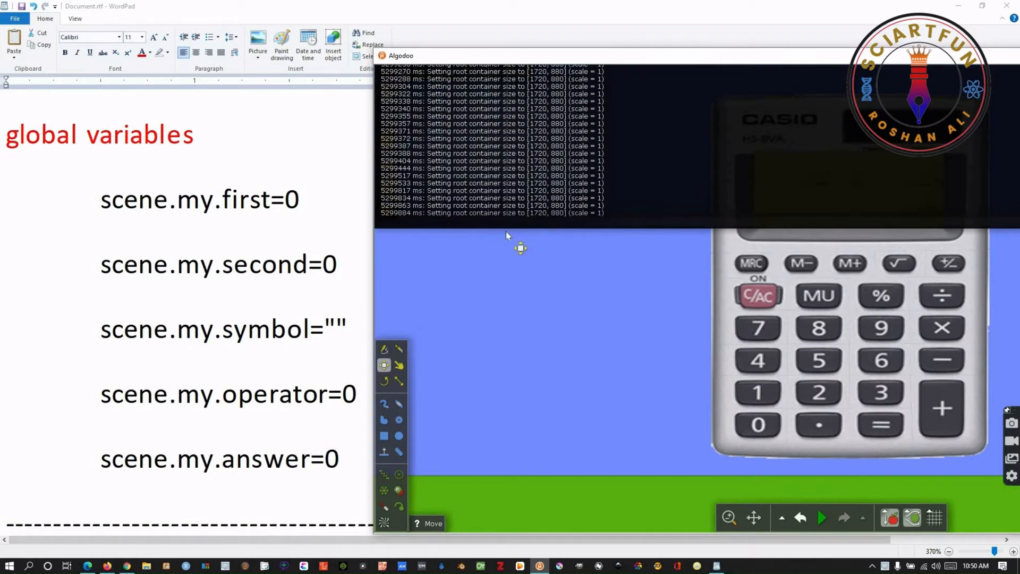
Step: Copy the scene.my first, symbol and operator variable definitions from WordPad for the Algodoo console
type("scene")
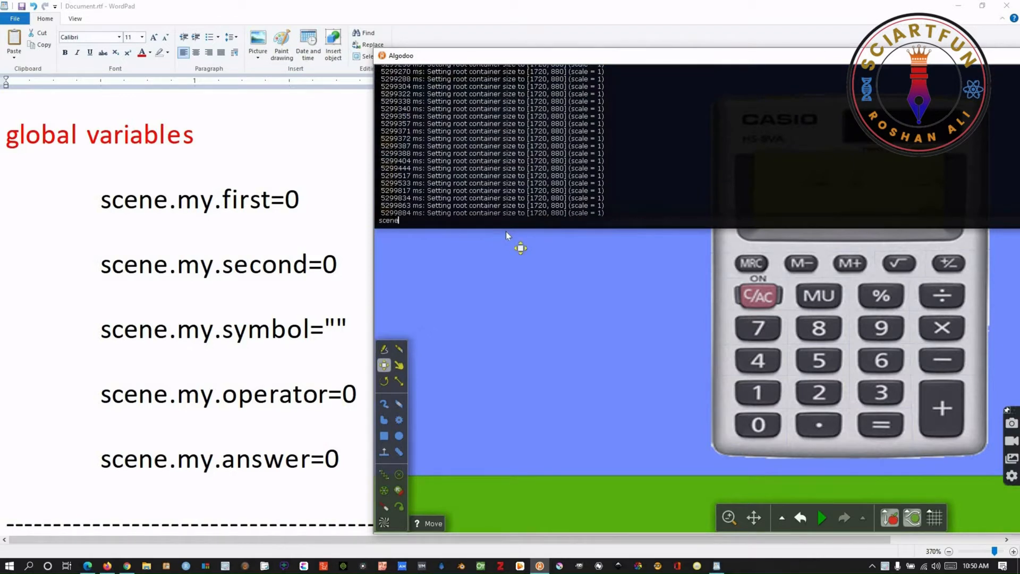
type(".my.f")
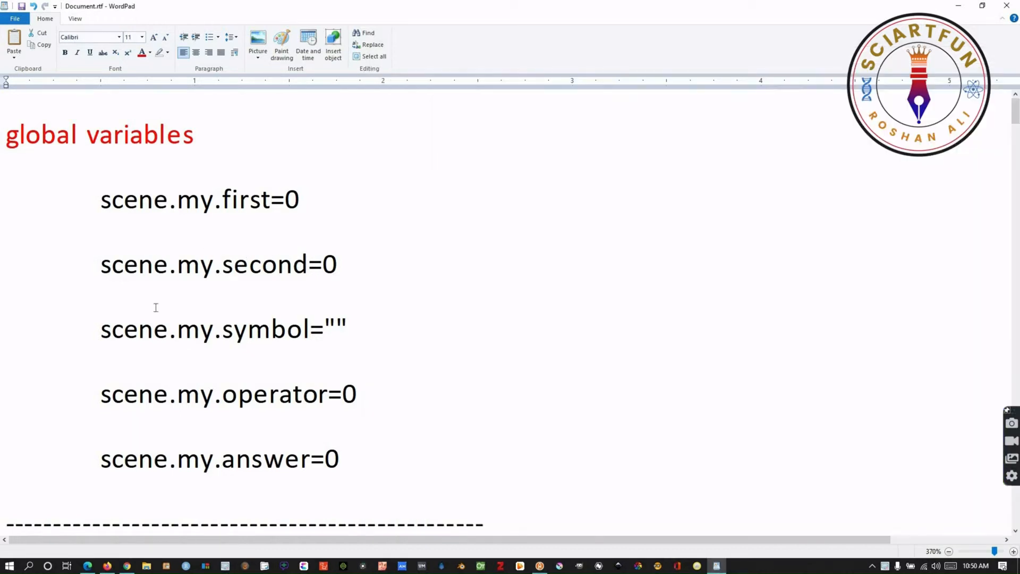
right_click(218, 264)
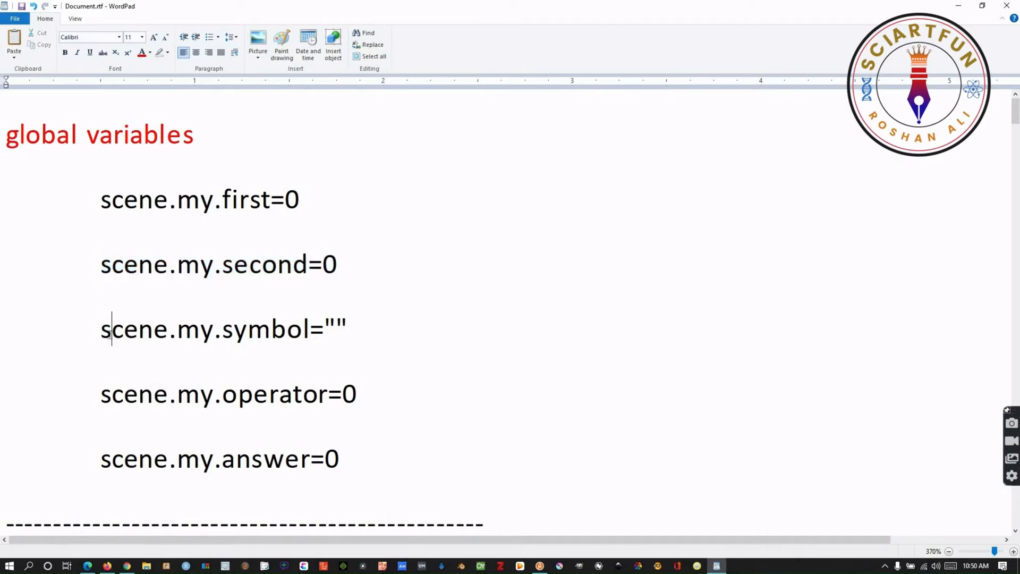
right_click(221, 329)
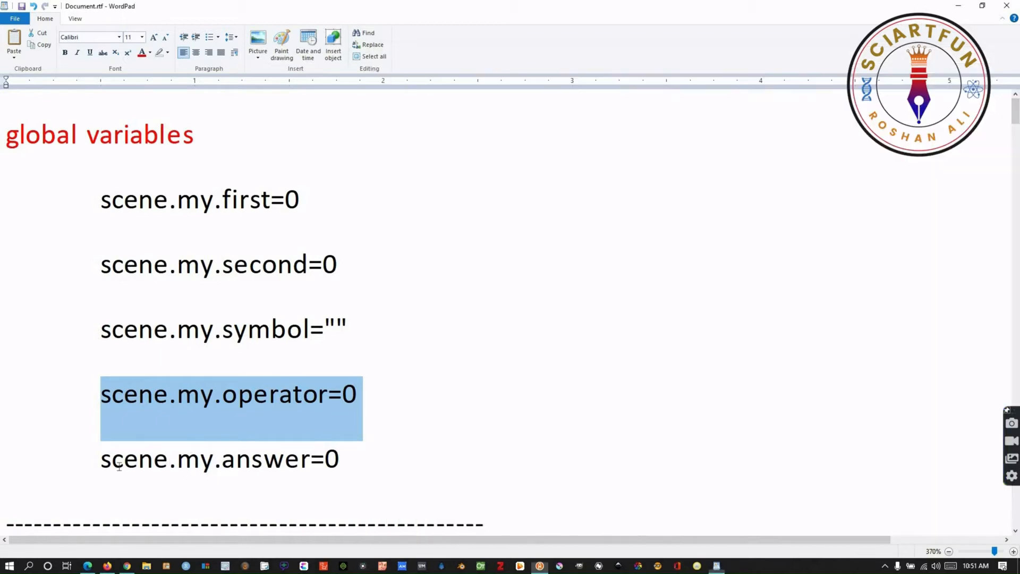
right_click(220, 459)
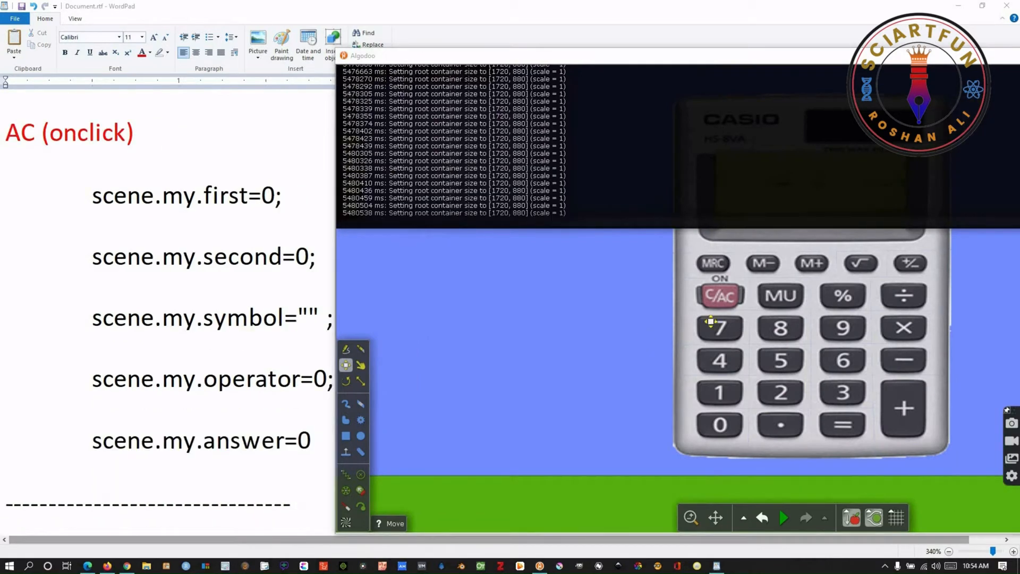
Step: Give the C/AC key an onClick script resetting scene.my first, second, symbol, operator and answer to zero
left_click(719, 296)
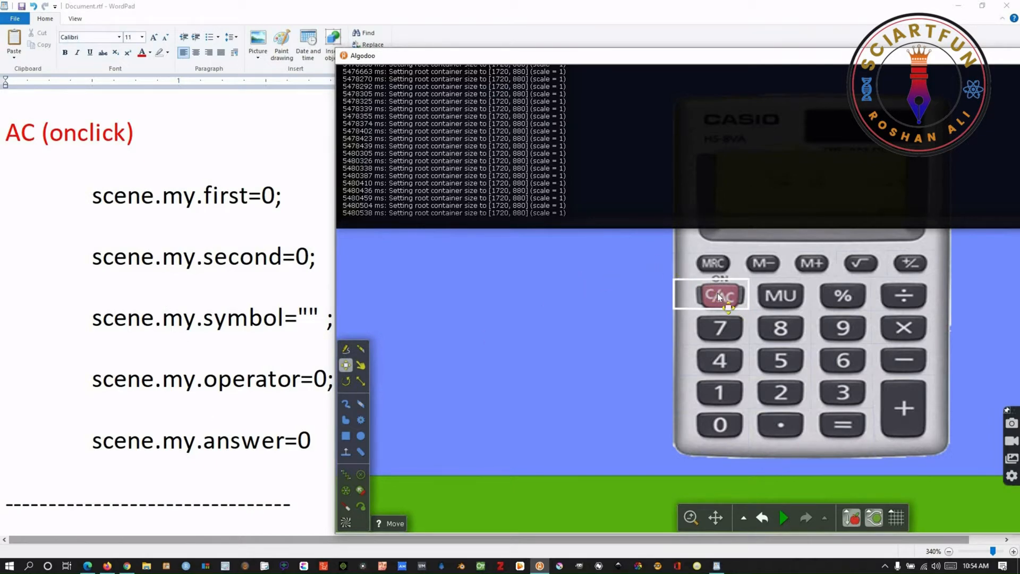
right_click(719, 294)
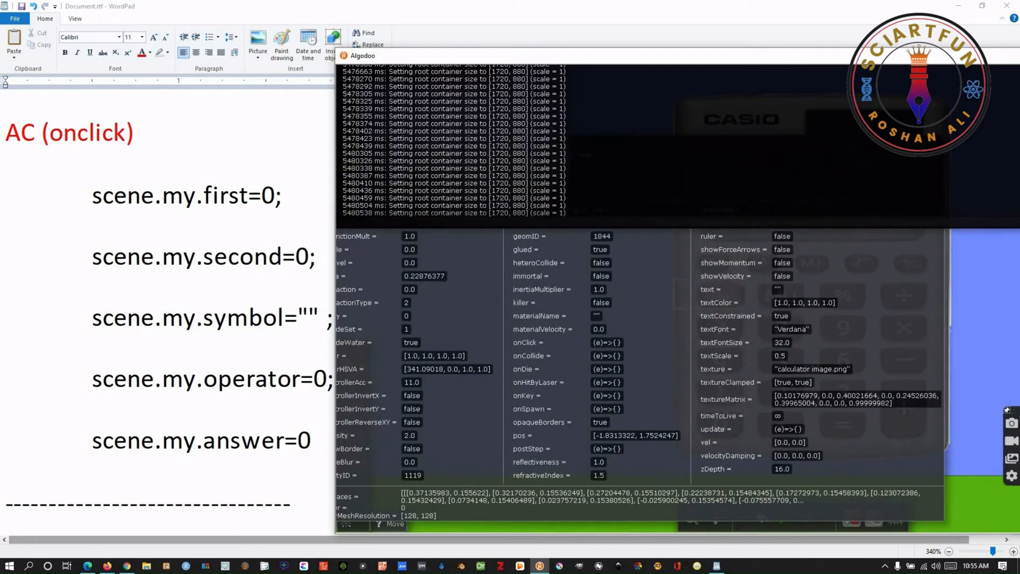
left_click(607, 342)
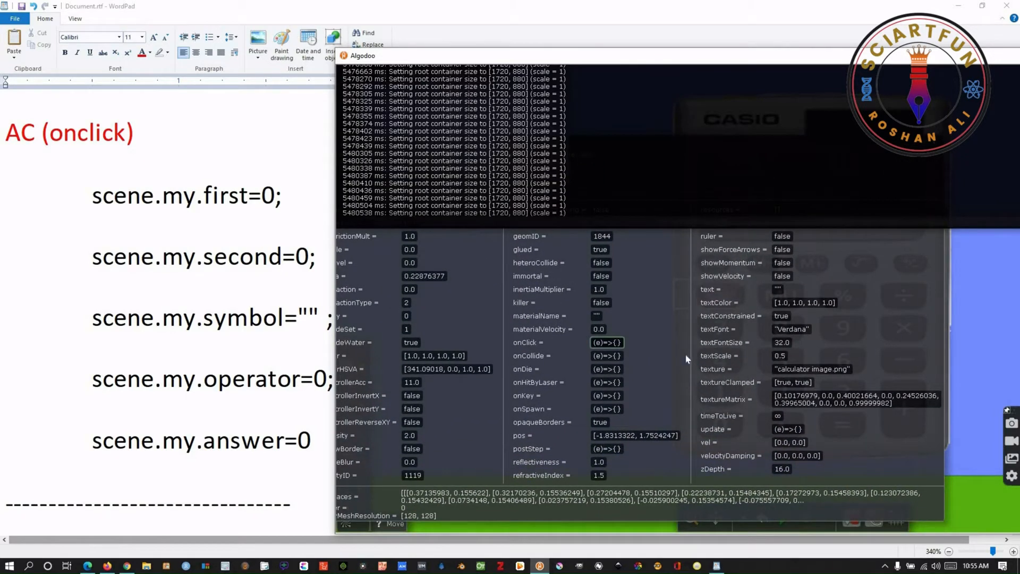
type("scene")
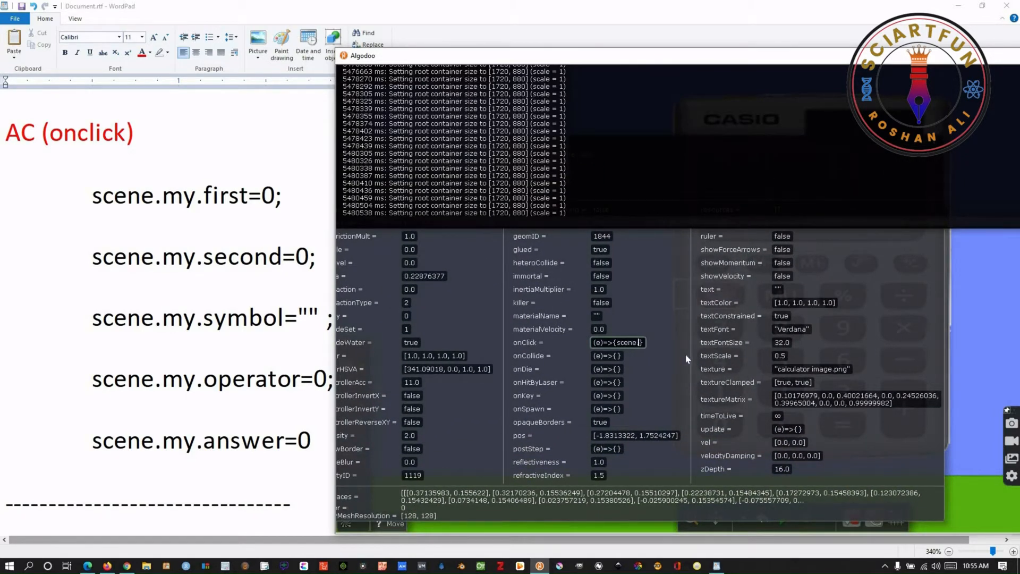
type("scene.my.first=0; scene.my.second=0;")
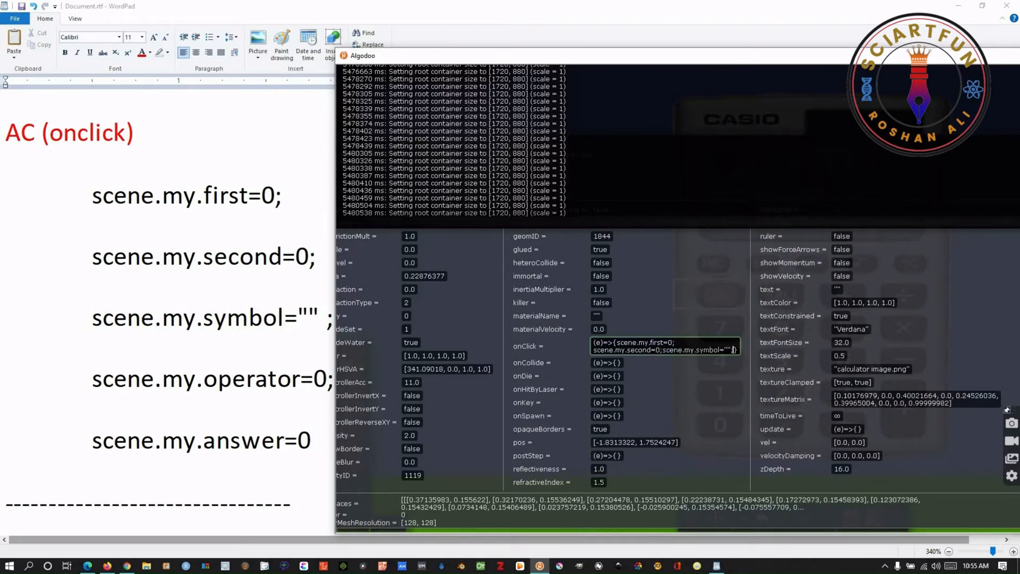
type("scene.my.operator=0;scene.my.answer=0")
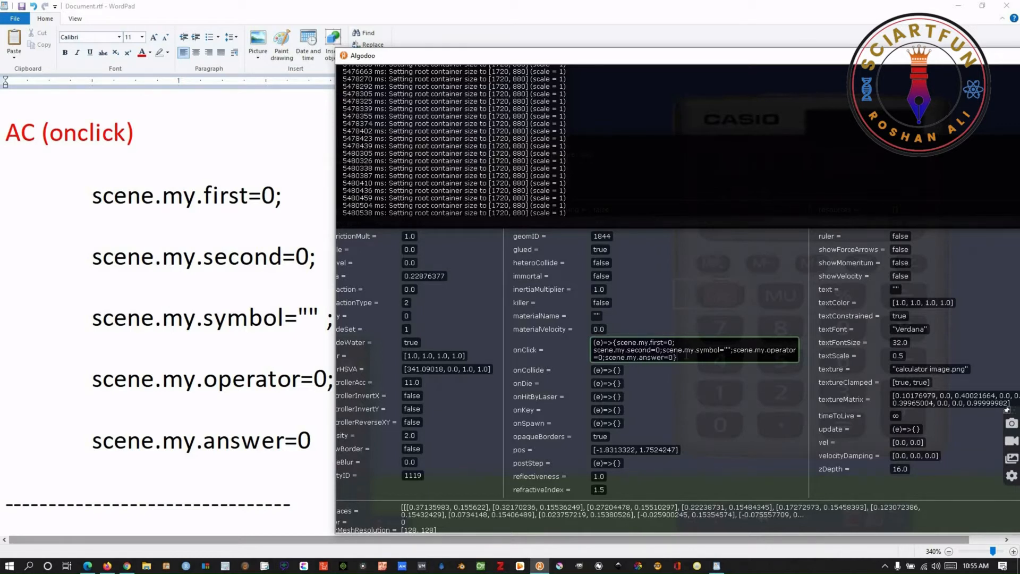
mouse_move(699, 306)
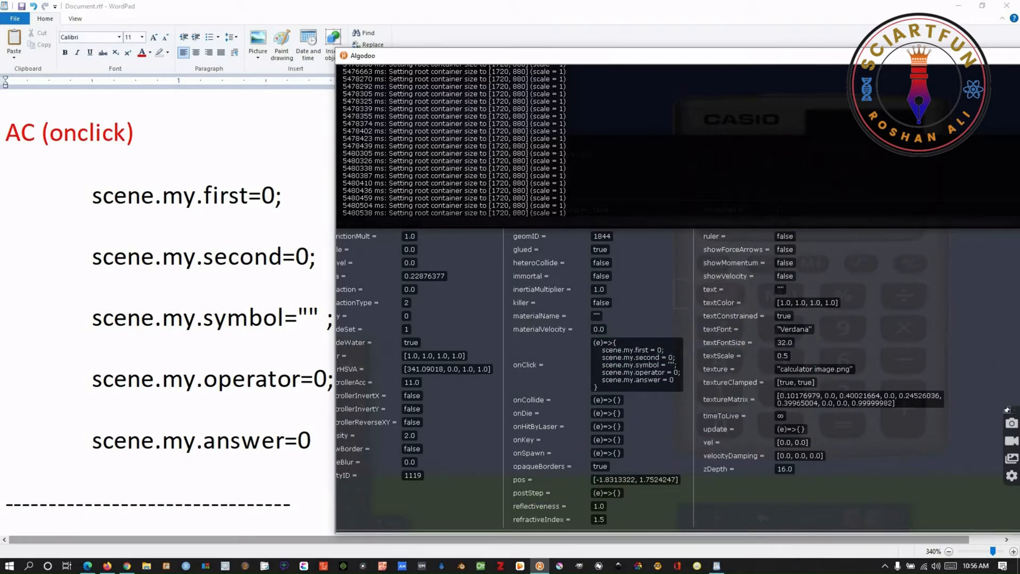
mouse_move(592, 338)
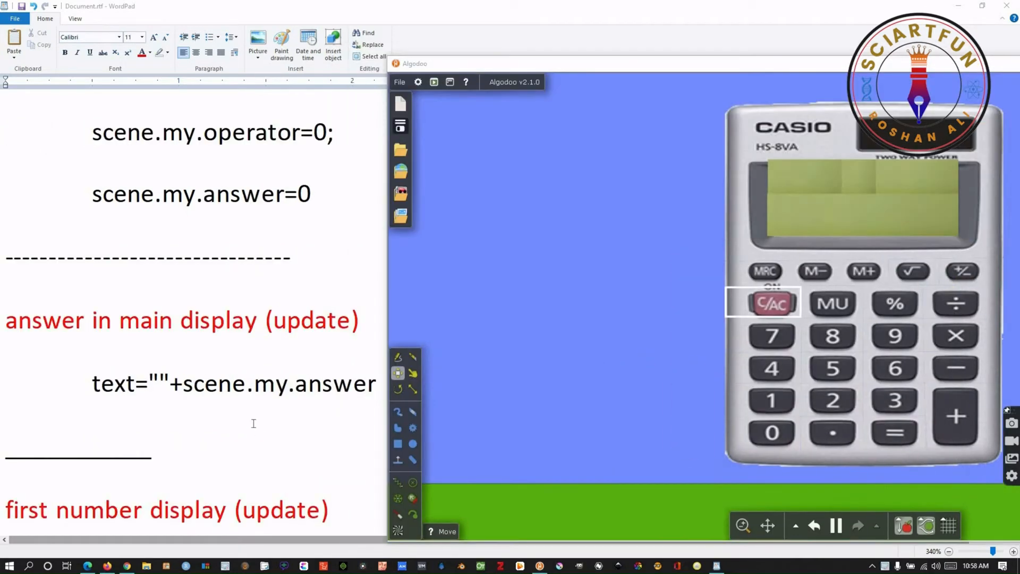
mouse_move(836, 235)
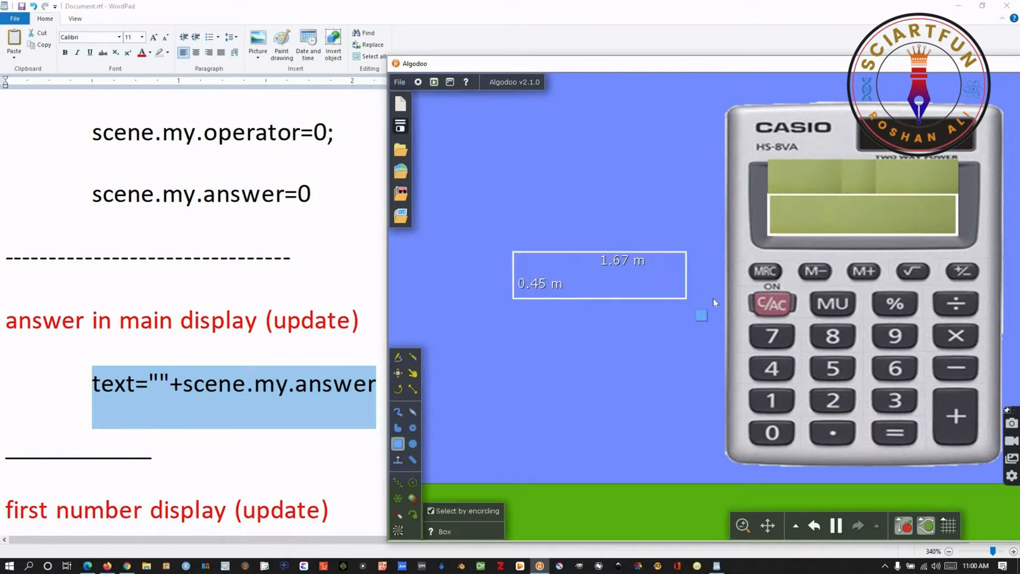
Step: Draw a box over the main display and make it transparent with no borders
left_click_drag(702, 316, 721, 315)
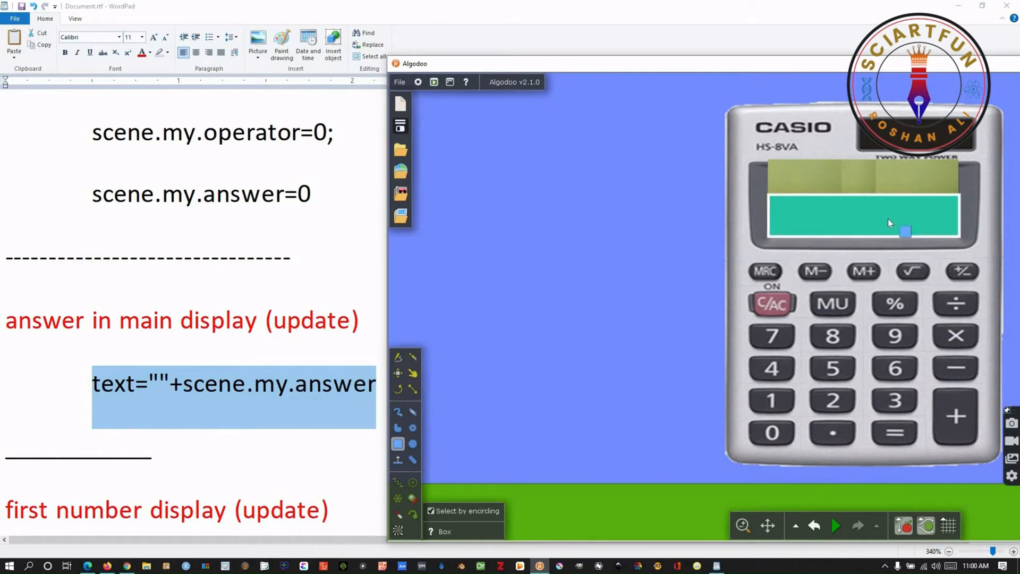
right_click(904, 232)
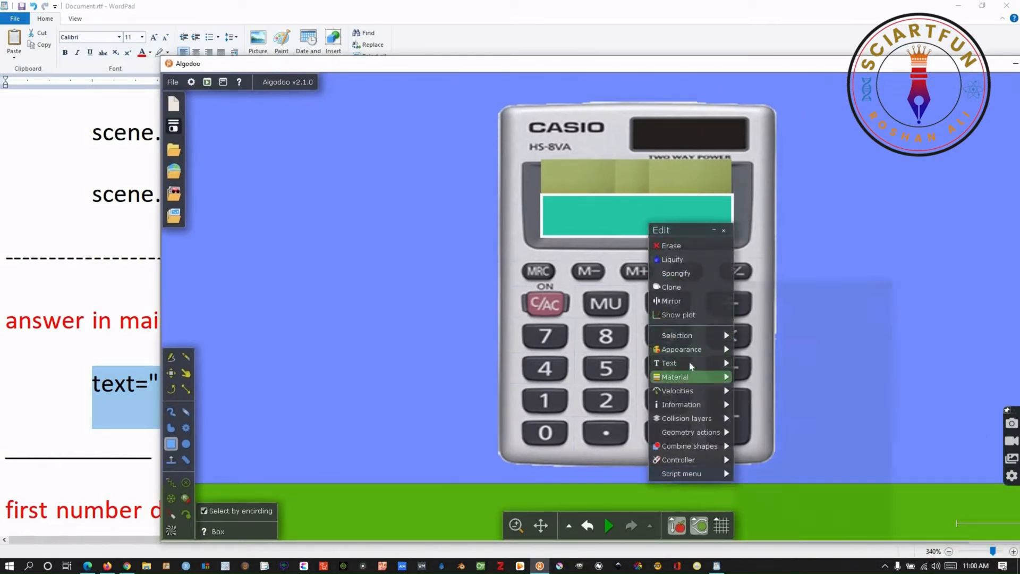
left_click(681, 349)
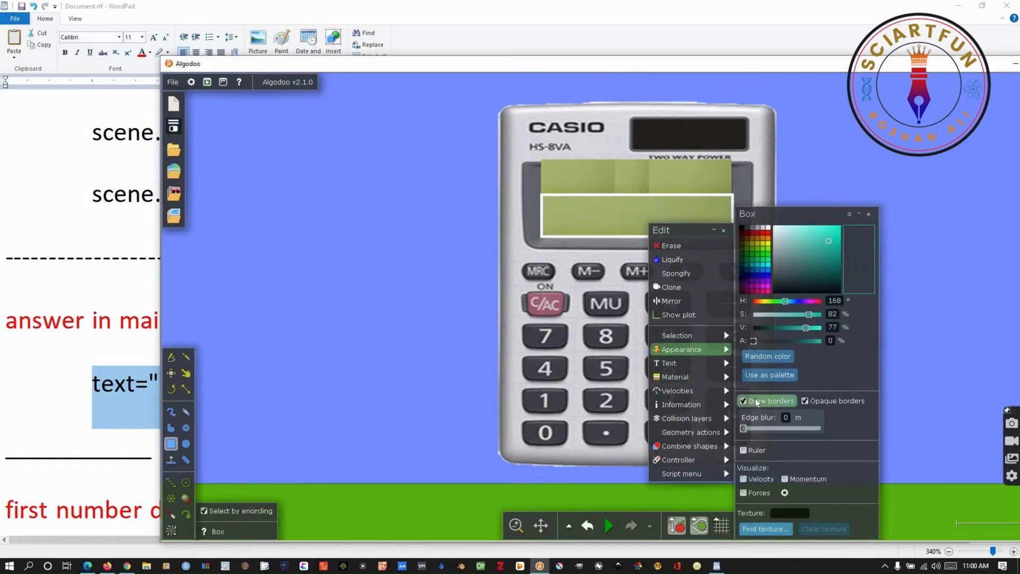
left_click(743, 401)
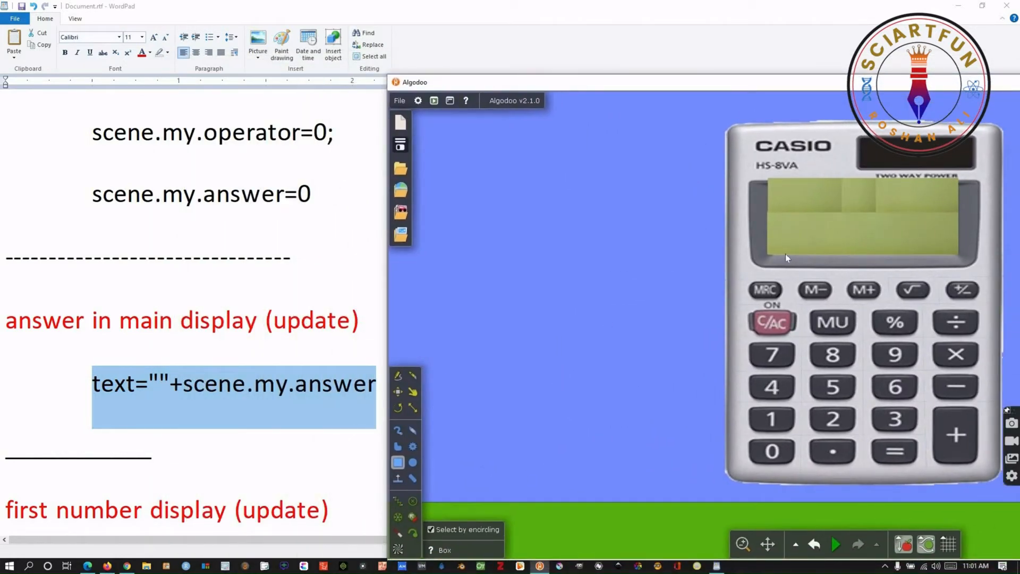
left_click(858, 225)
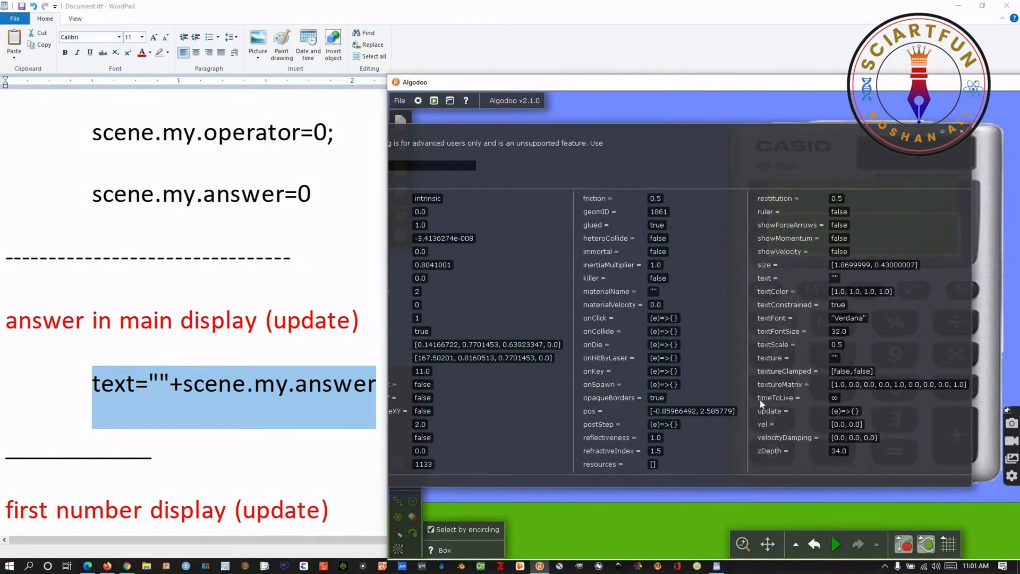
Step: Set the display box's update script to text = "" + scene.my.answer so it shows 0
left_click(844, 410)
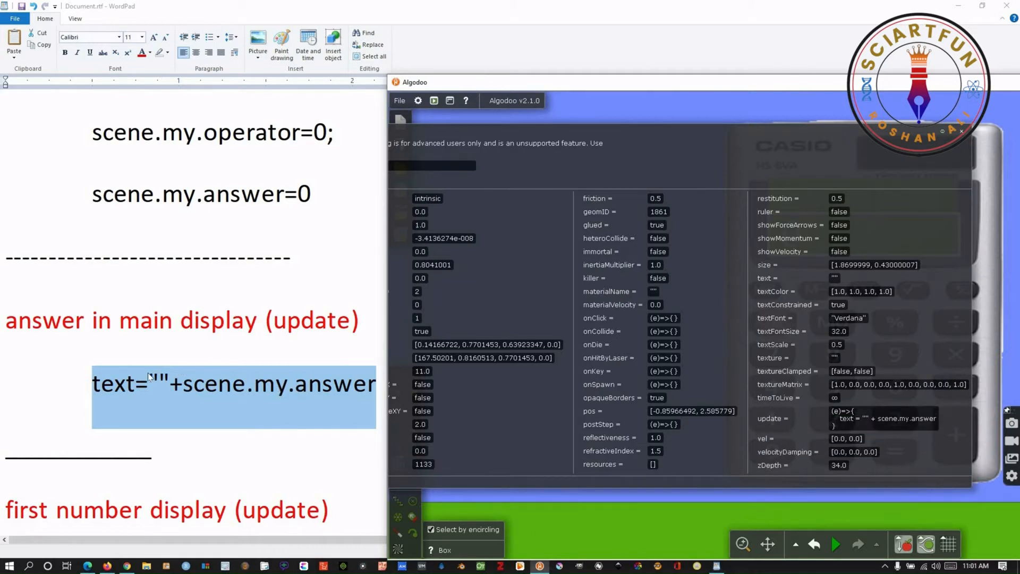
mouse_move(966, 142)
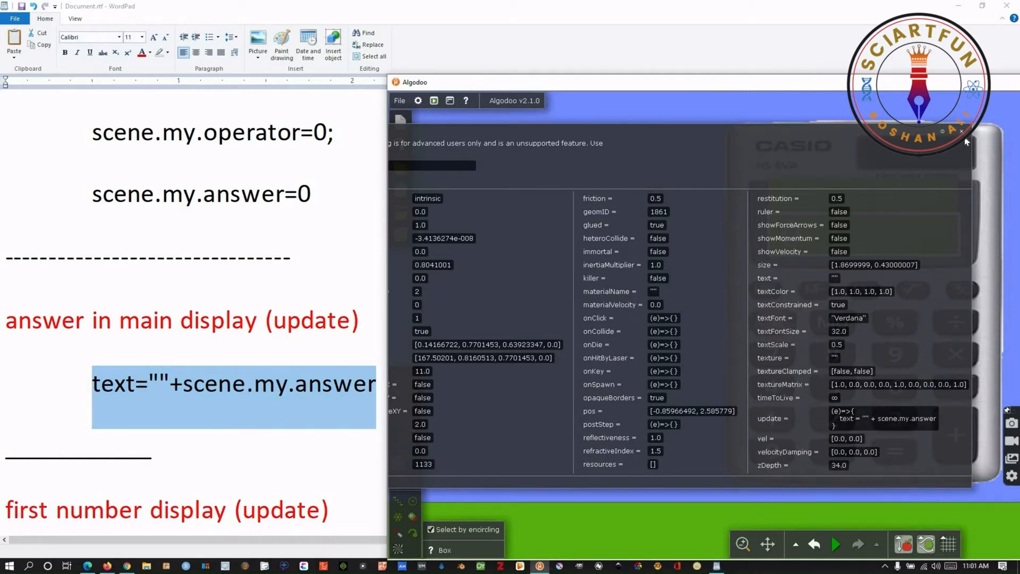
left_click(962, 133)
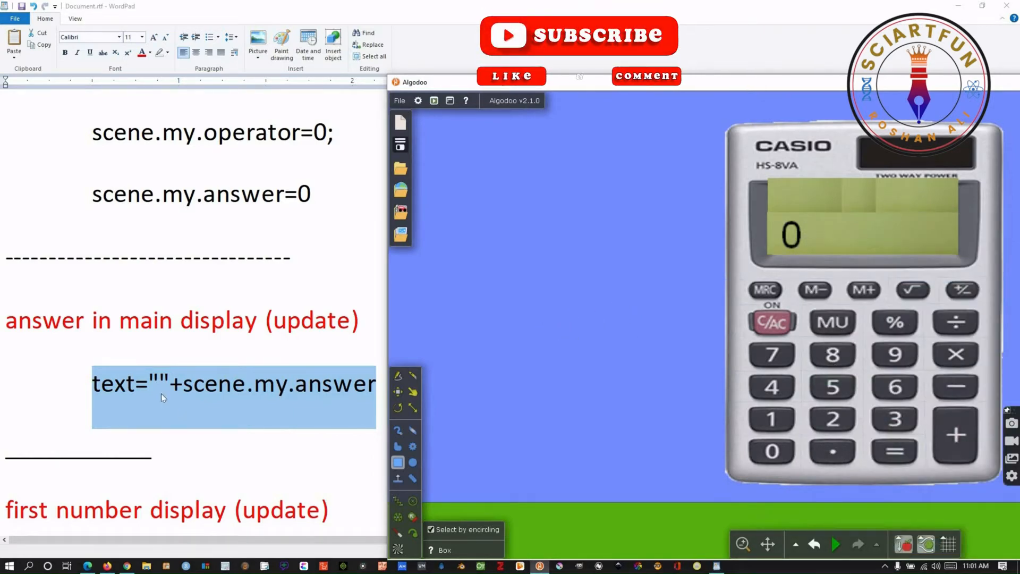
scroll("down", 3)
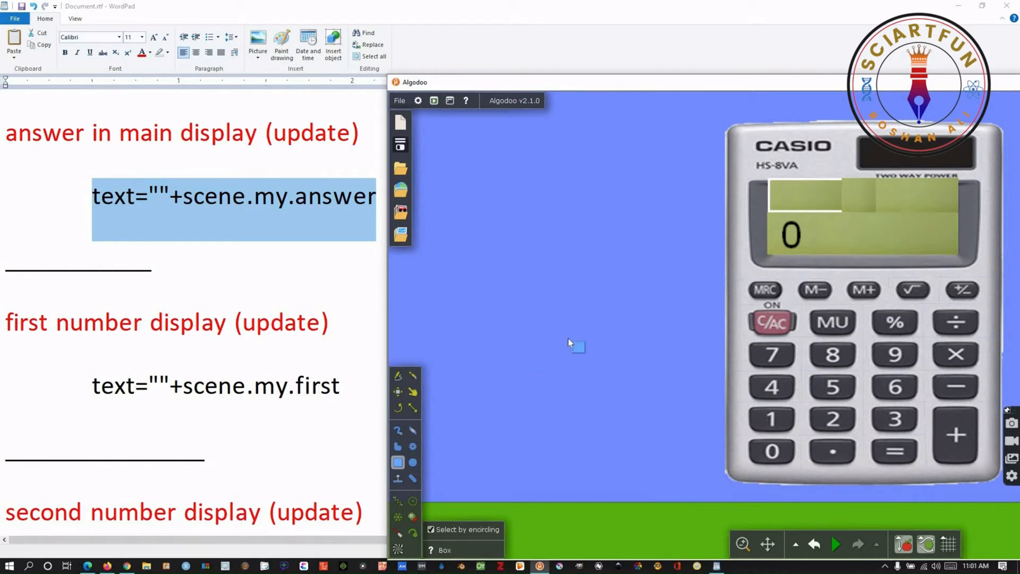
Step: Draw a transparent box at the display's top-left showing scene.my.first, reading 0
left_click_drag(570, 344, 635, 402)
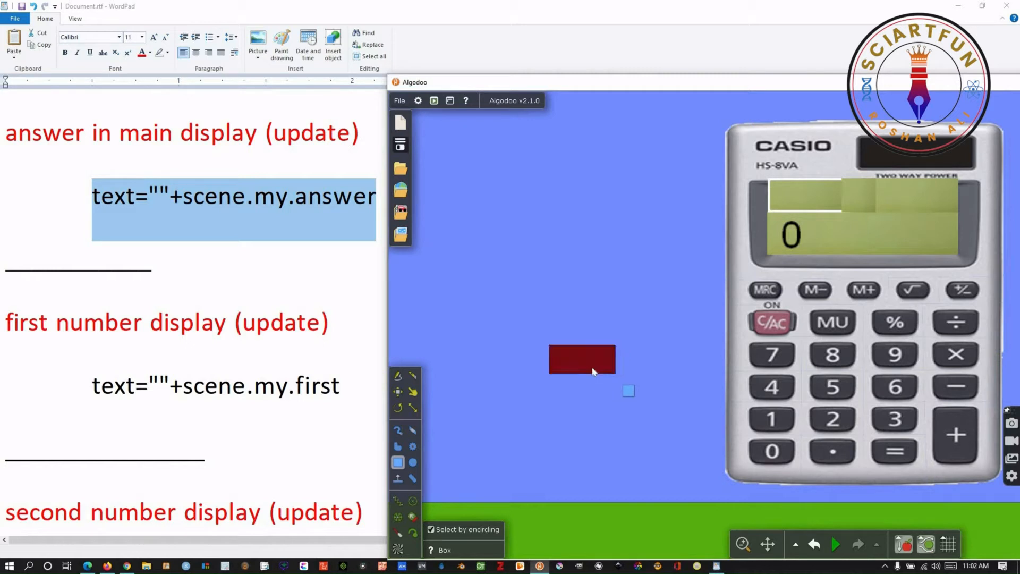
left_click_drag(582, 360, 803, 199)
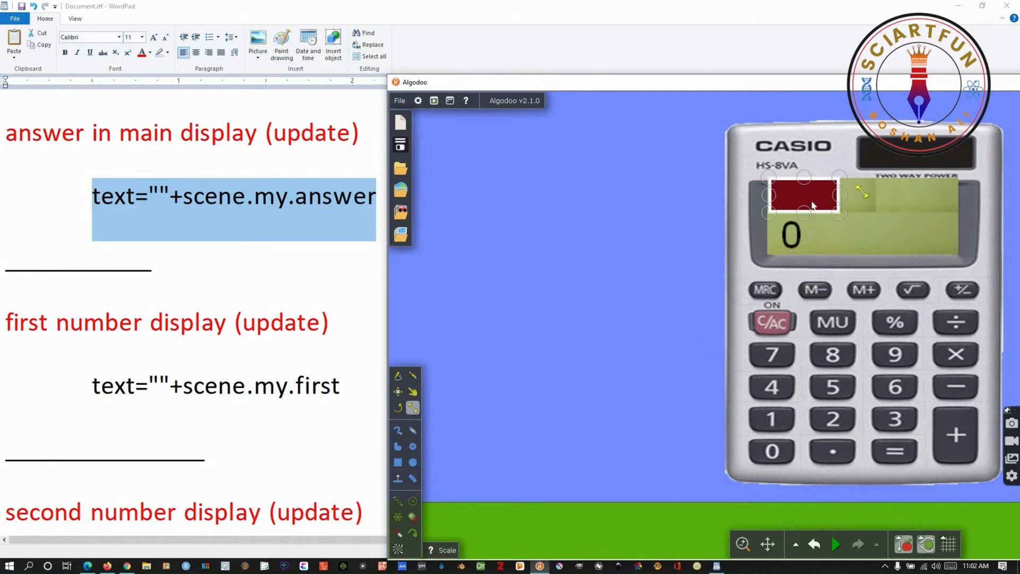
right_click(810, 205)
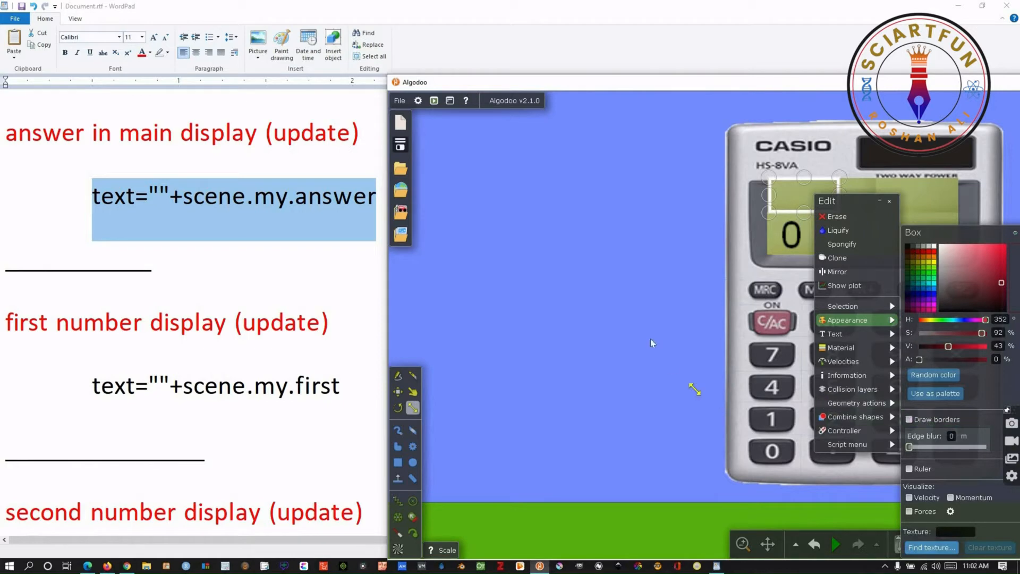
left_click(650, 343)
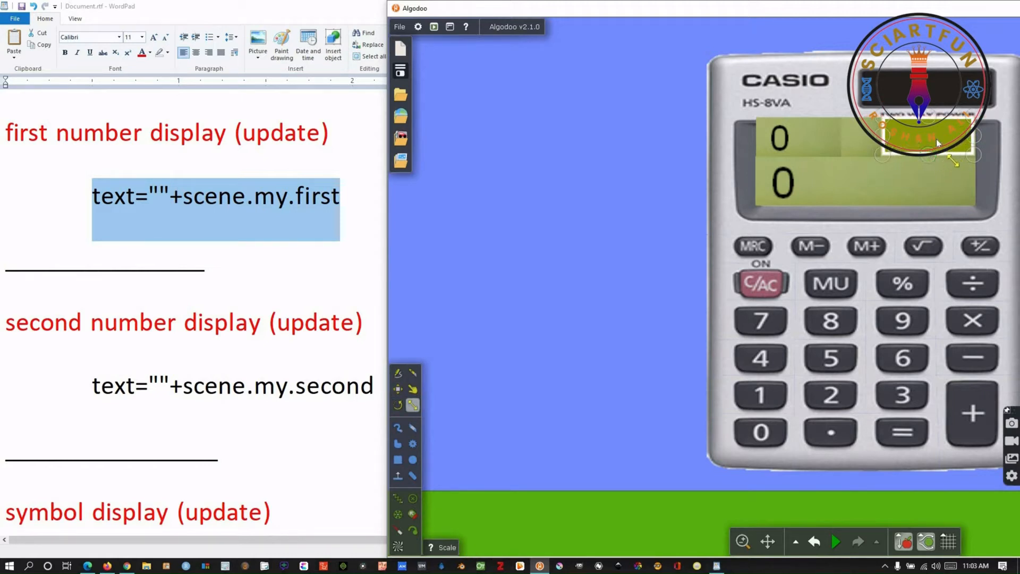
right_click(924, 147)
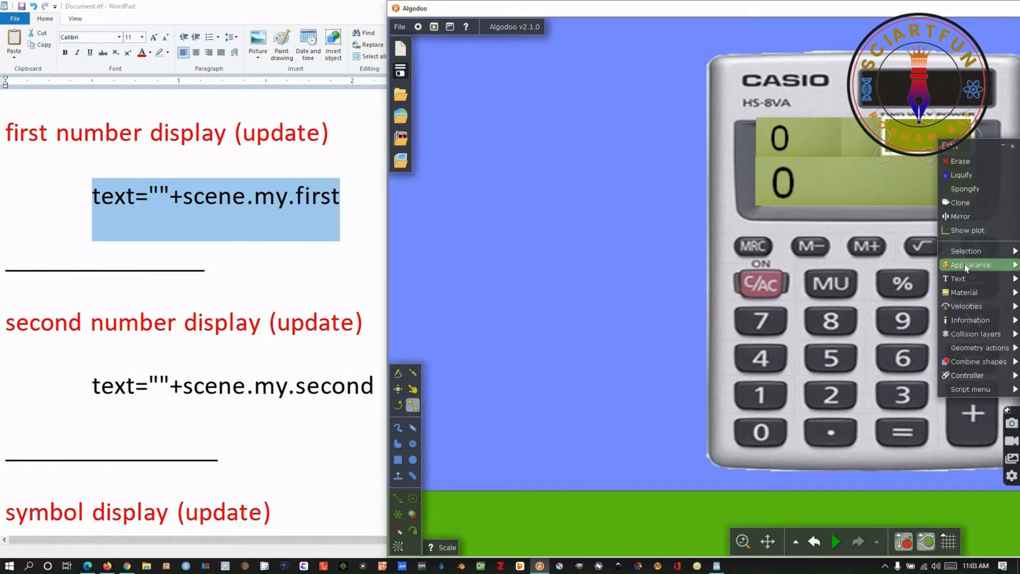
mouse_move(758, 37)
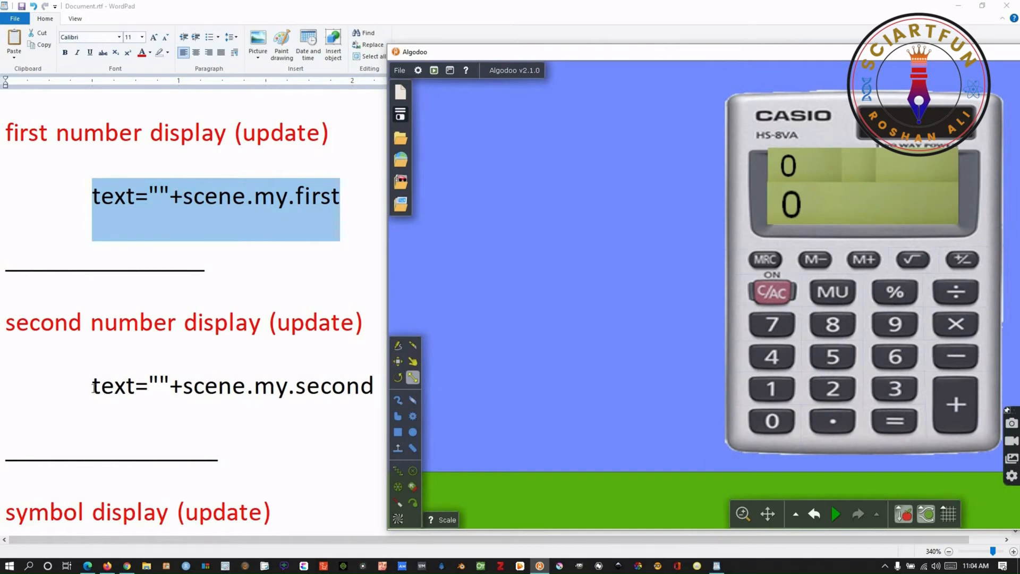
Step: Set the top-right box's update script to text = "" + scene.my.second so it reads 0
right_click(228, 385)
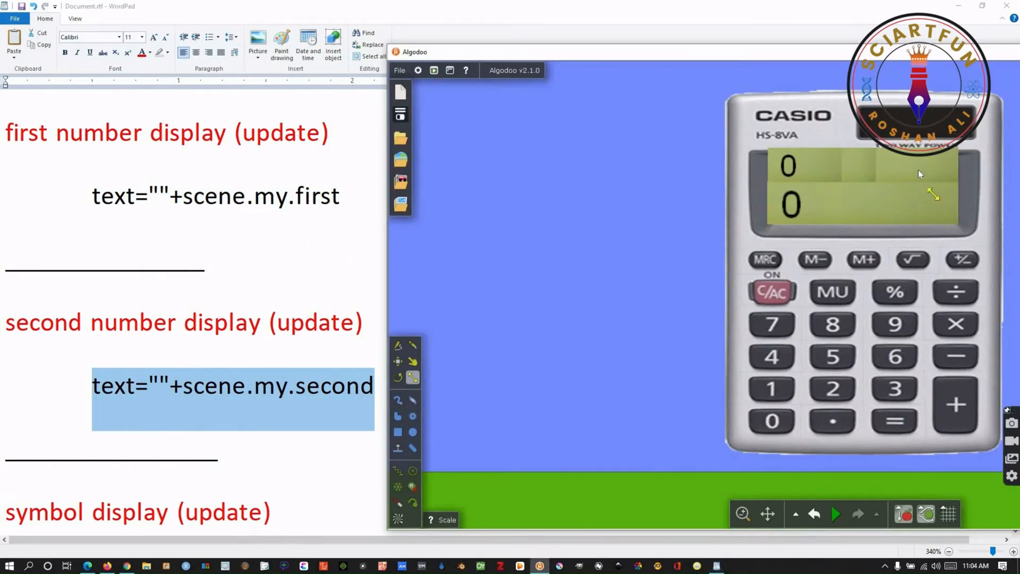
right_click(878, 175)
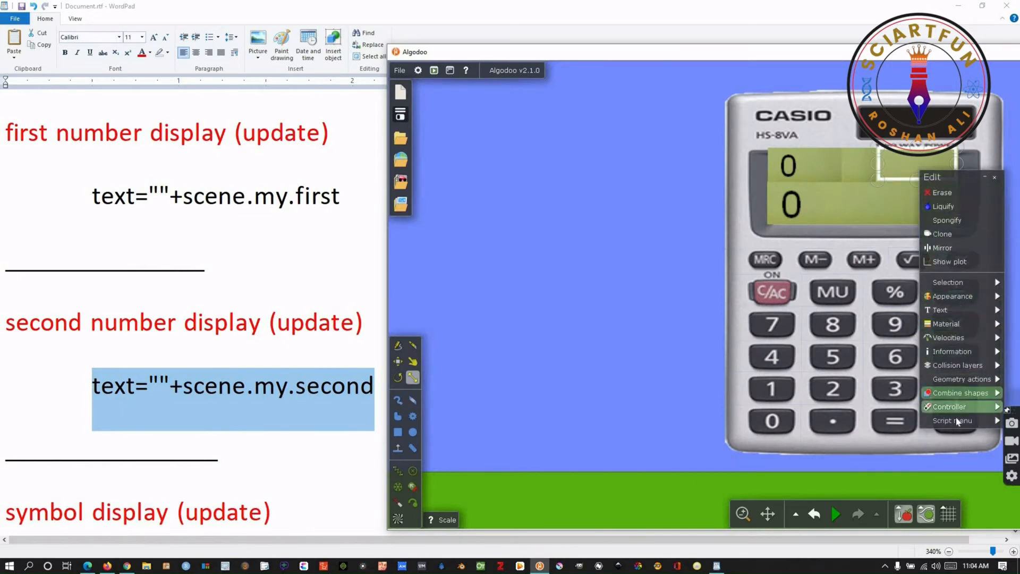
left_click(952, 420)
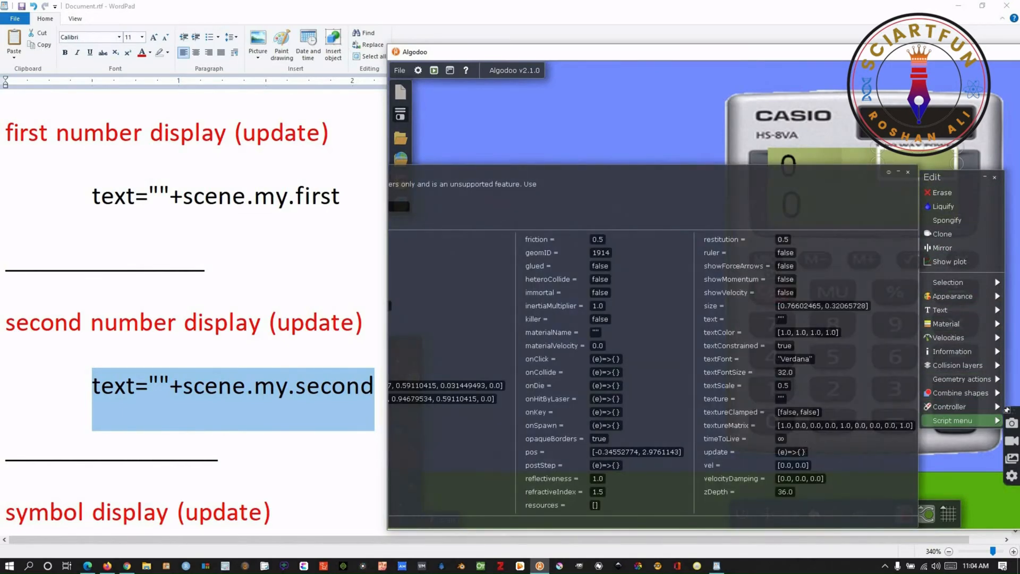
left_click(791, 451)
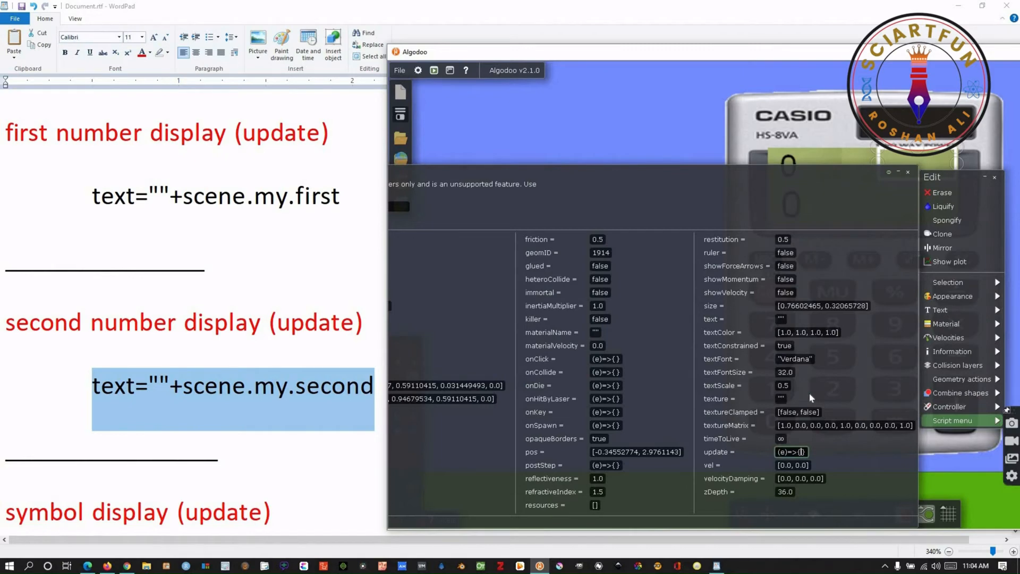
left_click(791, 451)
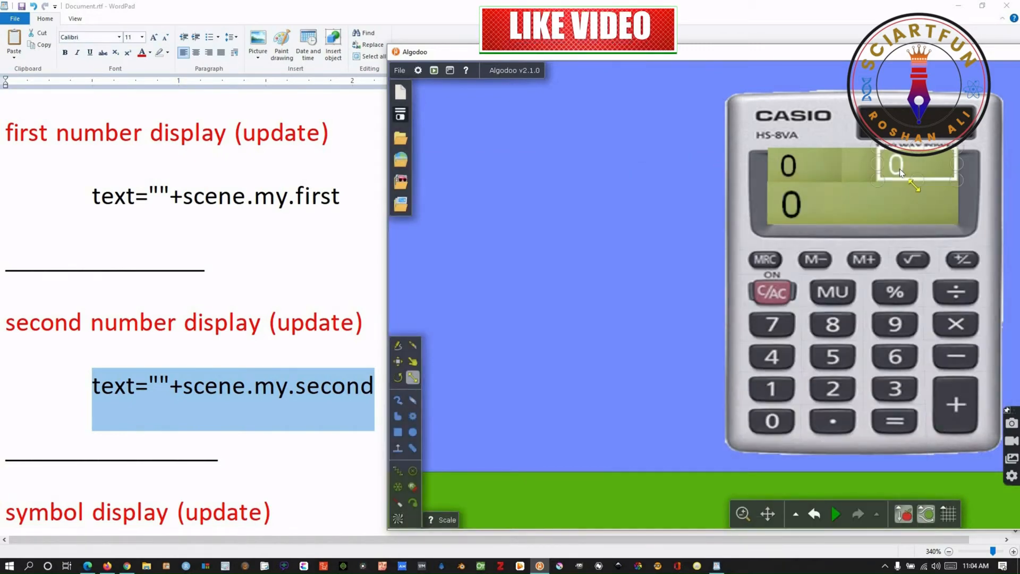
right_click(898, 169)
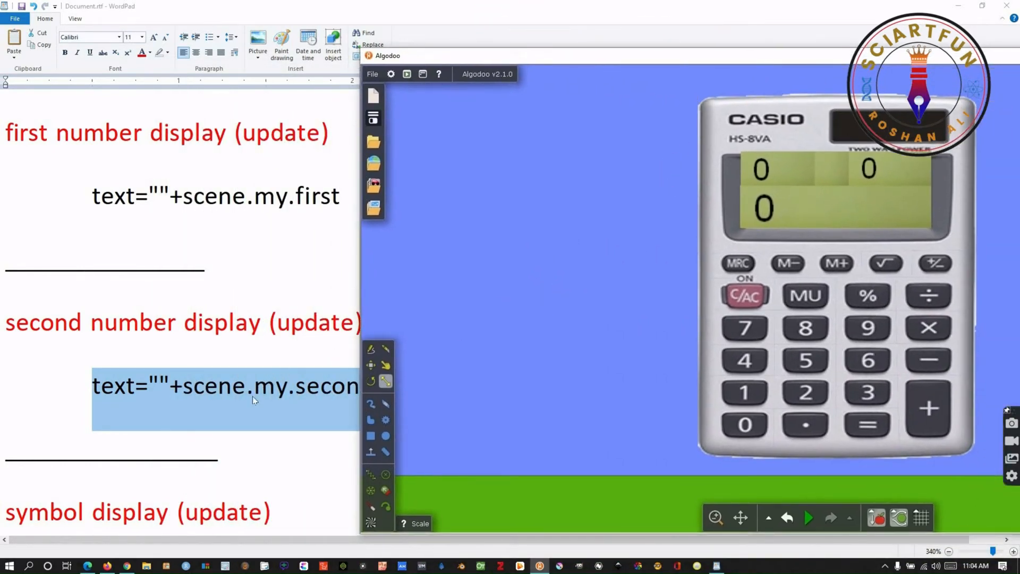
scroll("down", 3)
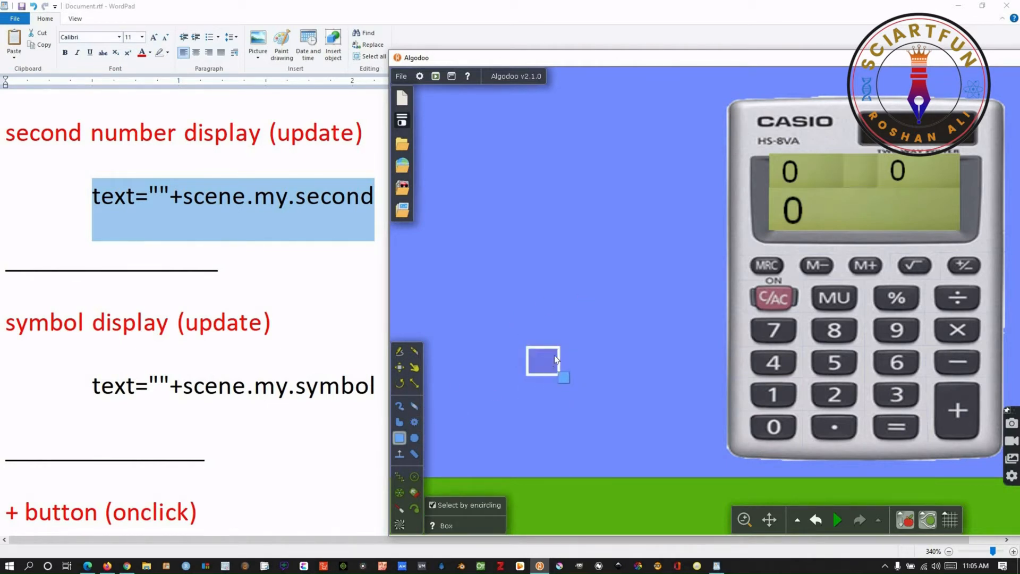
Step: Place the symbol box between the two top readouts and adjust its colour and text settings
left_click_drag(543, 361, 861, 169)
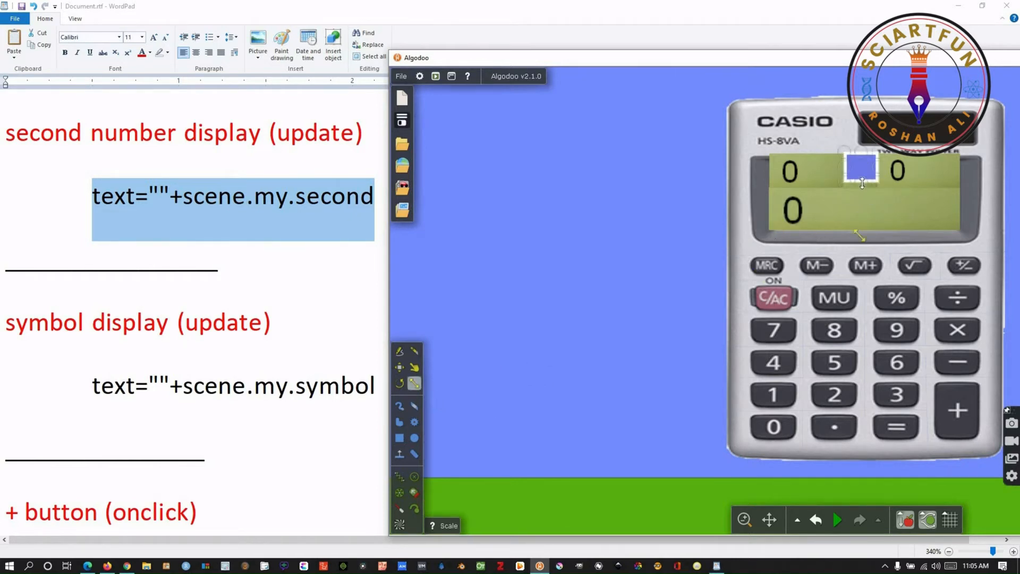
right_click(858, 169)
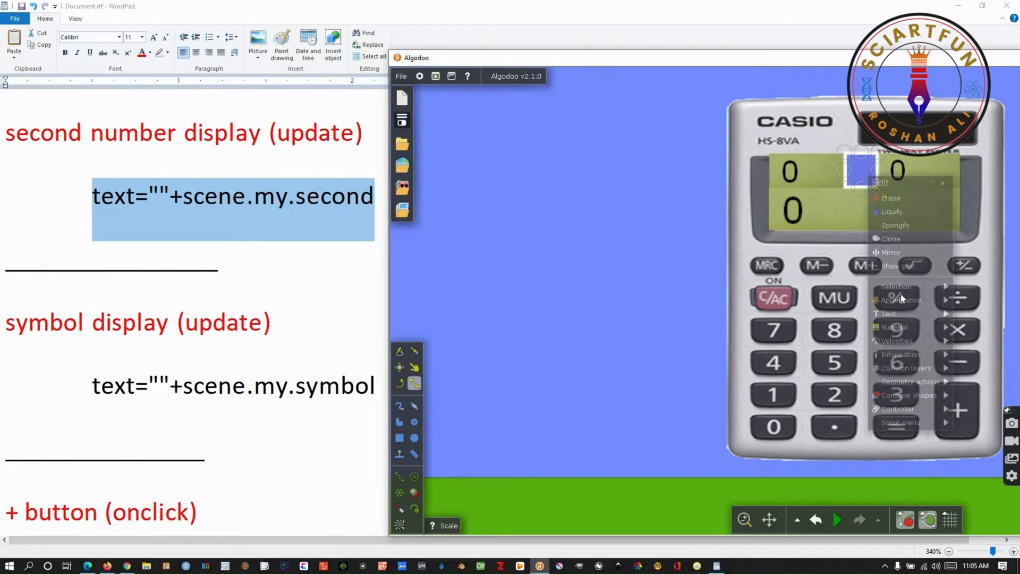
left_click(901, 301)
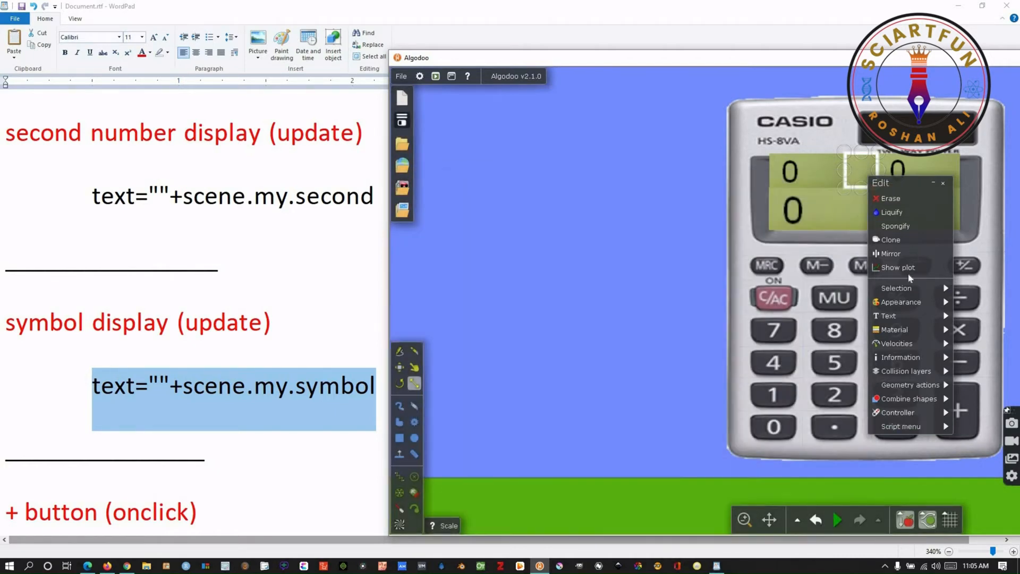
left_click(888, 315)
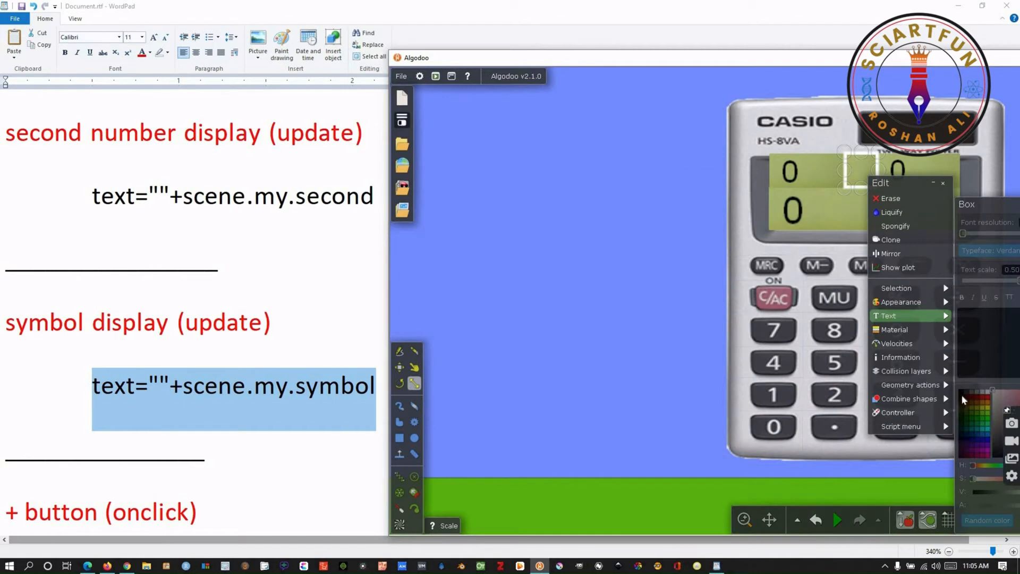
left_click(593, 328)
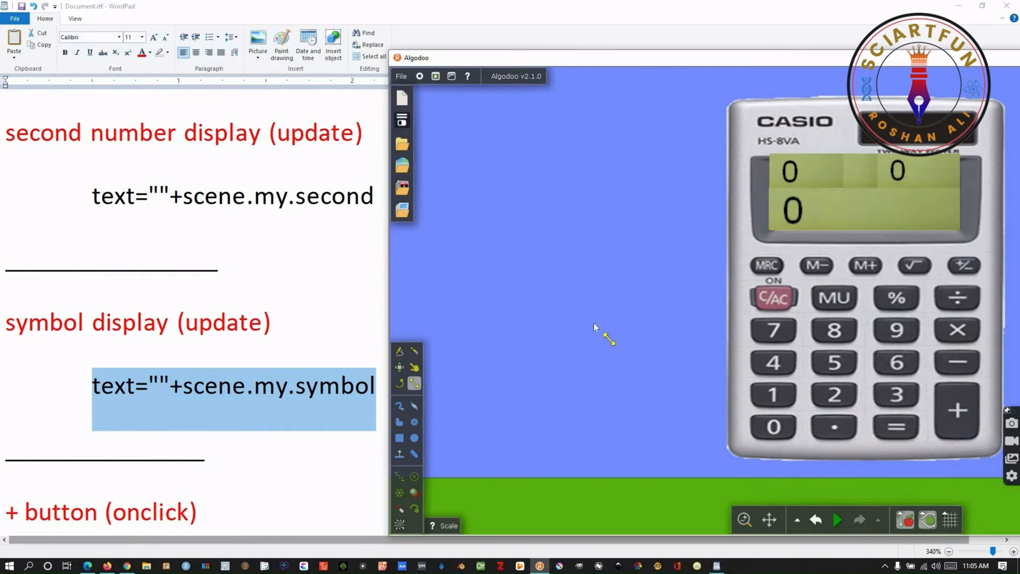
mouse_move(580, 331)
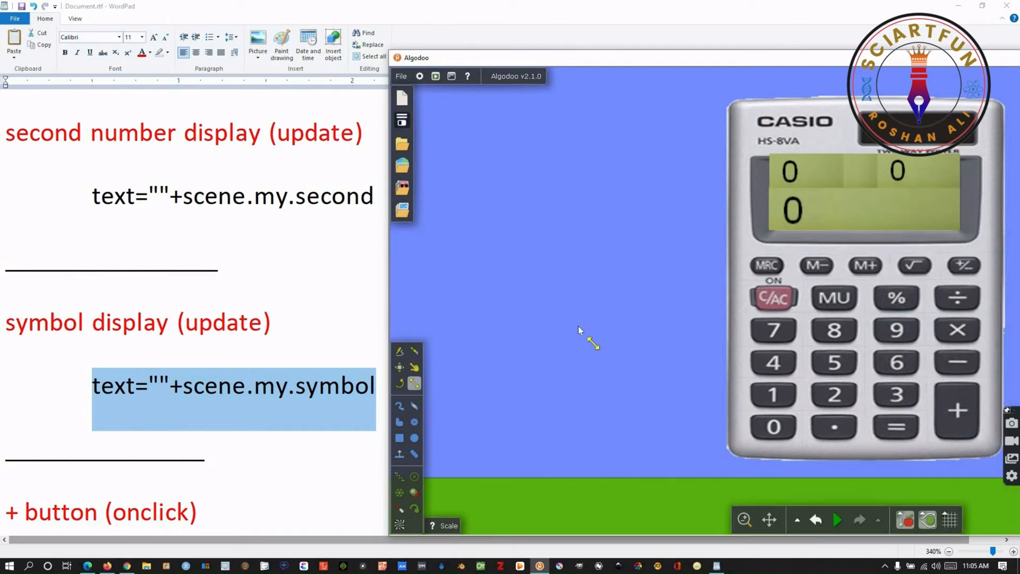
Step: Add the semicolon in WordPad, copy the plus key's code and paste it into the + key's onClick
scroll("down", 3)
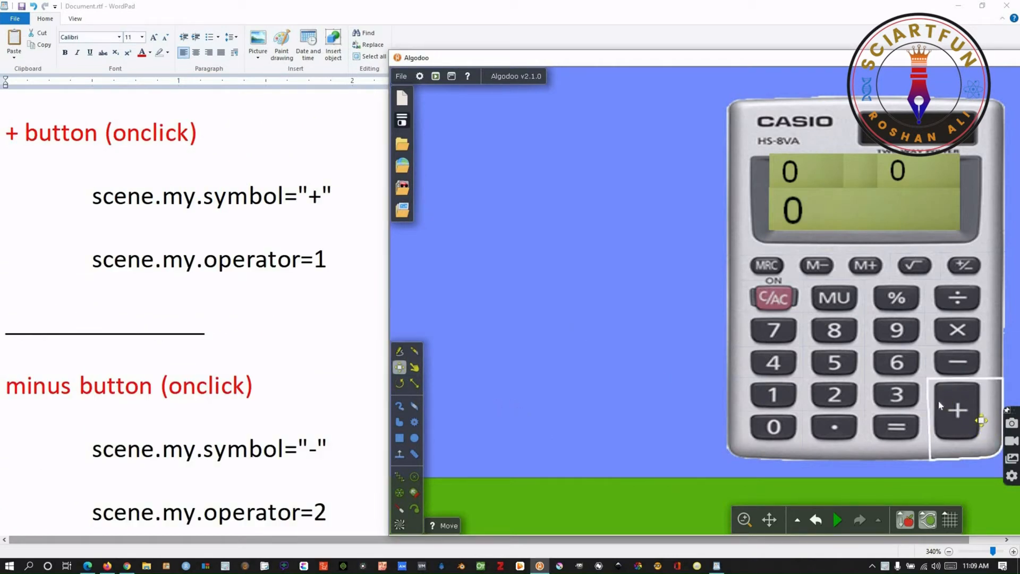
mouse_move(163, 211)
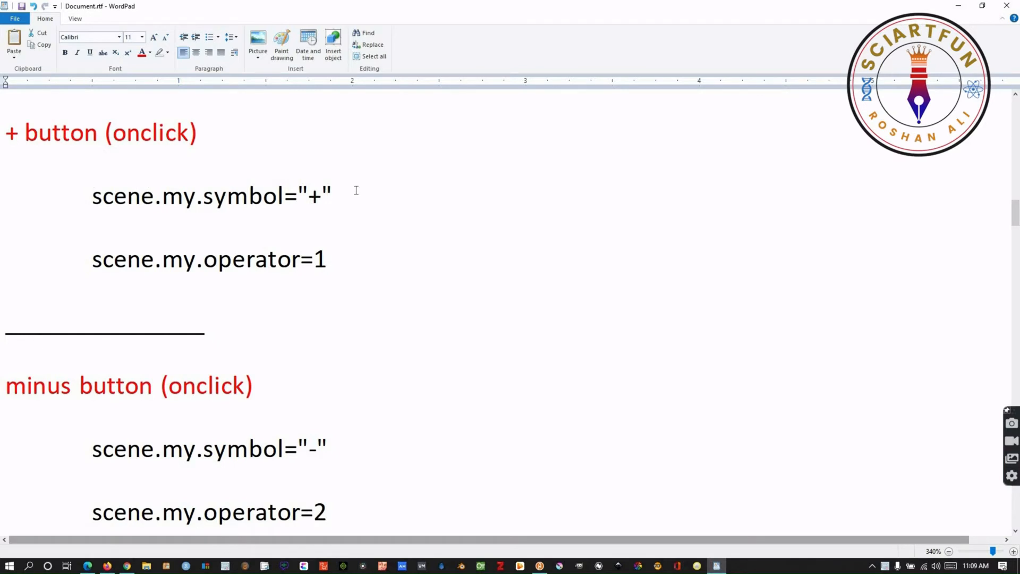
type(";")
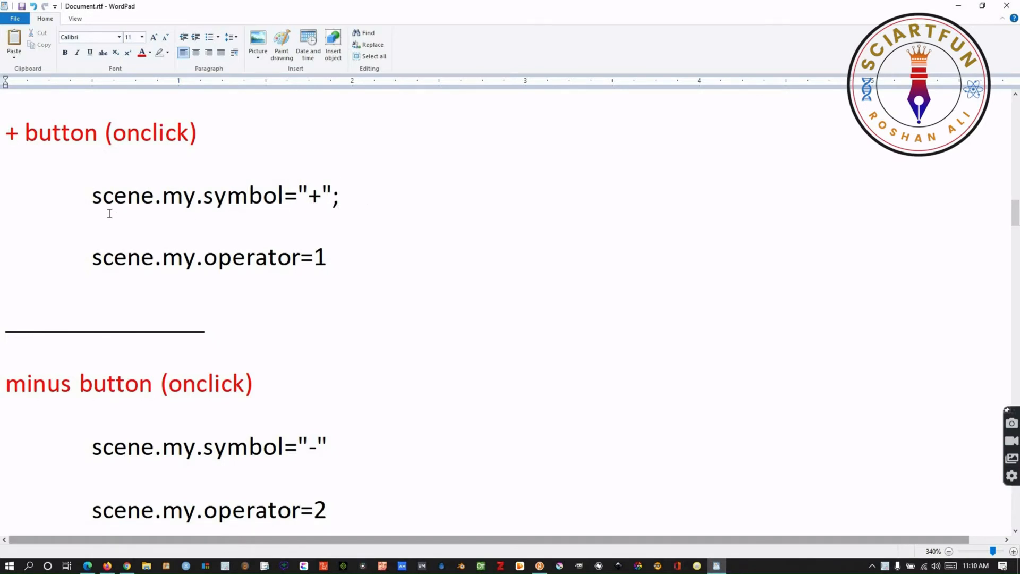
left_click_drag(94, 195, 325, 273)
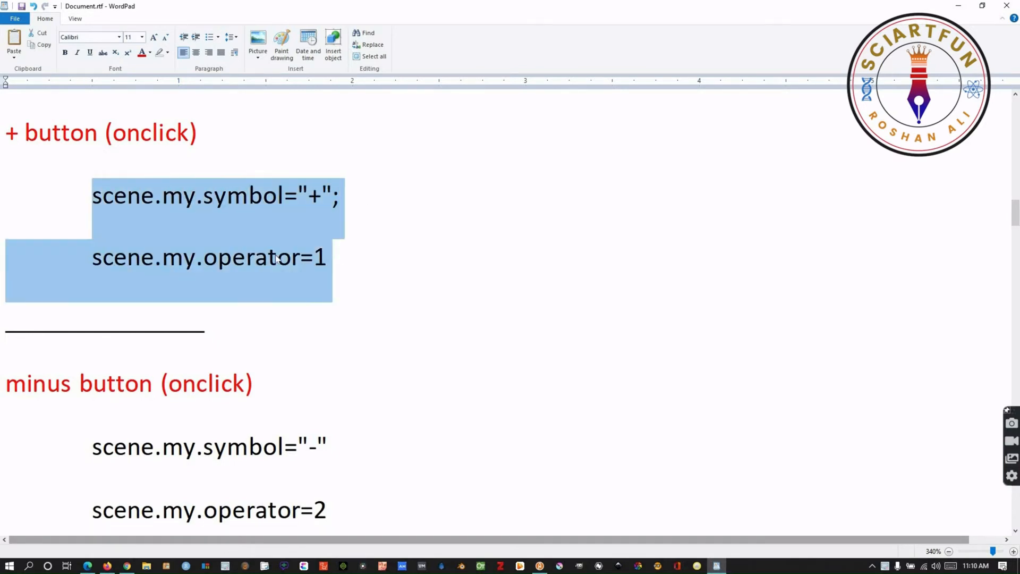
mouse_move(525, 501)
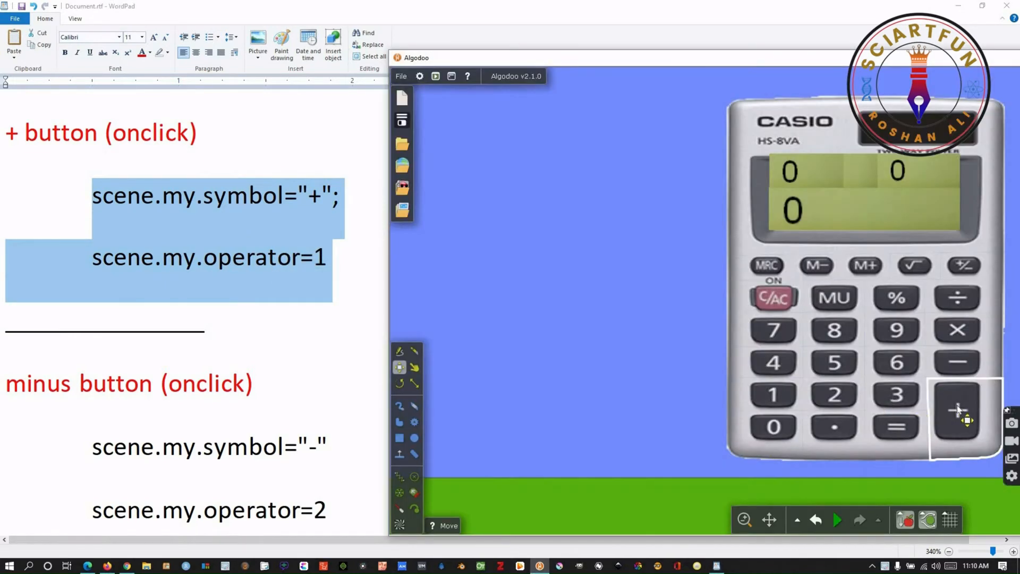
right_click(957, 410)
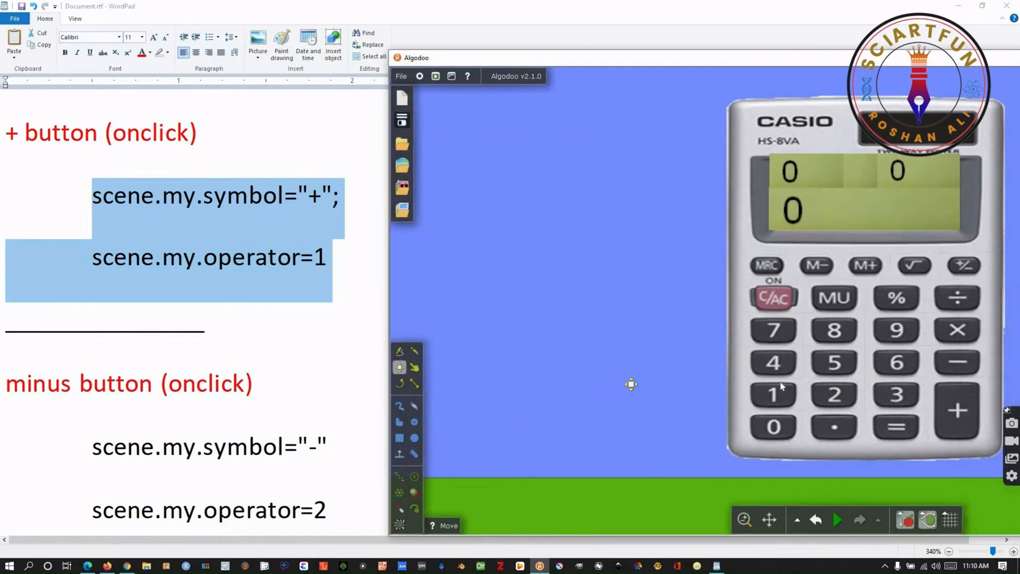
scroll("down", 3)
type(";")
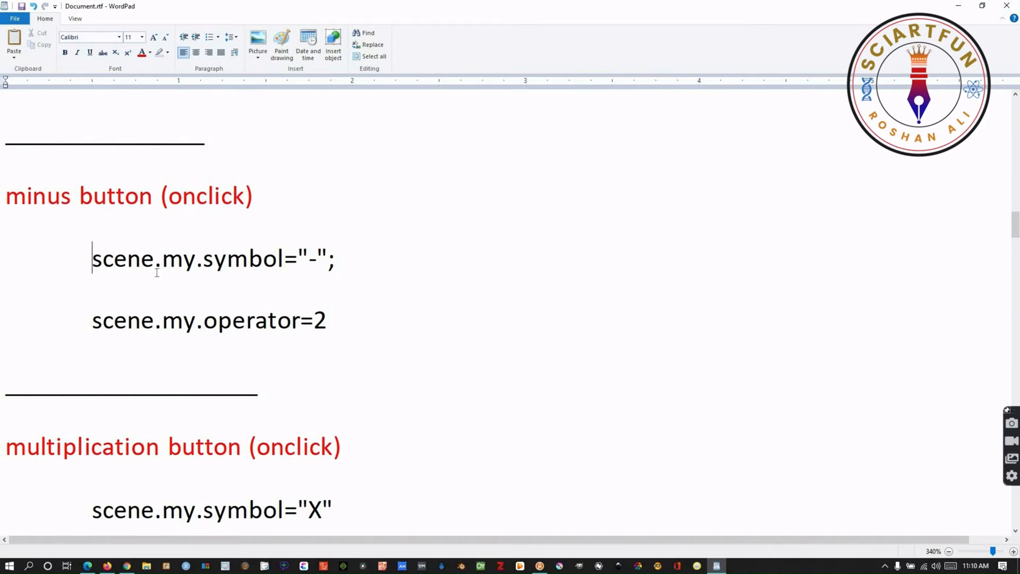
Step: Copy the minus key's code and paste it into the − key's onClick (symbol -, operator 2)
right_click(279, 318)
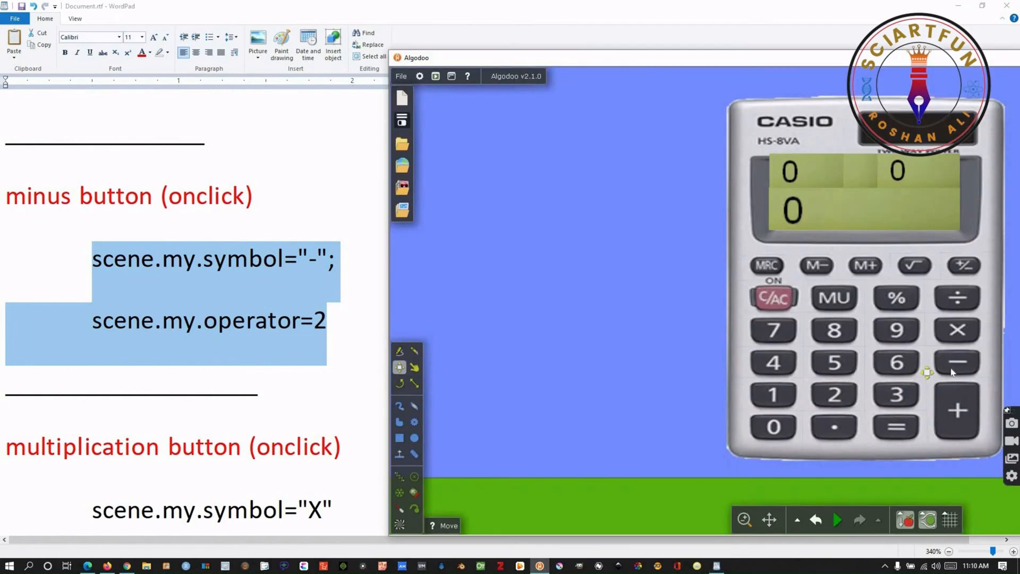
right_click(927, 373)
type(";")
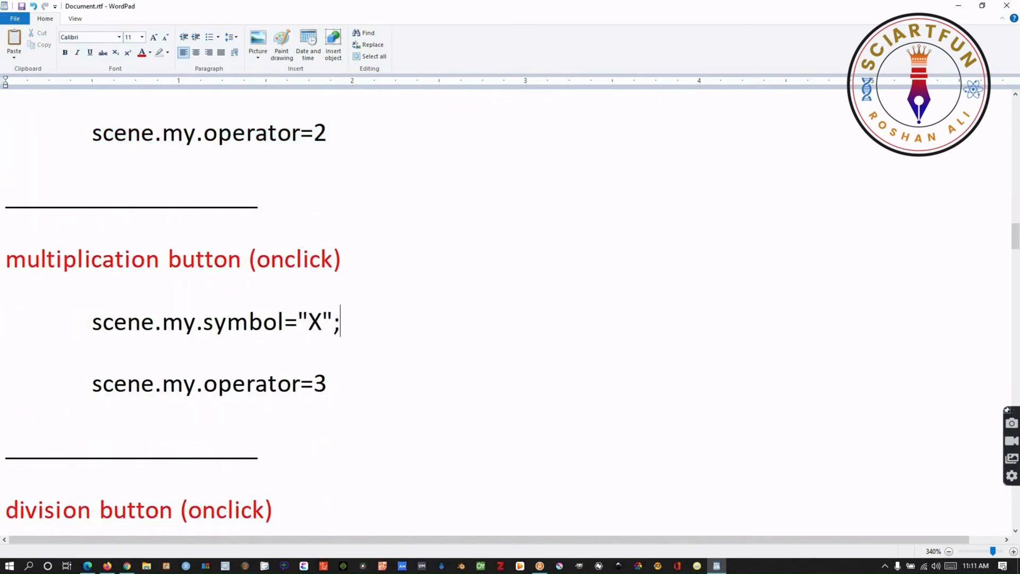
Step: Copy the multiplication code into the × key's onClick (symbol X, operator 3)
left_click_drag(93, 322, 284, 338)
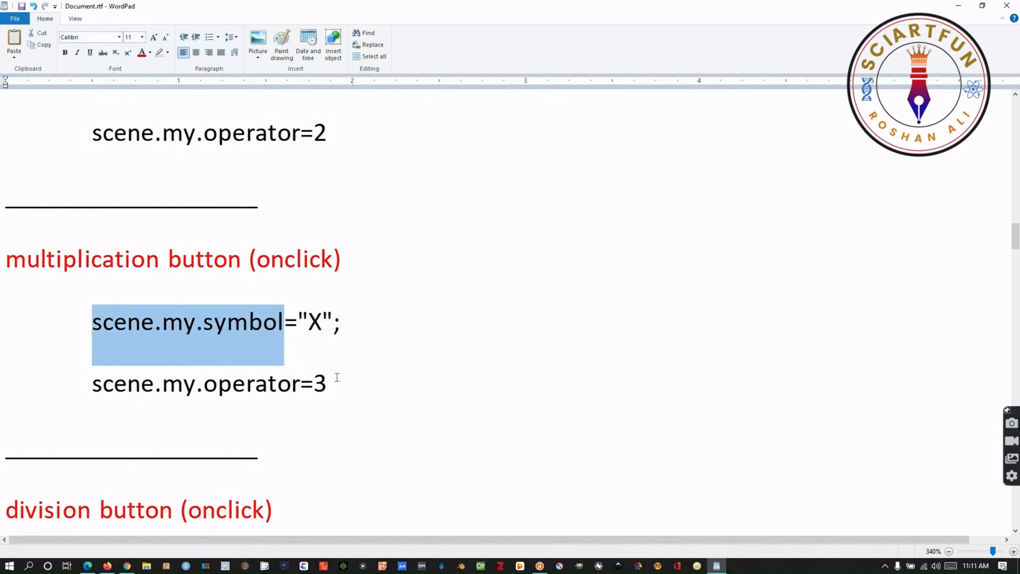
right_click(209, 383)
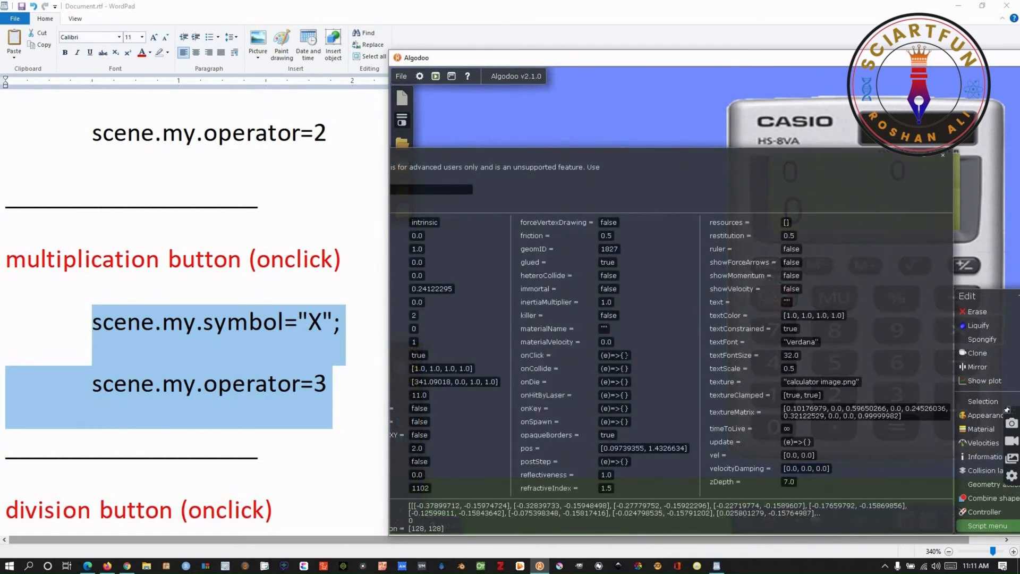
left_click(613, 355)
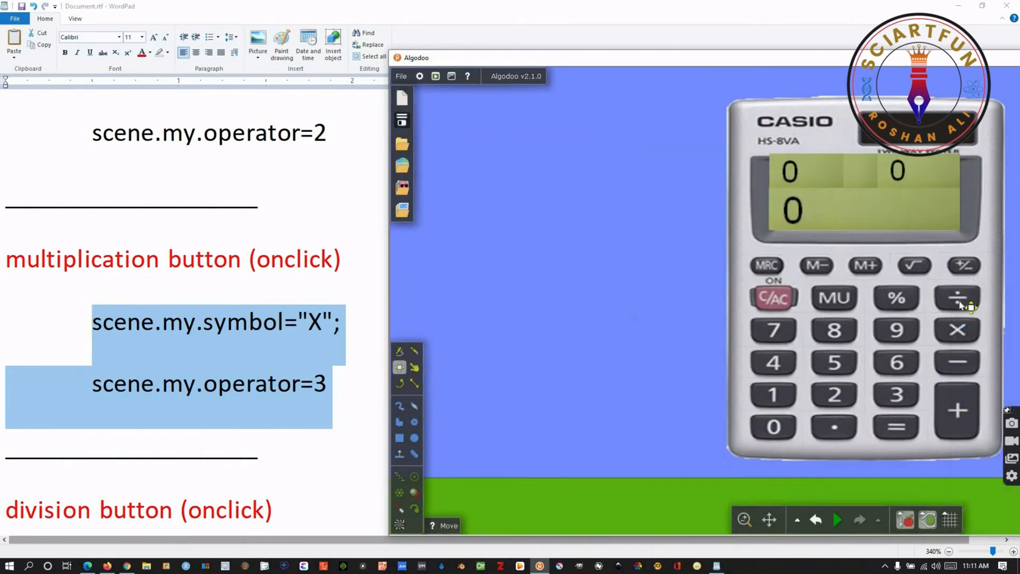
left_click(956, 297)
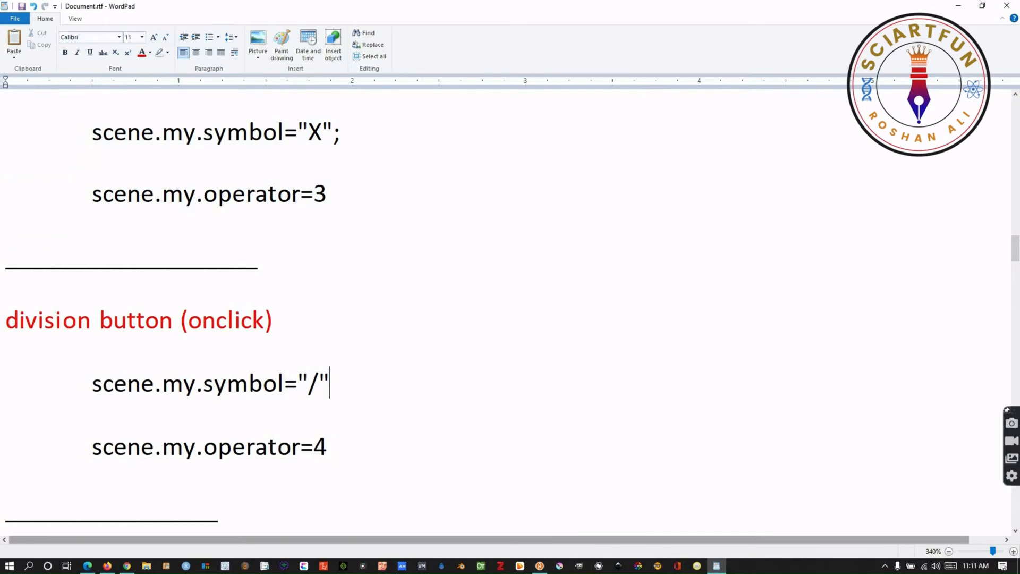
Step: Add the semicolon, copy the division code into the ÷ key's onClick (symbol /, operator 4)
type(";")
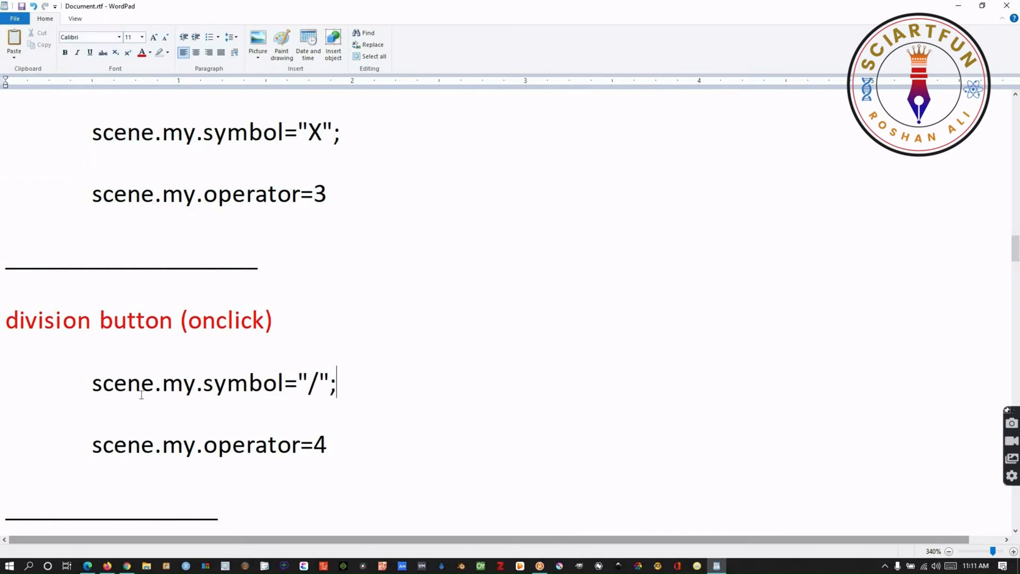
right_click(293, 444)
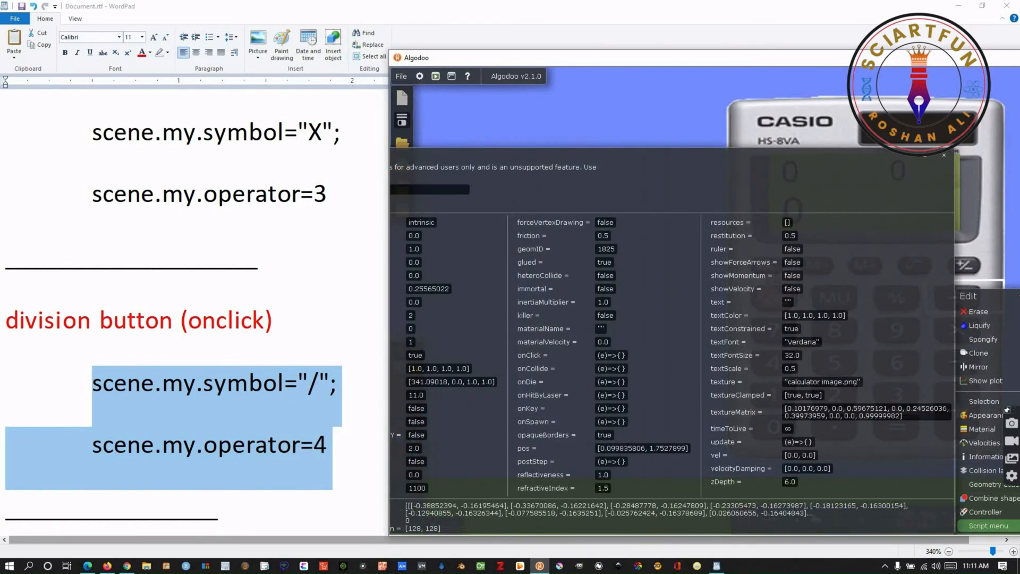
left_click(610, 355)
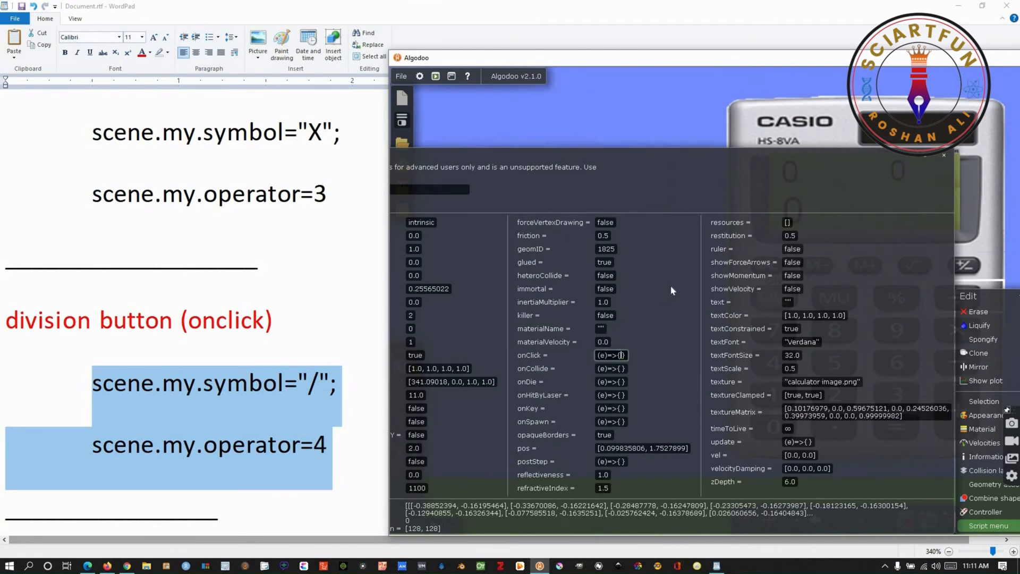
left_click(612, 355)
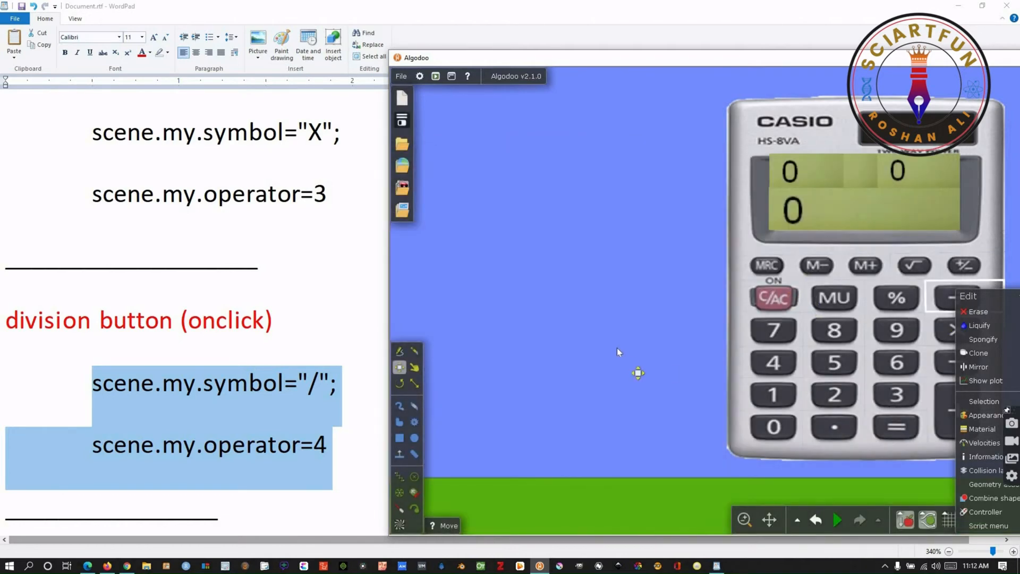
left_click(618, 352)
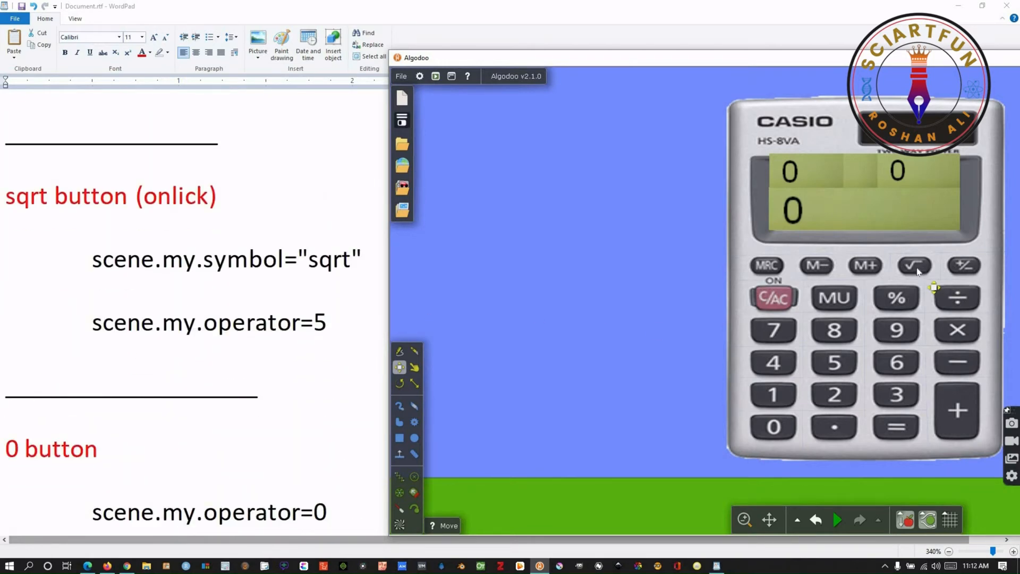
Step: Add the semicolon to the sqrt note and paste its code into the √ key's onClick (operator 5)
left_click(915, 266)
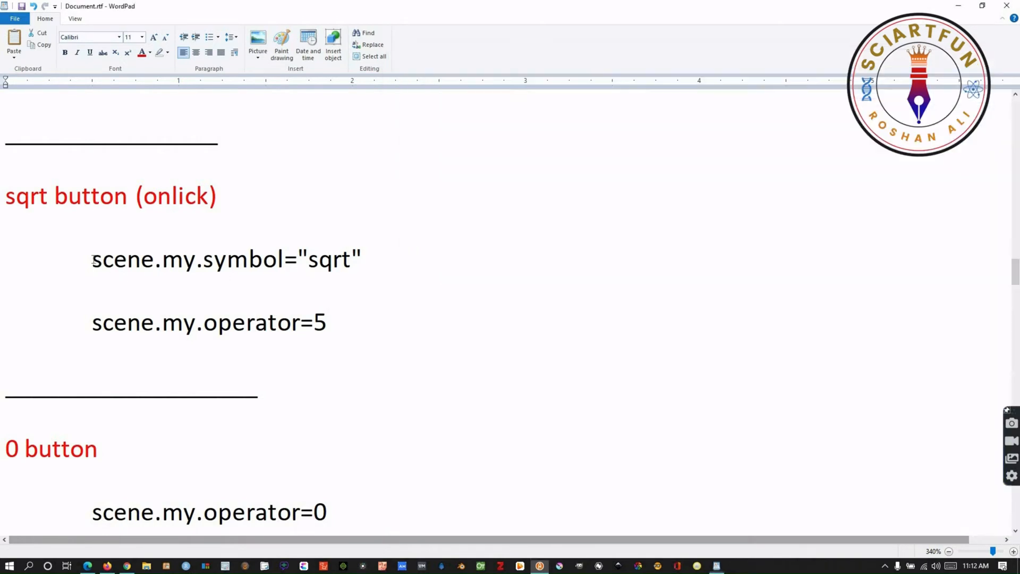
left_click(363, 260)
type(";")
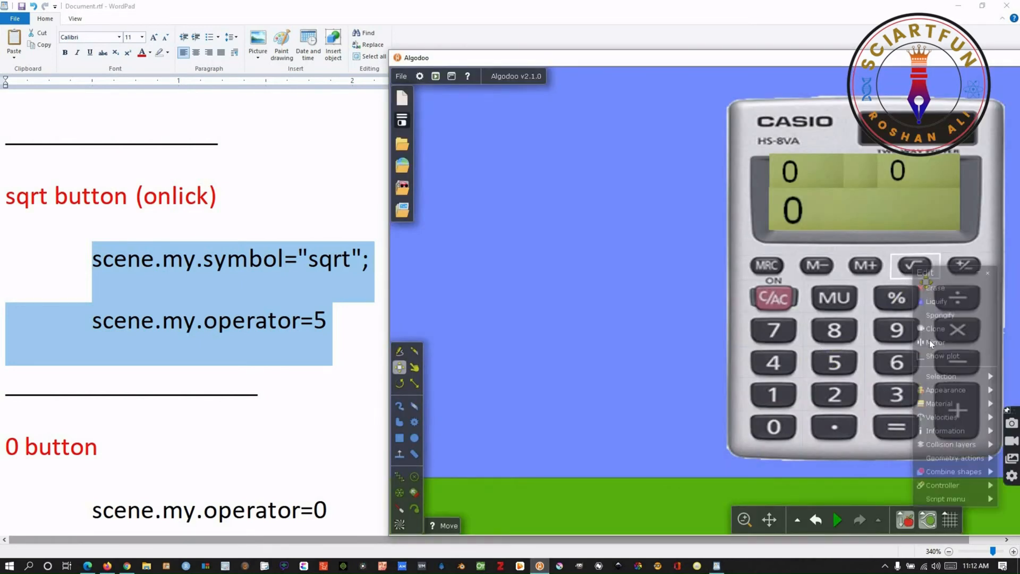
left_click(945, 433)
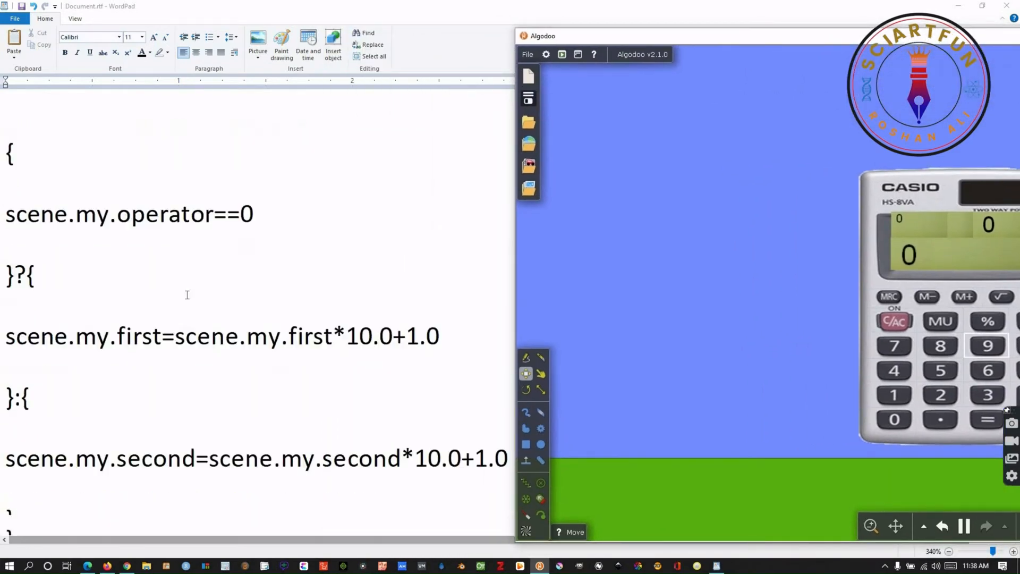
Step: Write the 'all numbers buttons (onclick)' heading and start scripting the 1 key's onClick
type("all numbers buttons (onclick)")
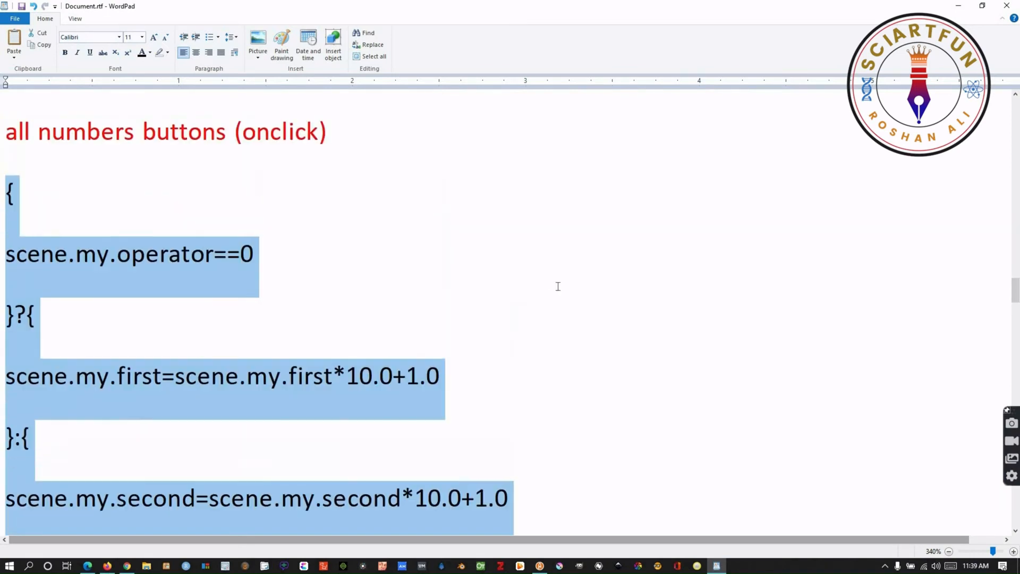
scroll("down", 3)
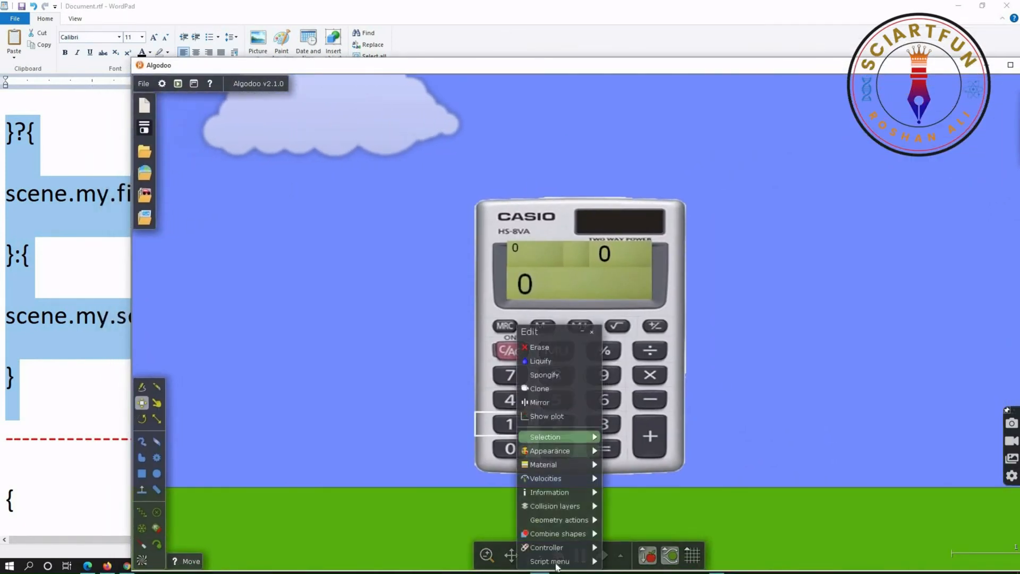
left_click(551, 561)
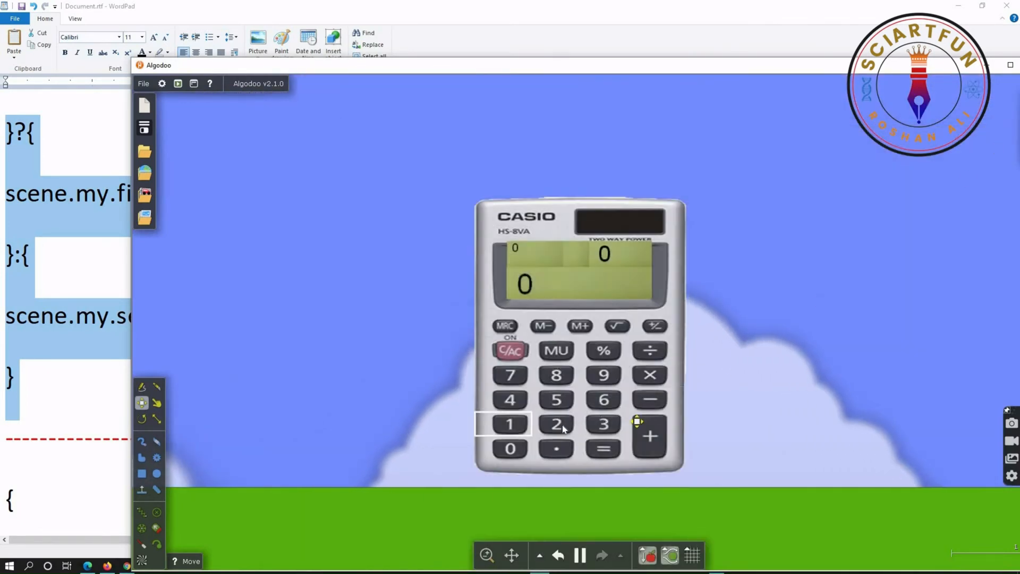
Step: Give the 2 key an onClick script appending digit 2 to the first or second number by operator
right_click(552, 423)
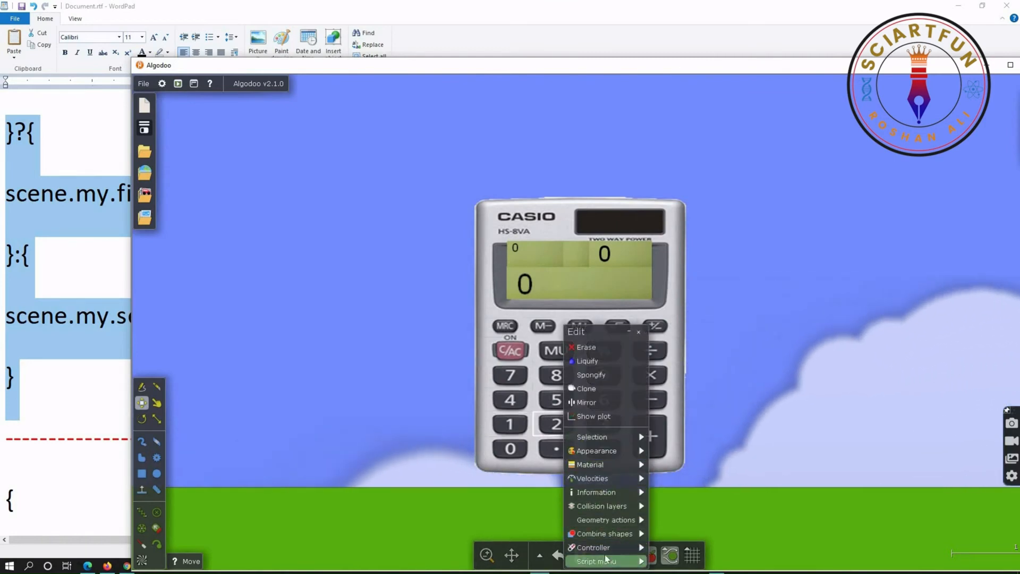
left_click(596, 561)
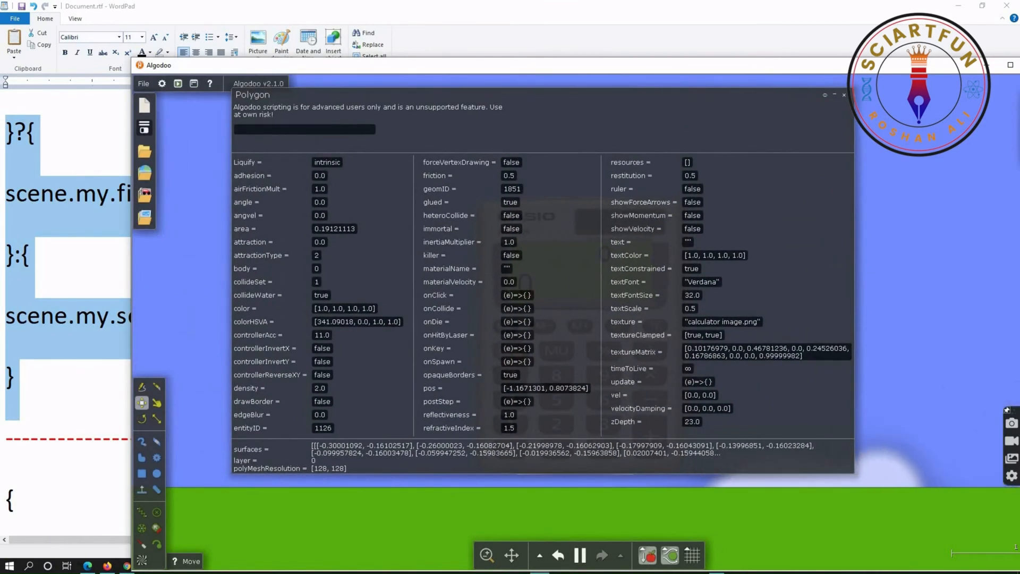
left_click(517, 294)
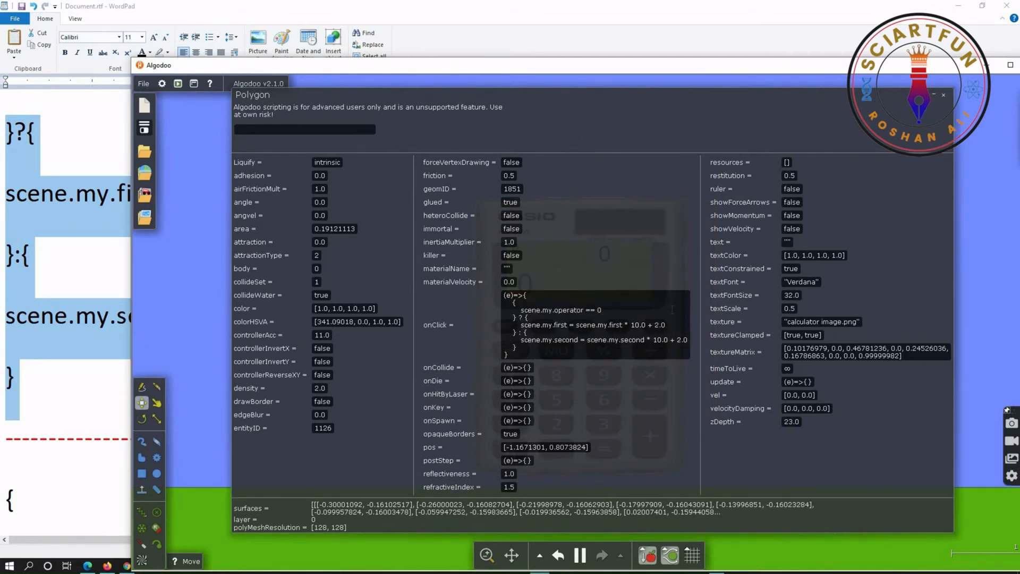
double_click(659, 324)
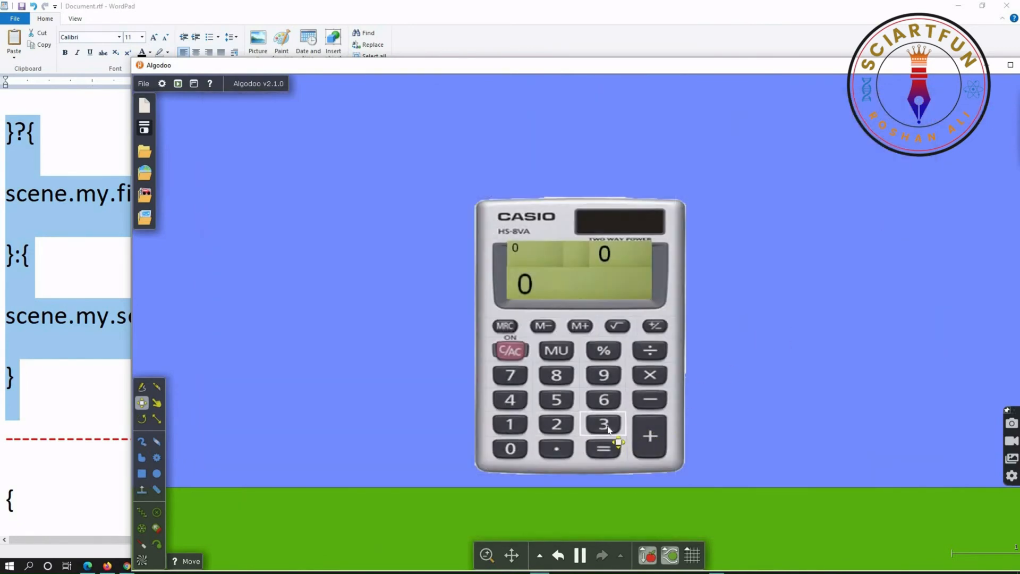
Step: Give the 3 key an onClick script appending digit 3, then close its script properties
right_click(602, 423)
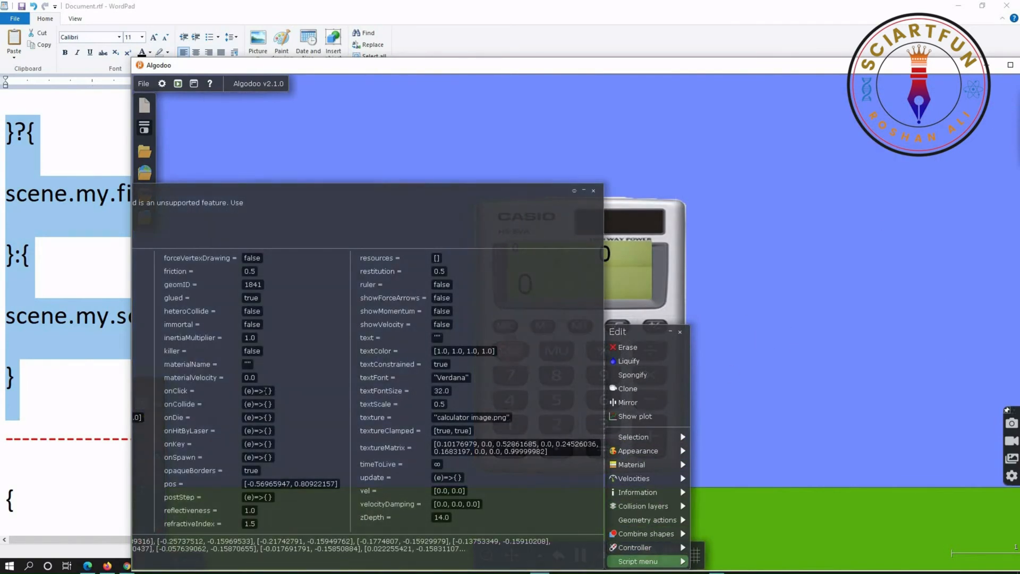
left_click(259, 390)
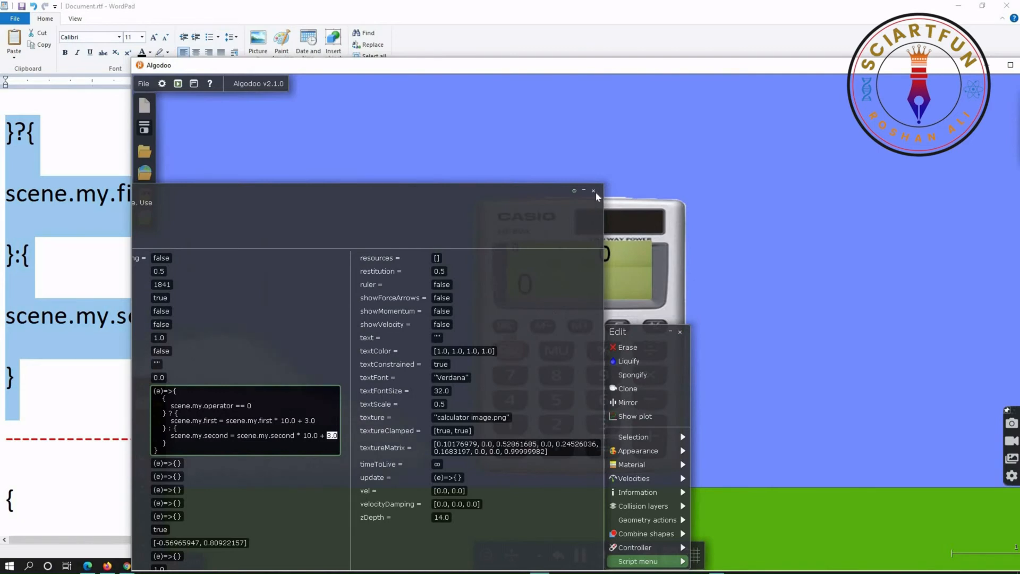
left_click(593, 190)
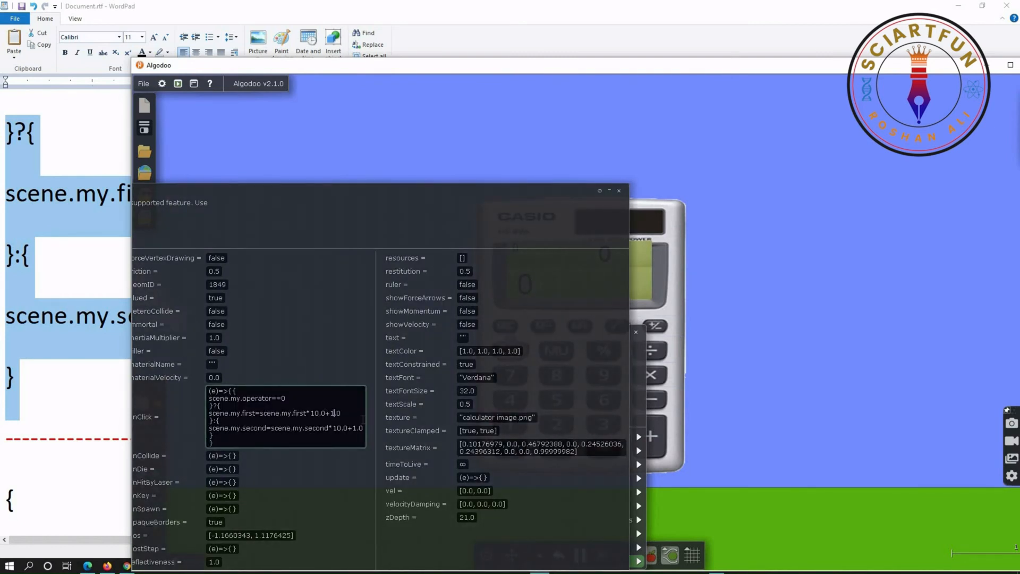
Step: Give the 5 key the operator==0 ? first*10+5 : second*10+5 onClick script and close the window
type("5")
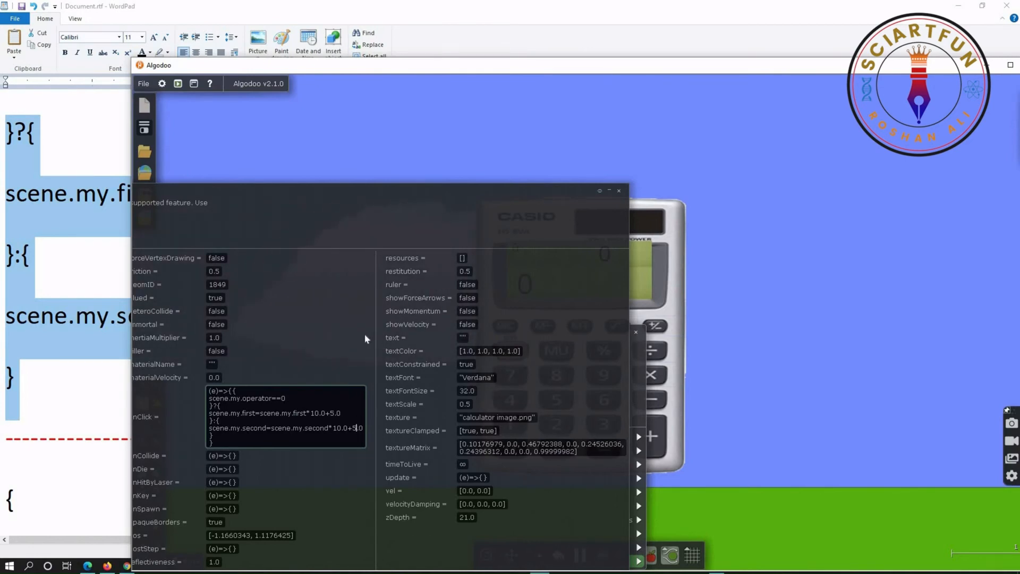
right_click(586, 364)
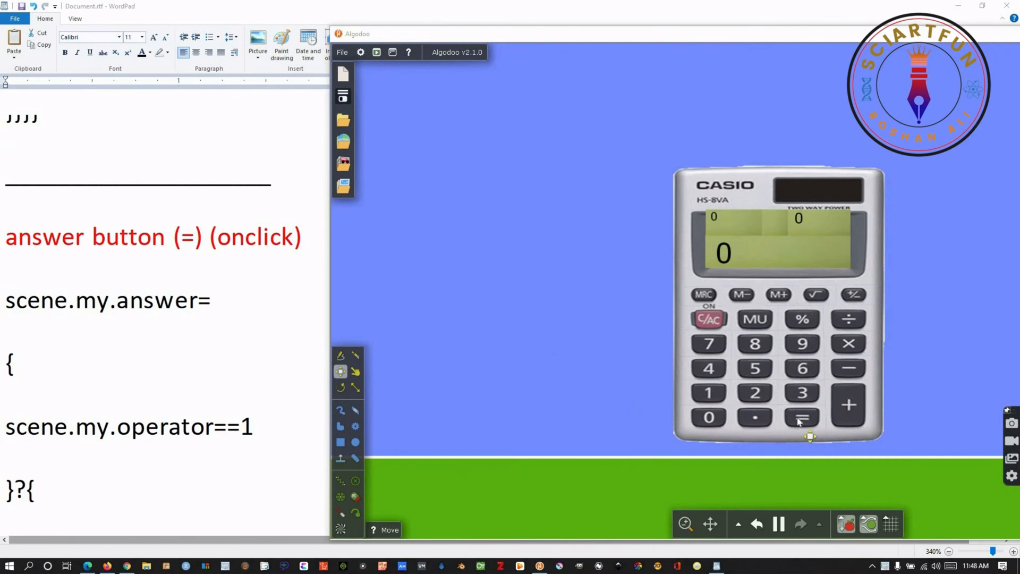
Step: Select the equals key and copy the answer-button script from the WordPad notes, returning to the scene
left_click(801, 416)
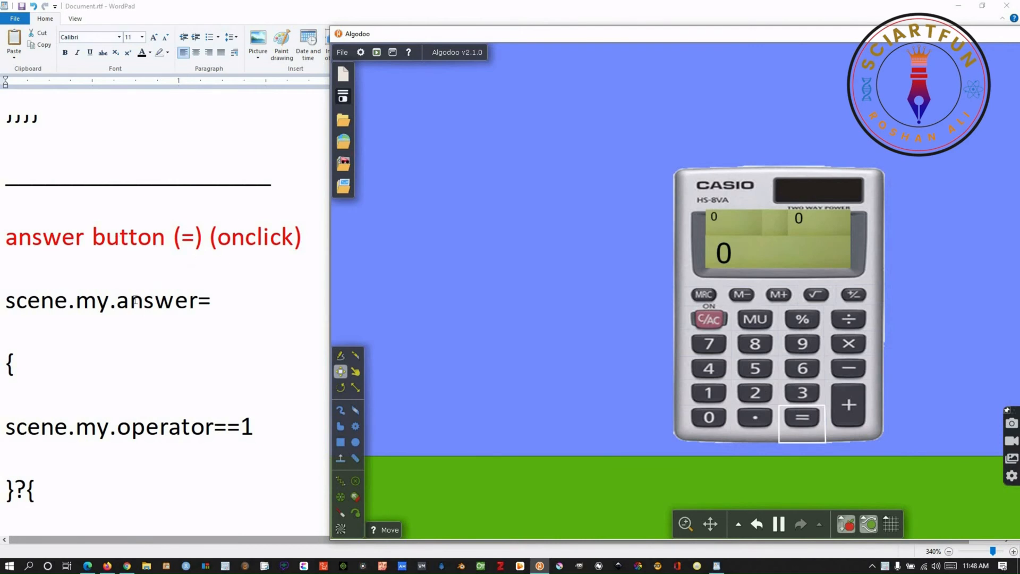
scroll("down", 3)
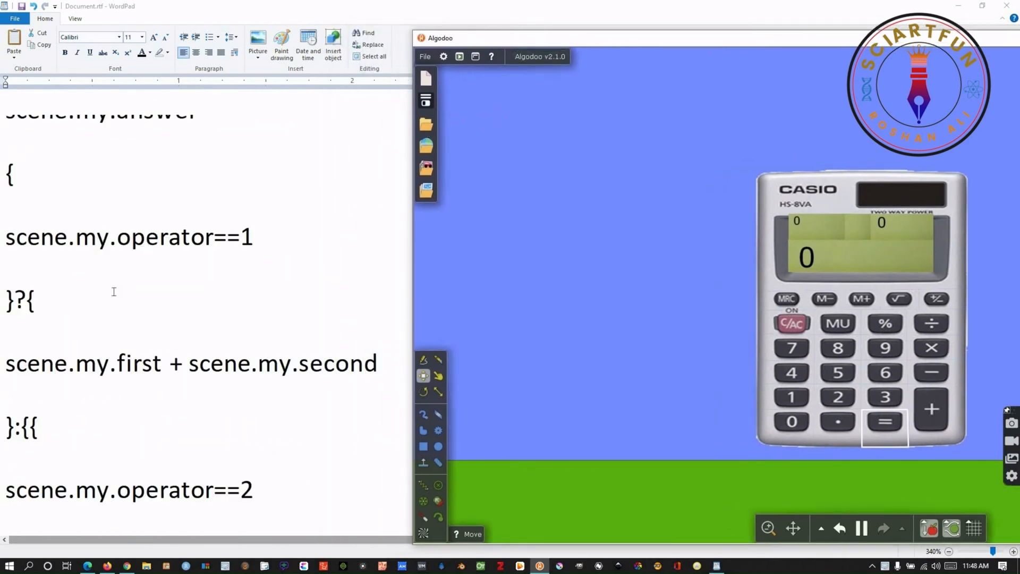
scroll("down", 3)
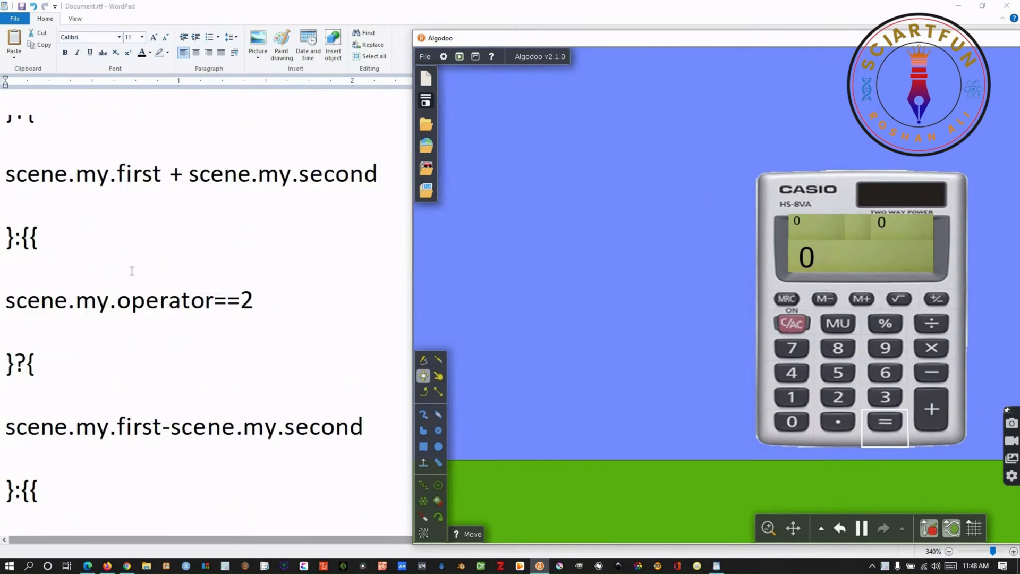
scroll("down", 3)
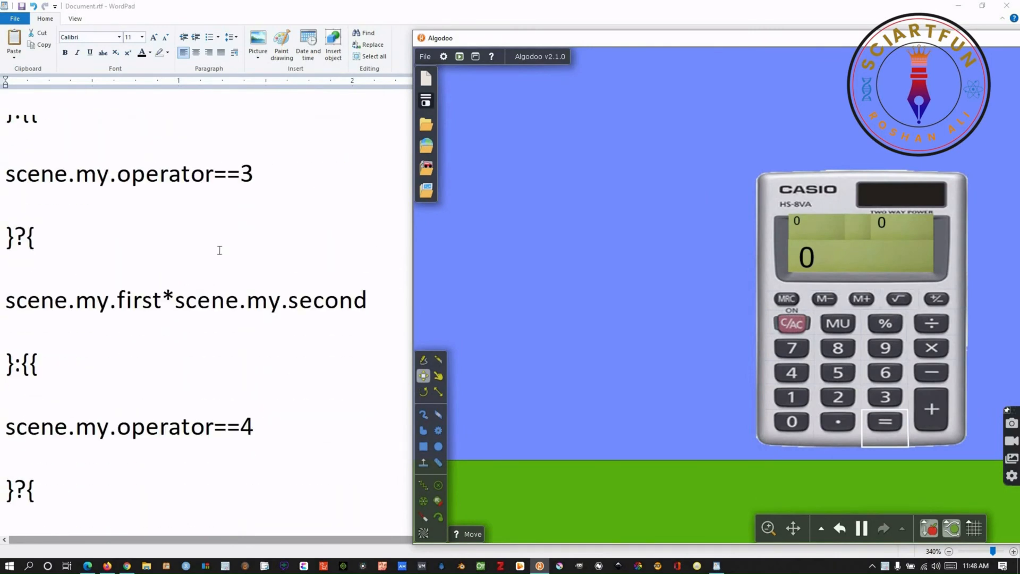
scroll("down", 3)
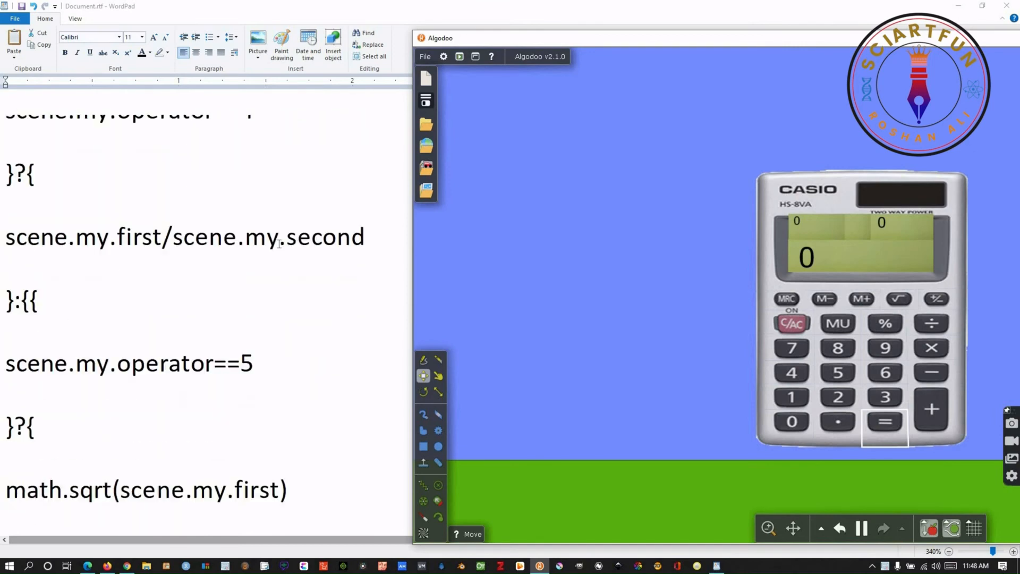
scroll("down", 3)
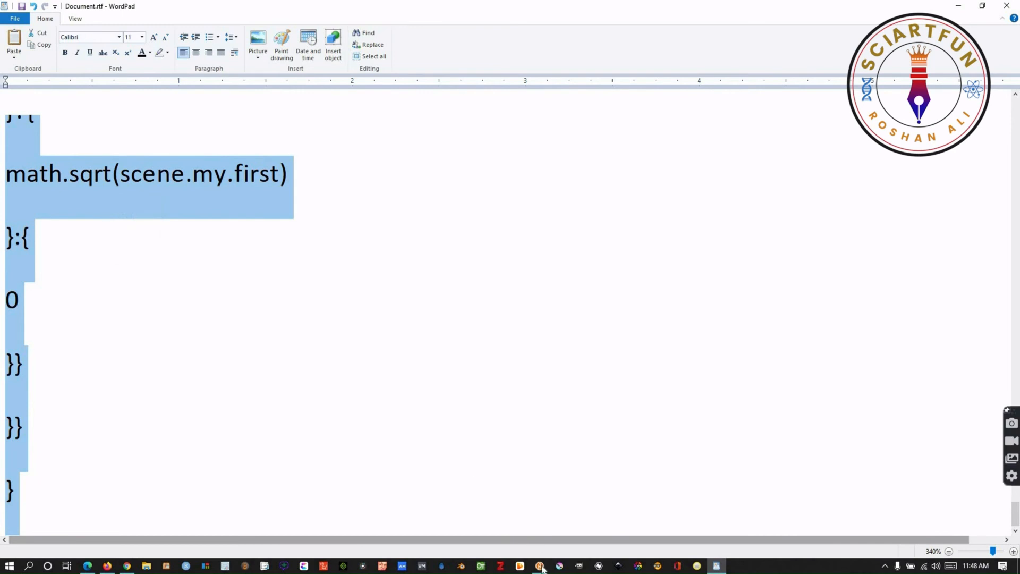
left_click(541, 564)
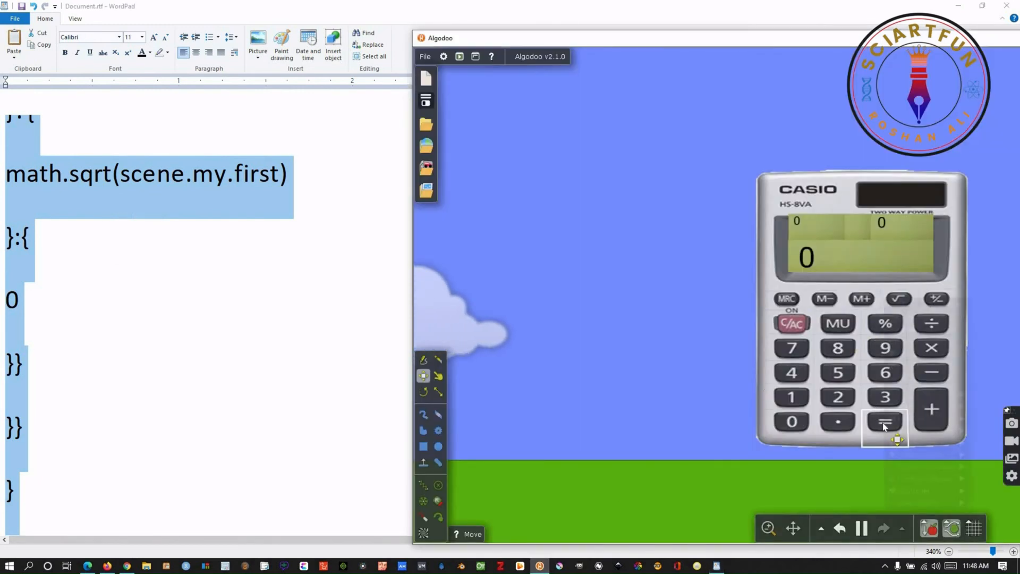
Step: Paste the answer script into the equals key's onClick, covering operators 1 to 5 with fallback 0
right_click(885, 427)
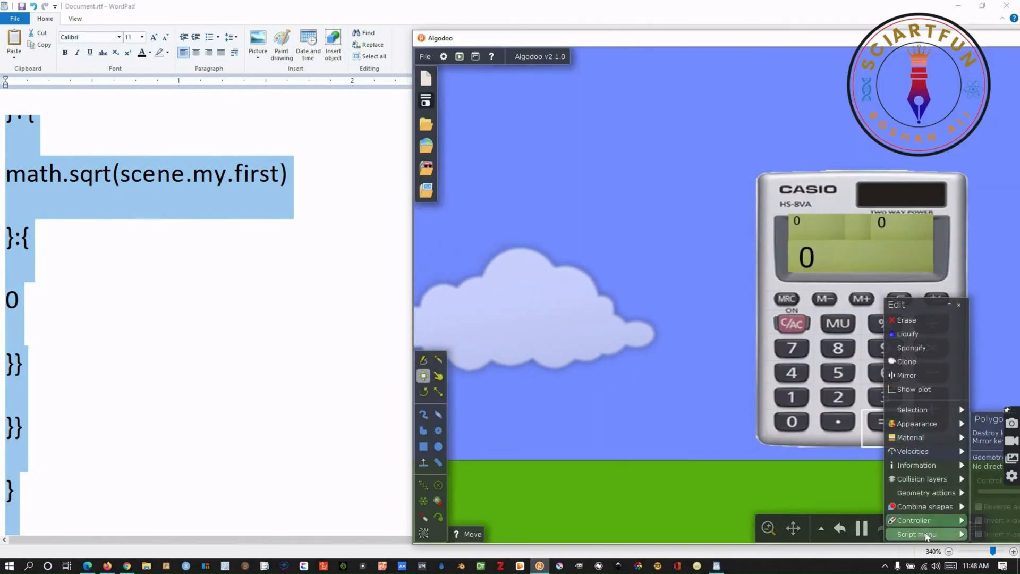
left_click(918, 464)
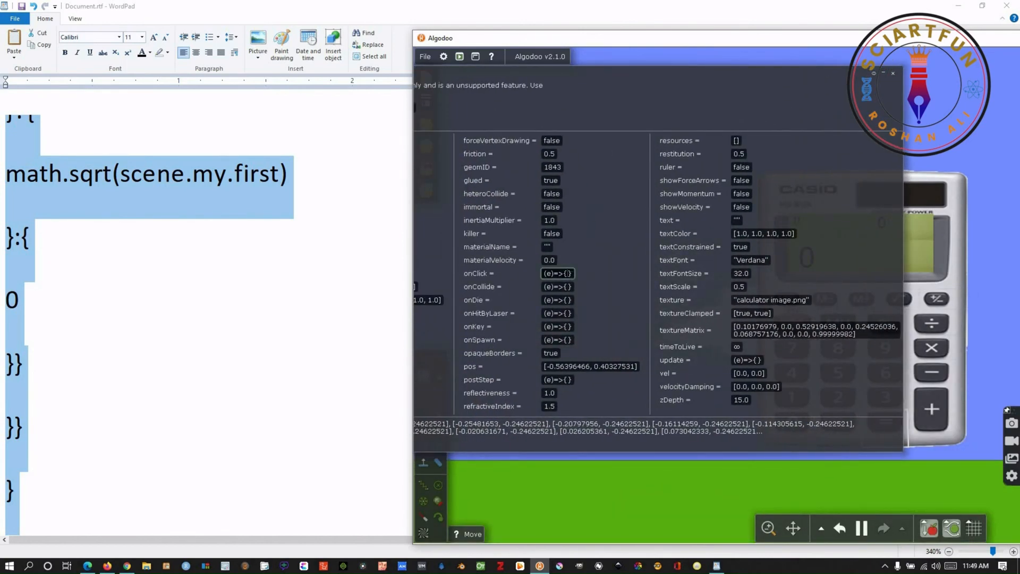
left_click(558, 273)
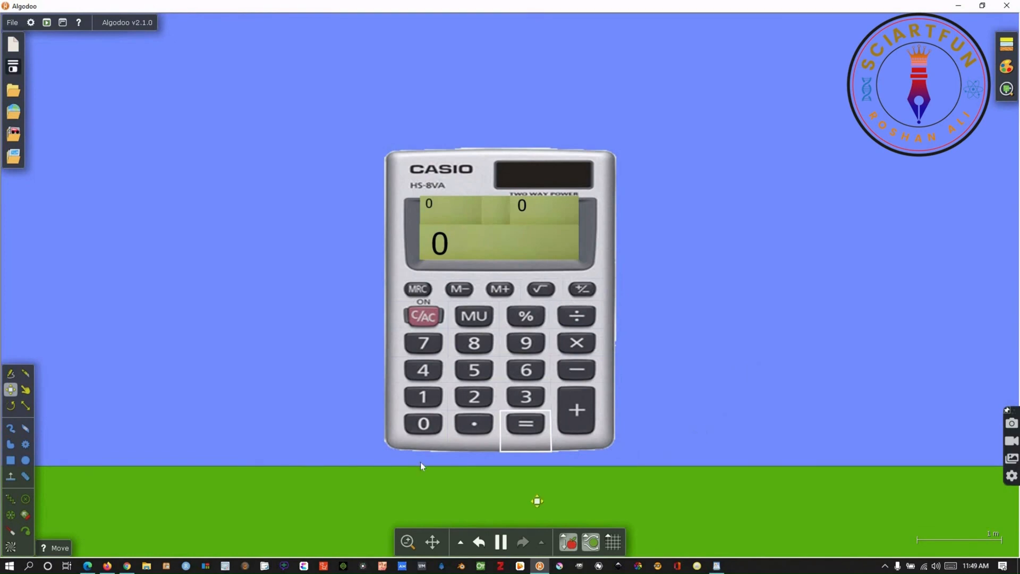
left_click(423, 424)
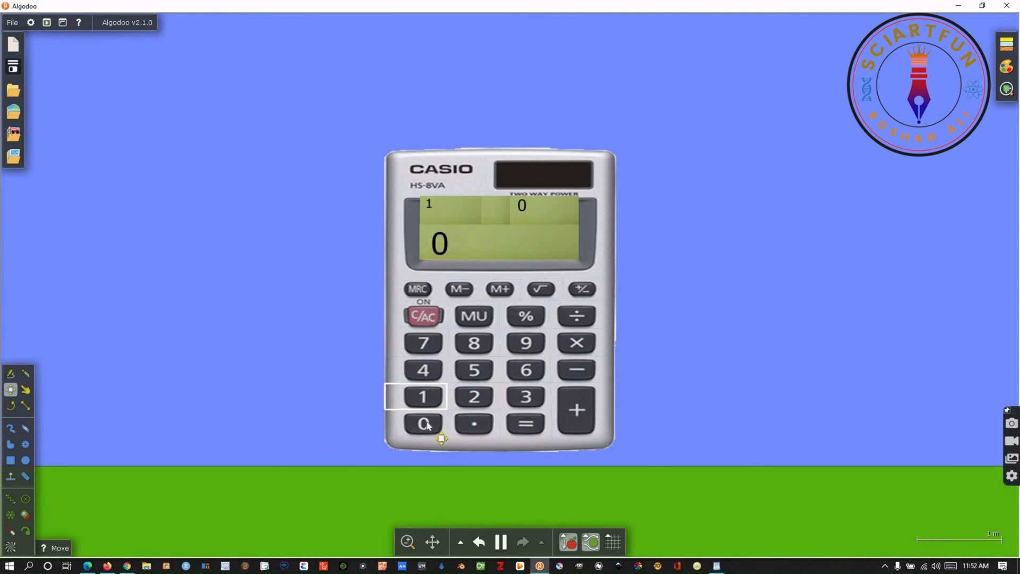
Step: Compute 10 + 20 on the calculator, giving 30
left_click(575, 409)
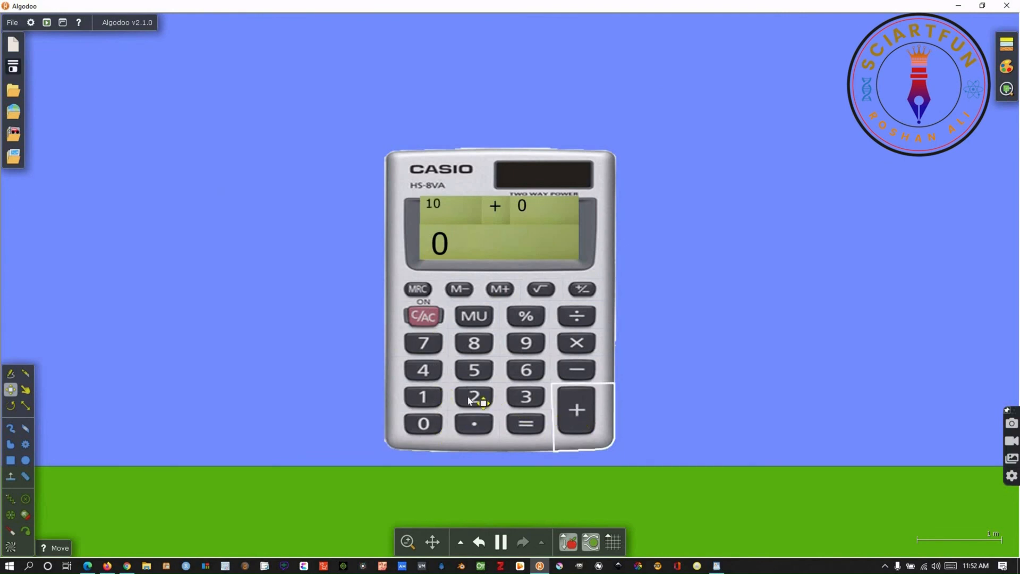
left_click(525, 423)
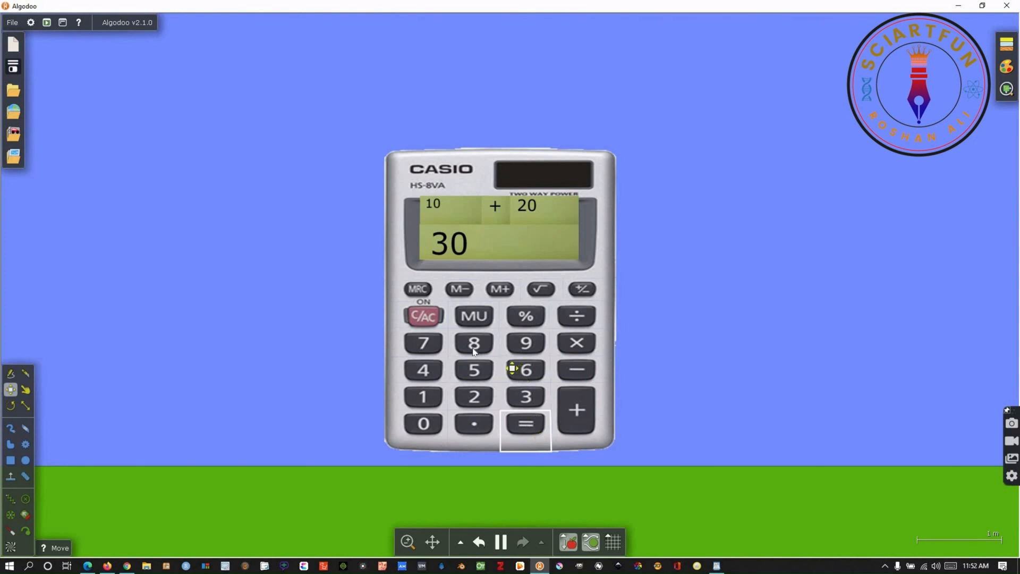
Step: Compute 7 ÷ 2 on the calculator, giving 3.5
left_click(474, 343)
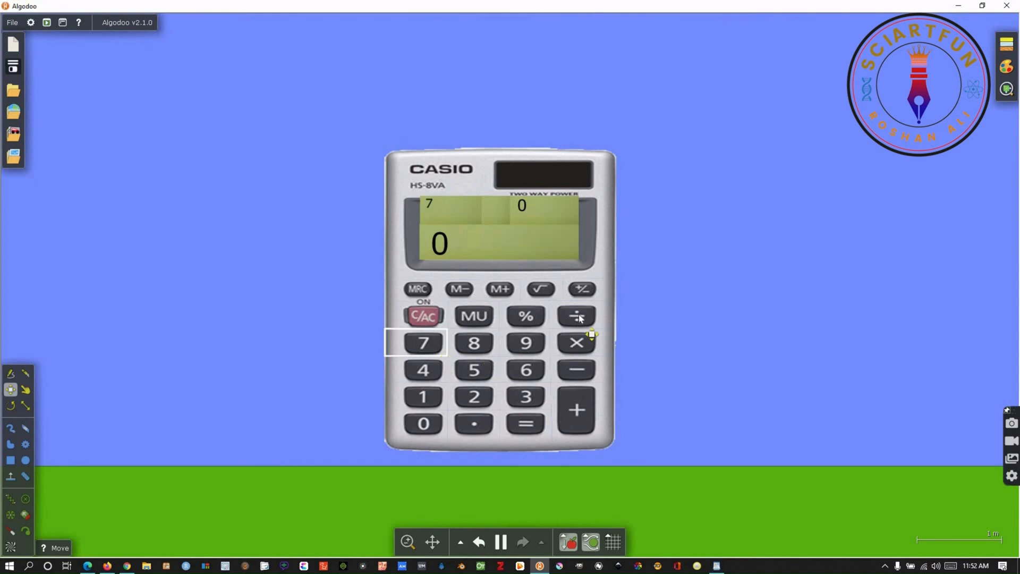
left_click(575, 315)
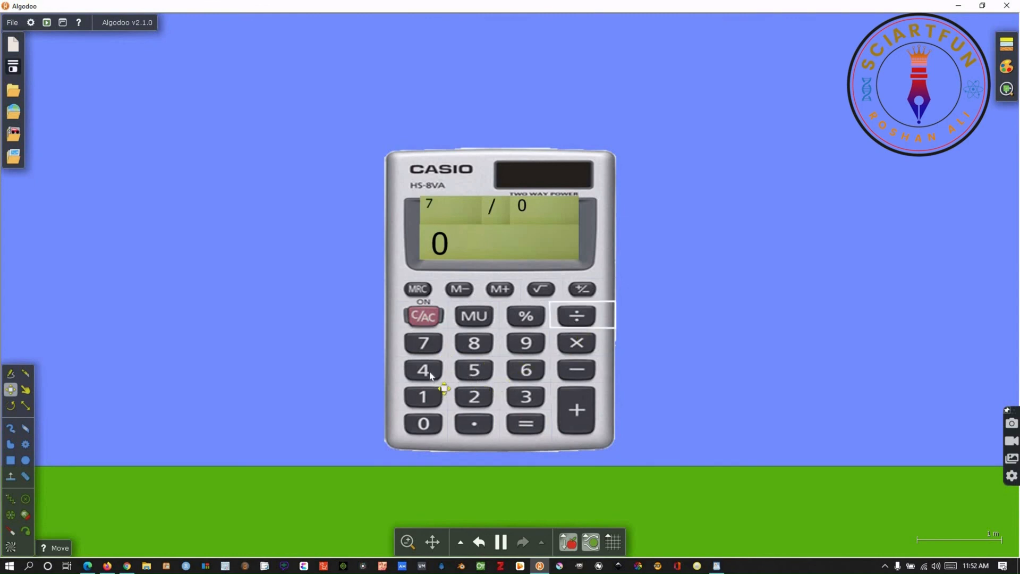
left_click(474, 397)
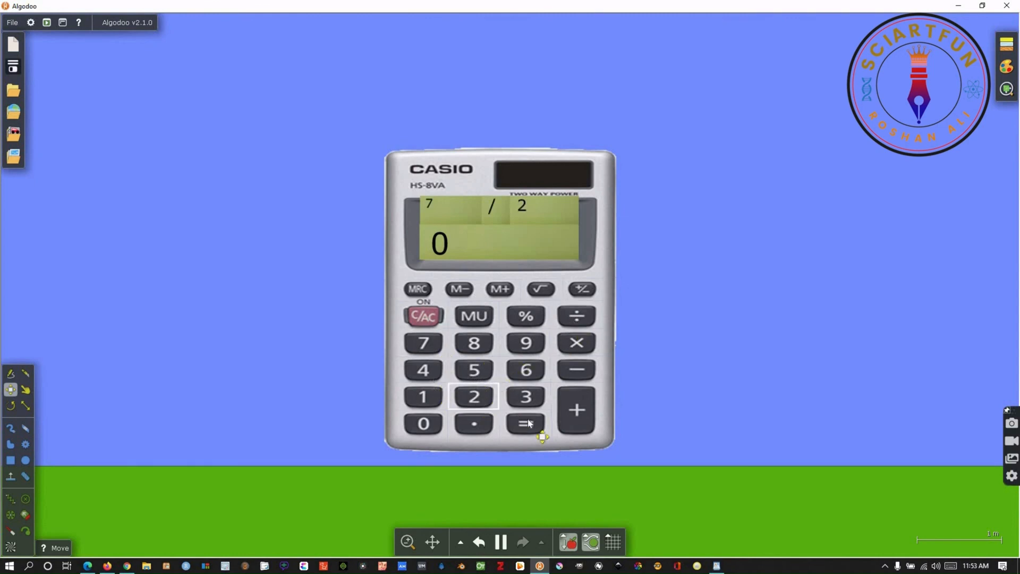
left_click(524, 424)
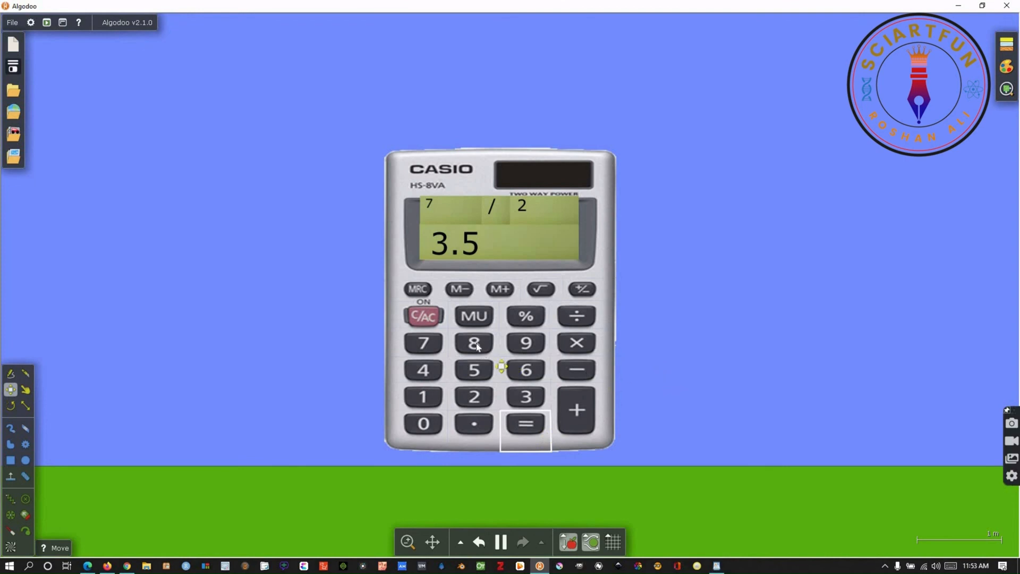
Step: Enter 847 ×, then compute the square root of 25, giving 5
left_click(474, 343)
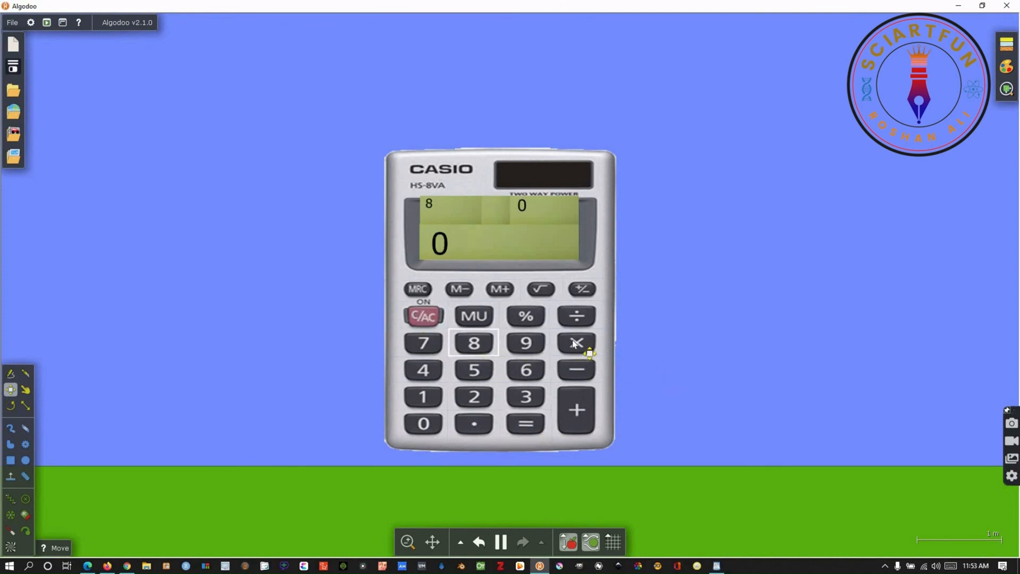
left_click(525, 423)
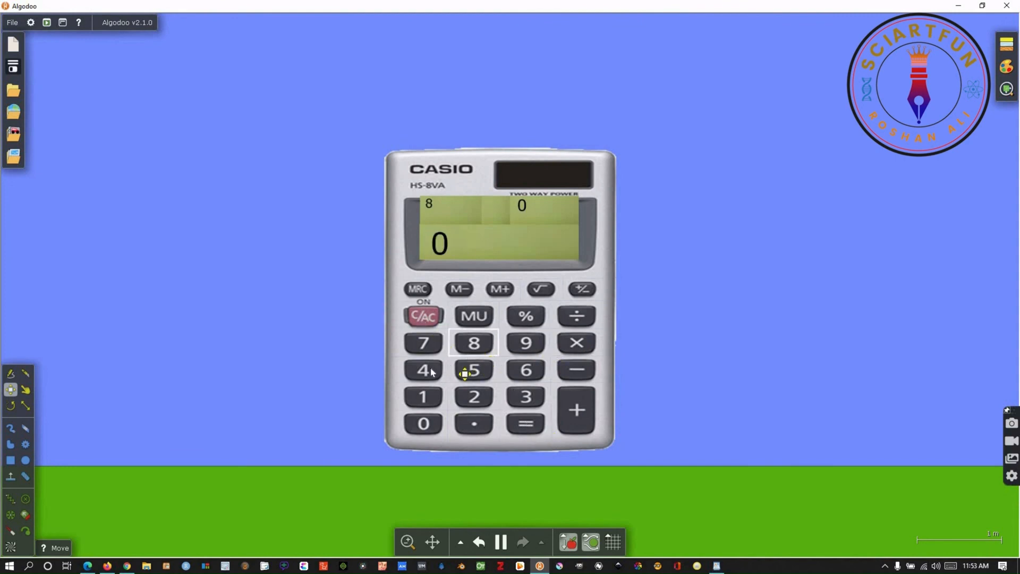
left_click(575, 343)
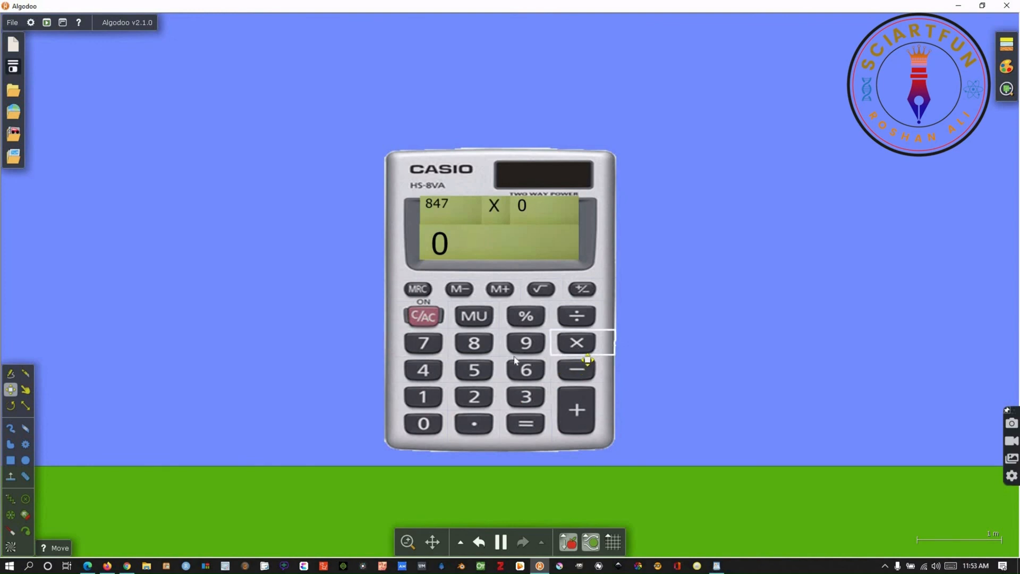
left_click(474, 396)
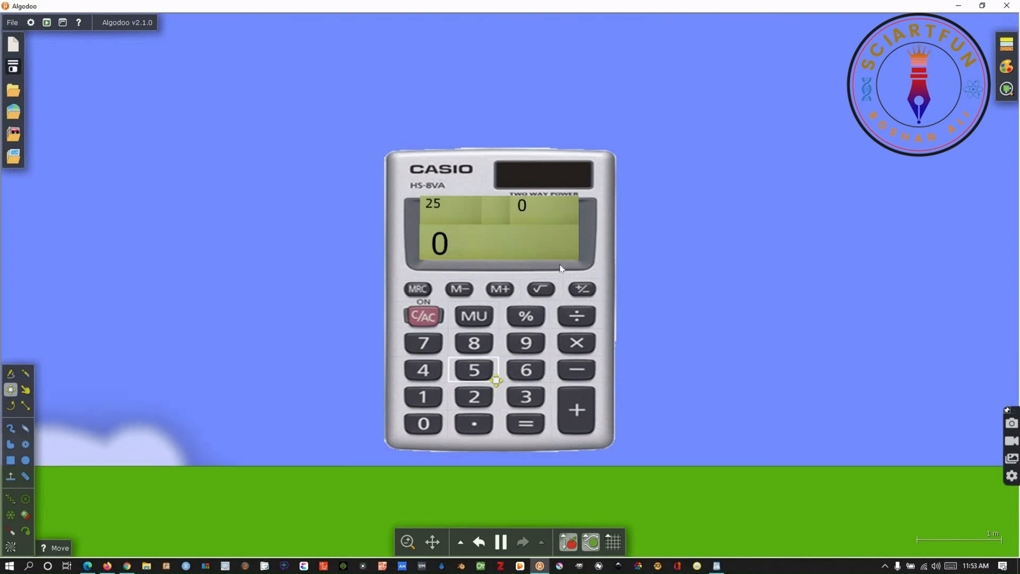
left_click(541, 289)
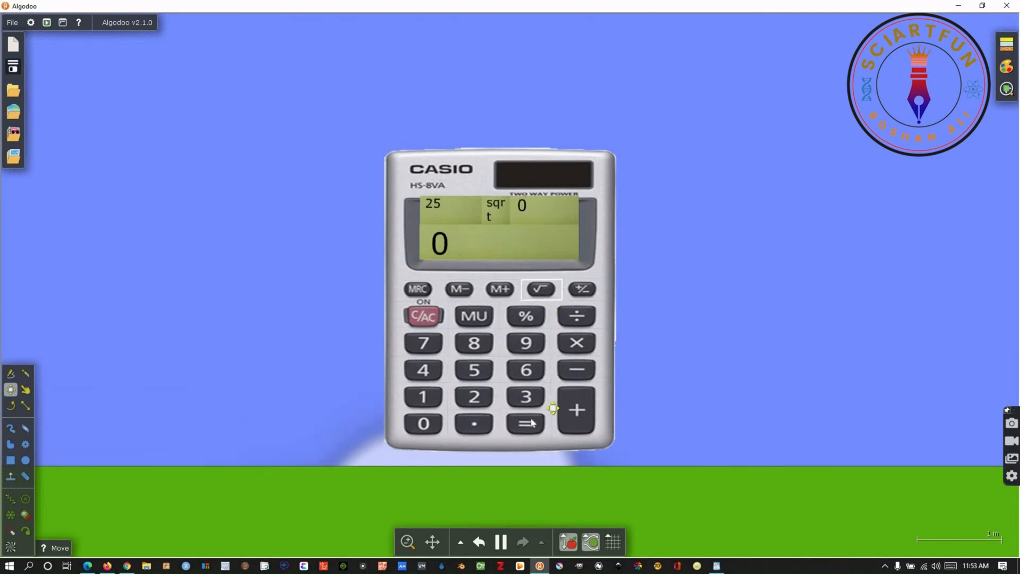
left_click(525, 424)
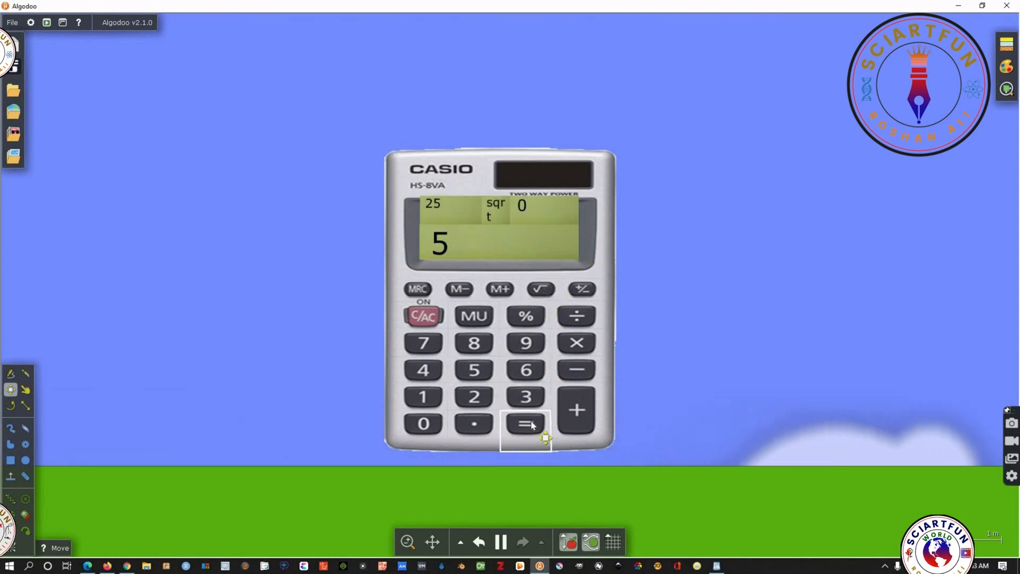